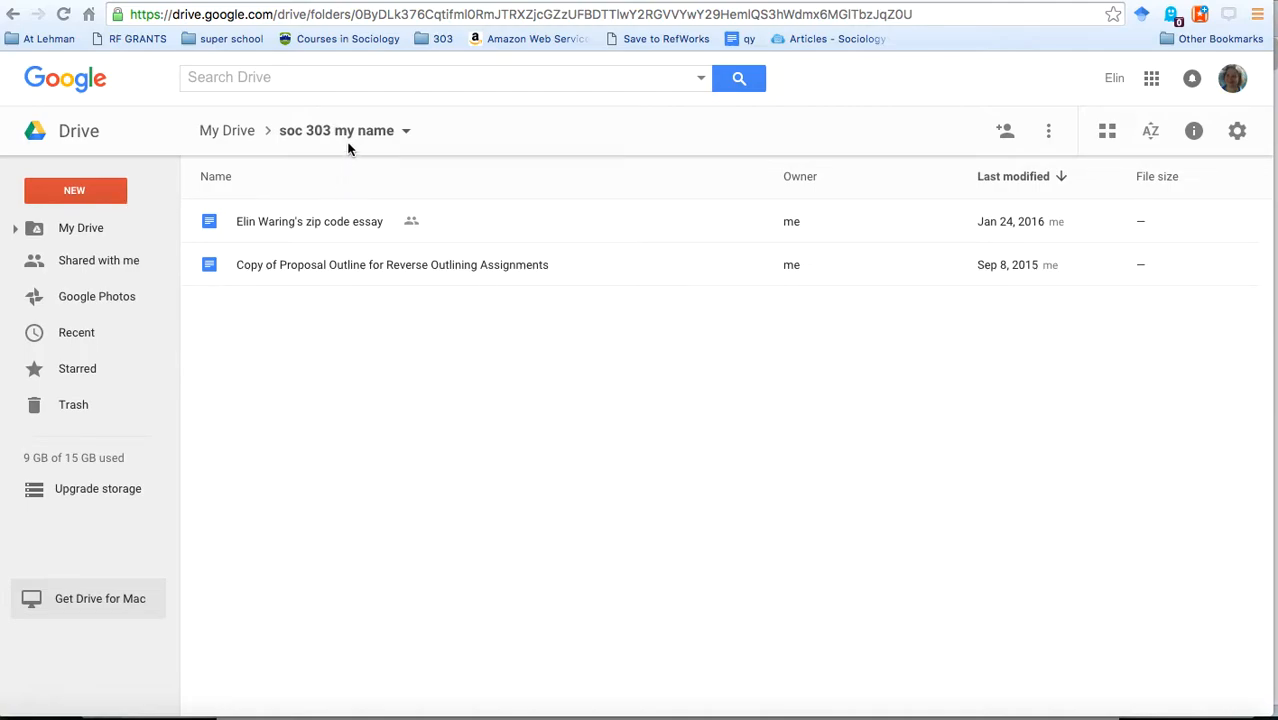
pyautogui.moveTo(516, 104)
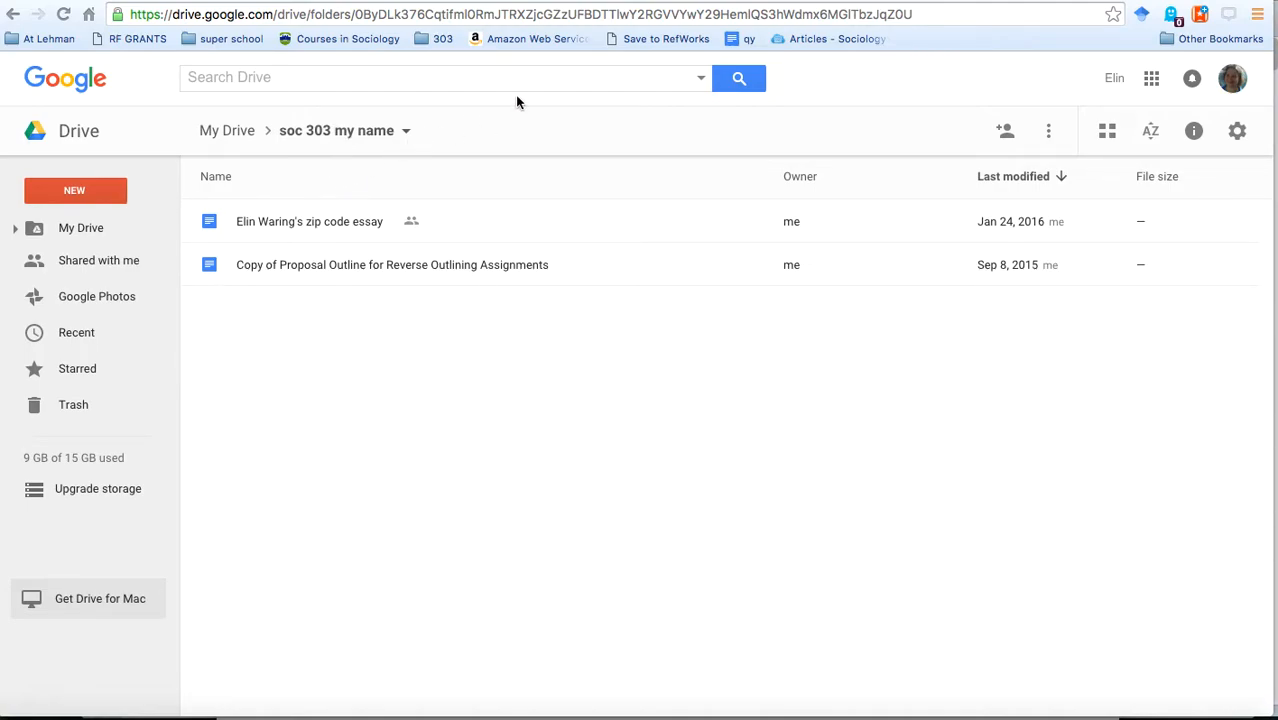
pyautogui.moveTo(490, 130)
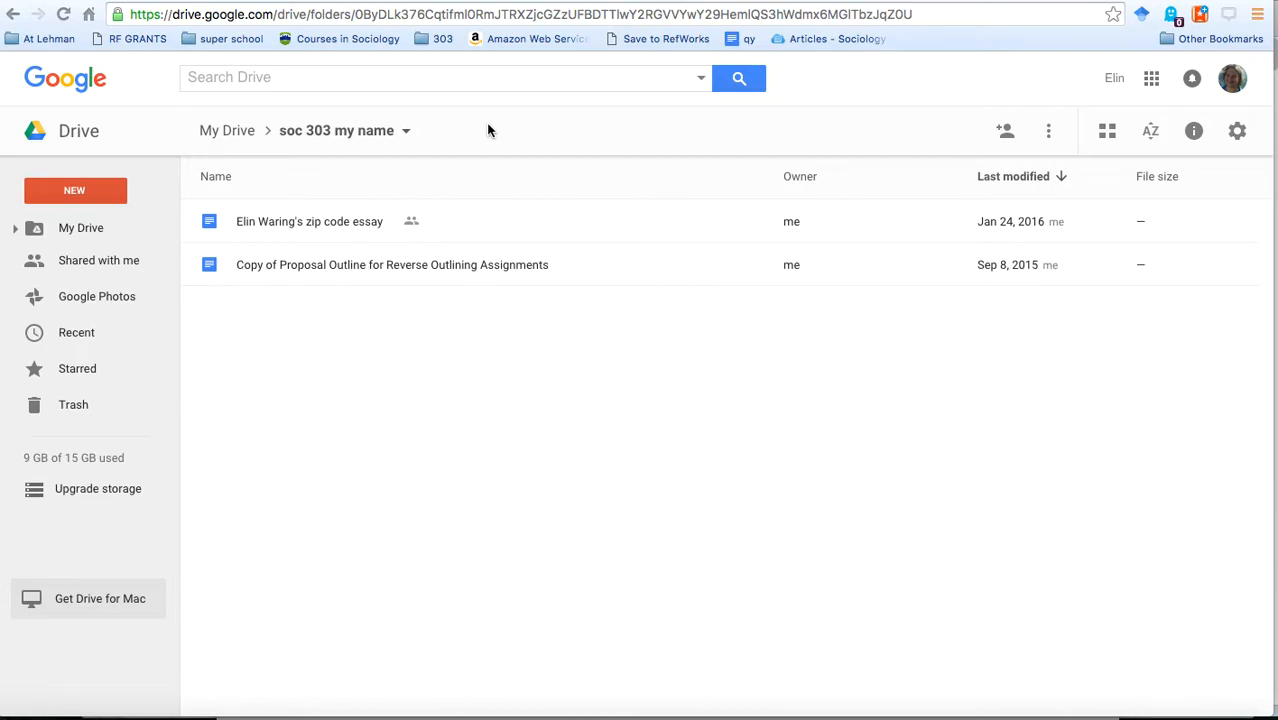
pyautogui.moveTo(76, 190)
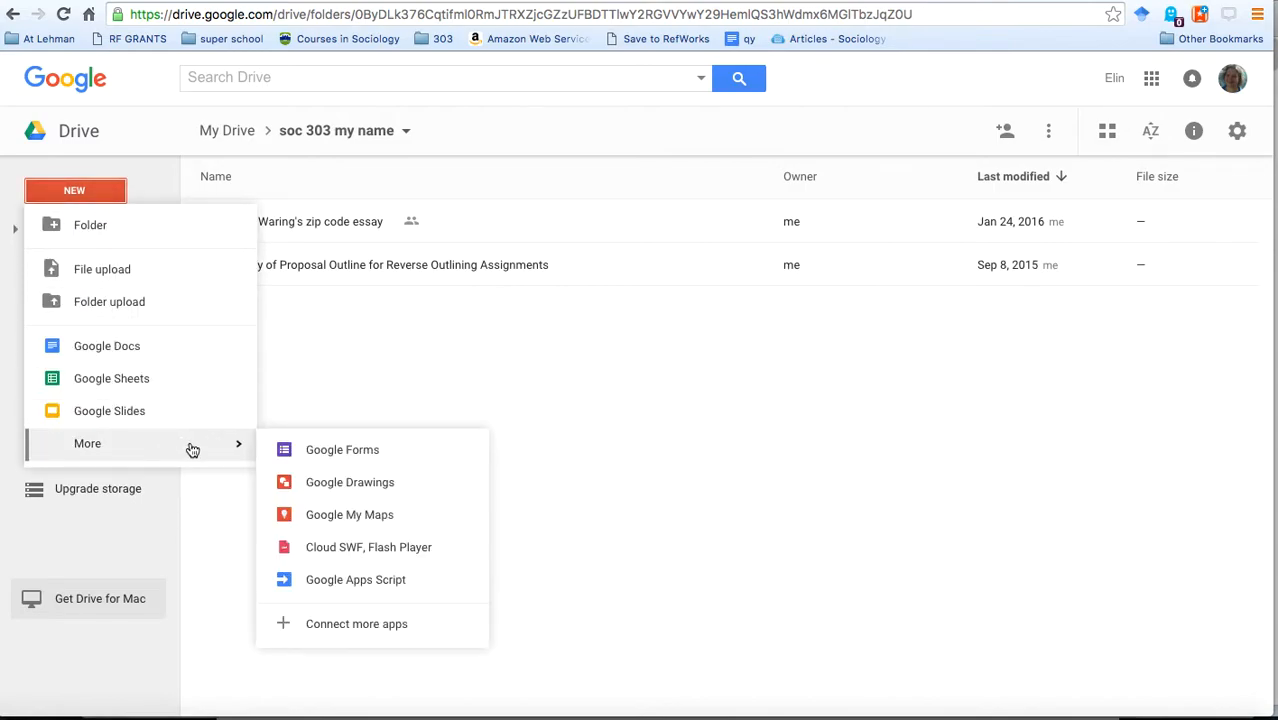
pyautogui.moveTo(342, 450)
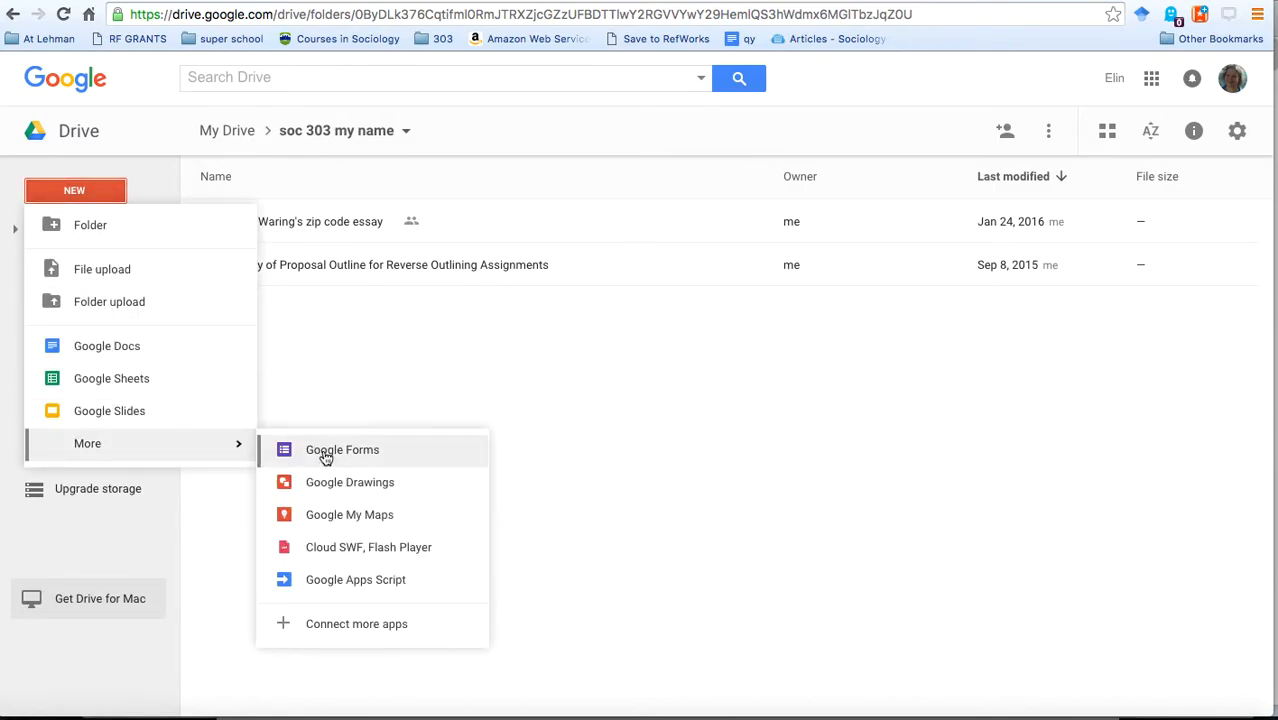
# Create a new blank Google Form from the soc 303 folder in Drive.
pyautogui.click(342, 448)
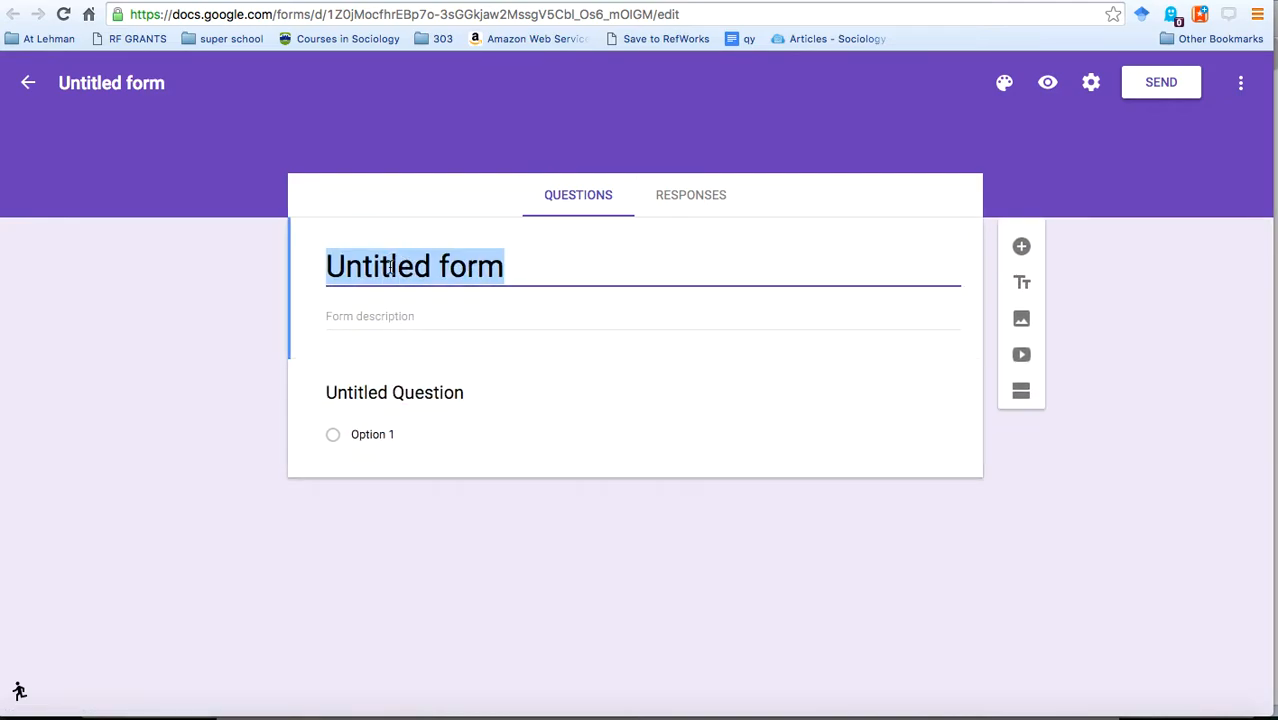
# Title the form 'My Survey Example' with the description 'Some description'.
pyautogui.write('My')
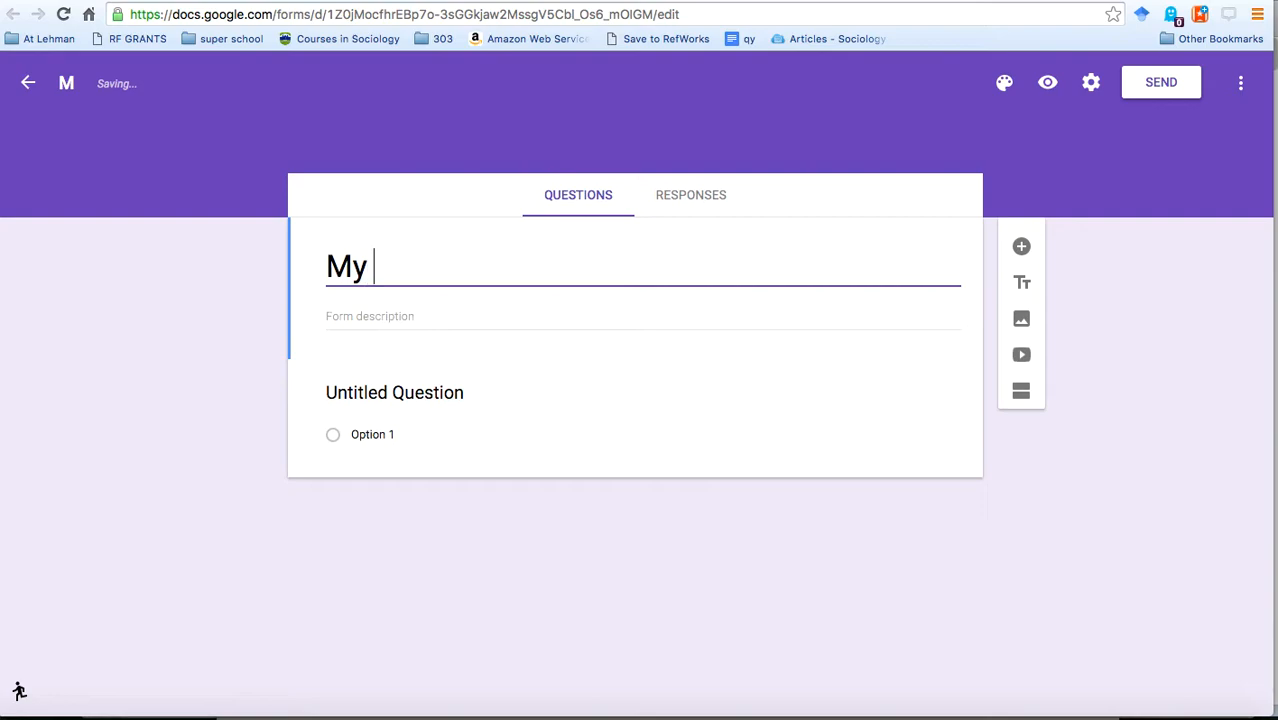
pyautogui.write('Surv')
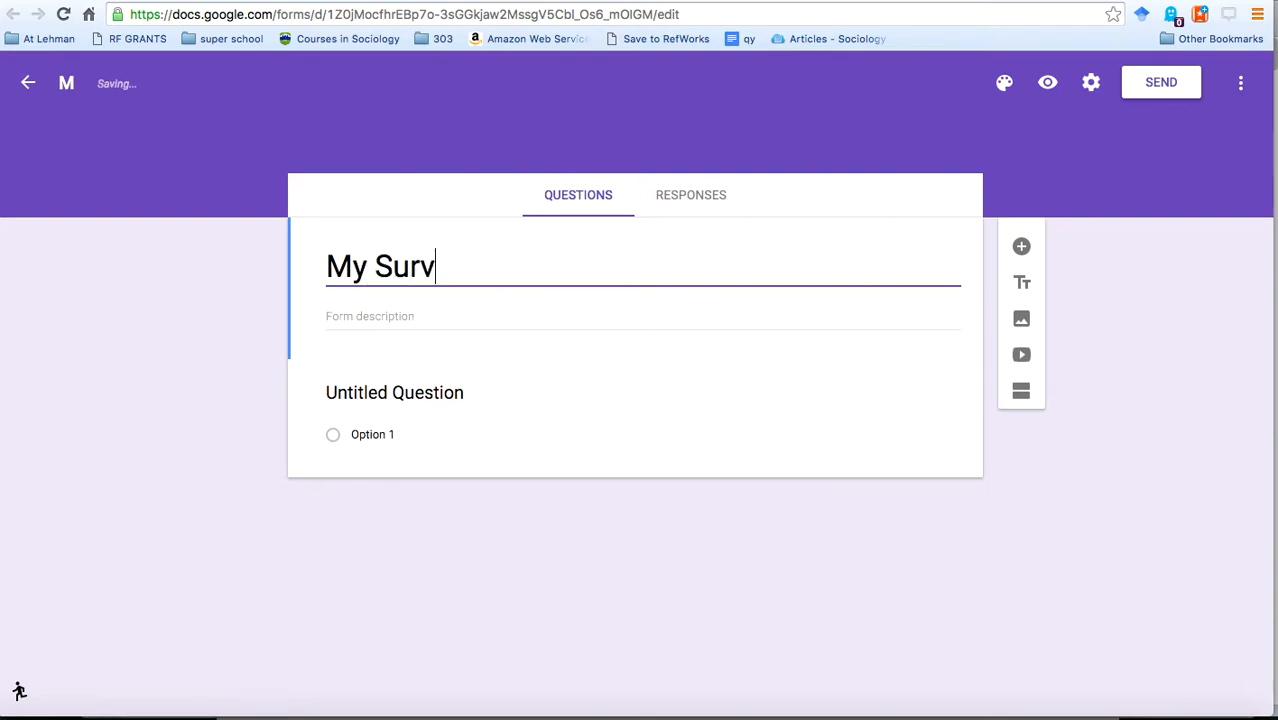
pyautogui.write('ey Example')
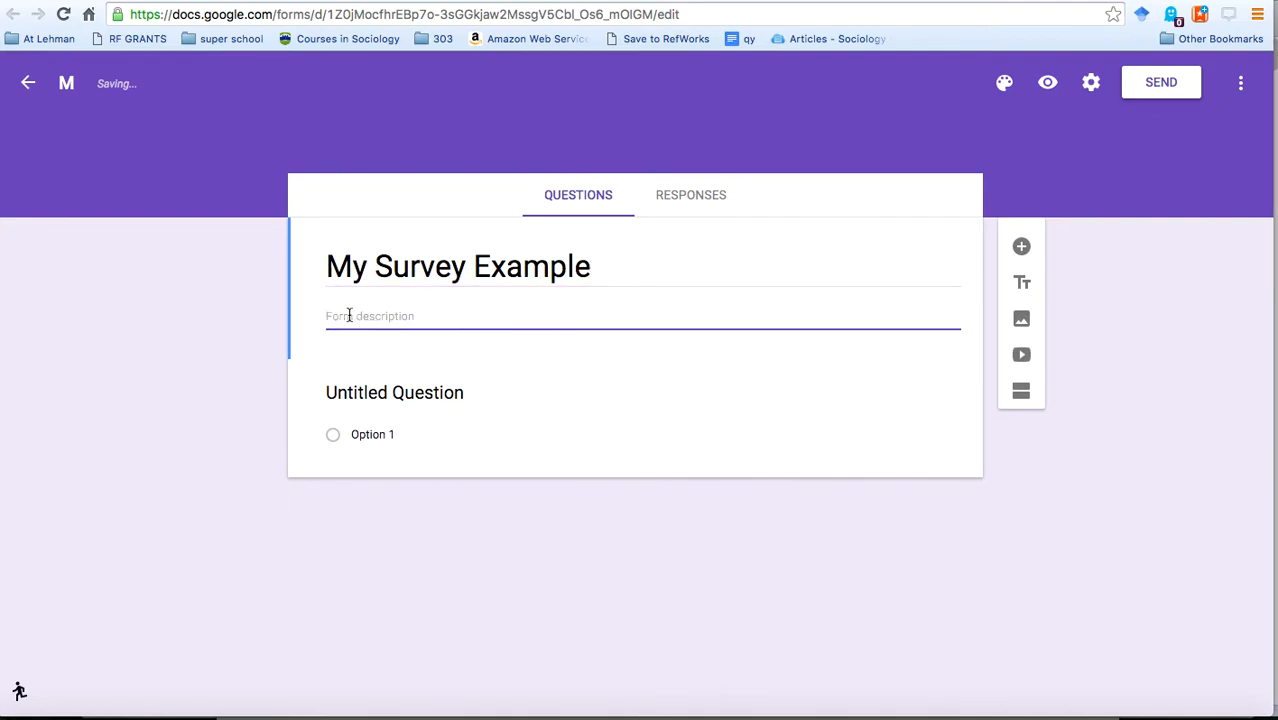
pyautogui.write('Some')
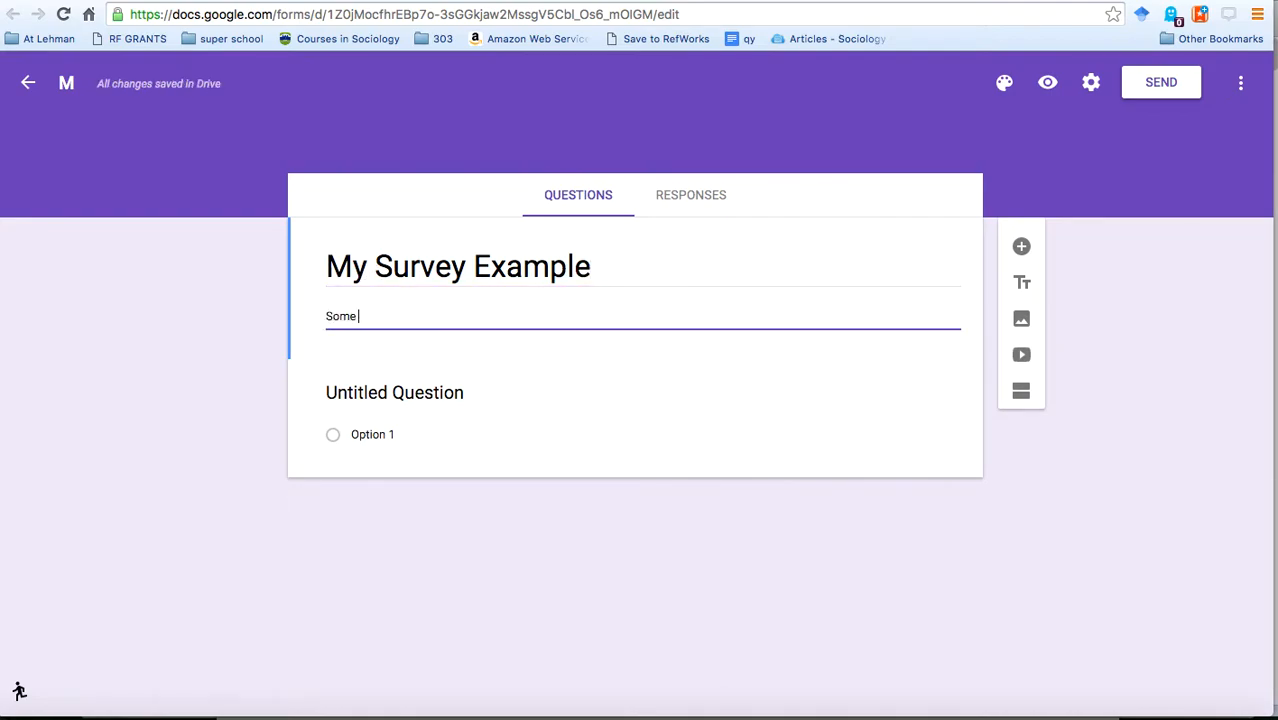
pyautogui.write('description')
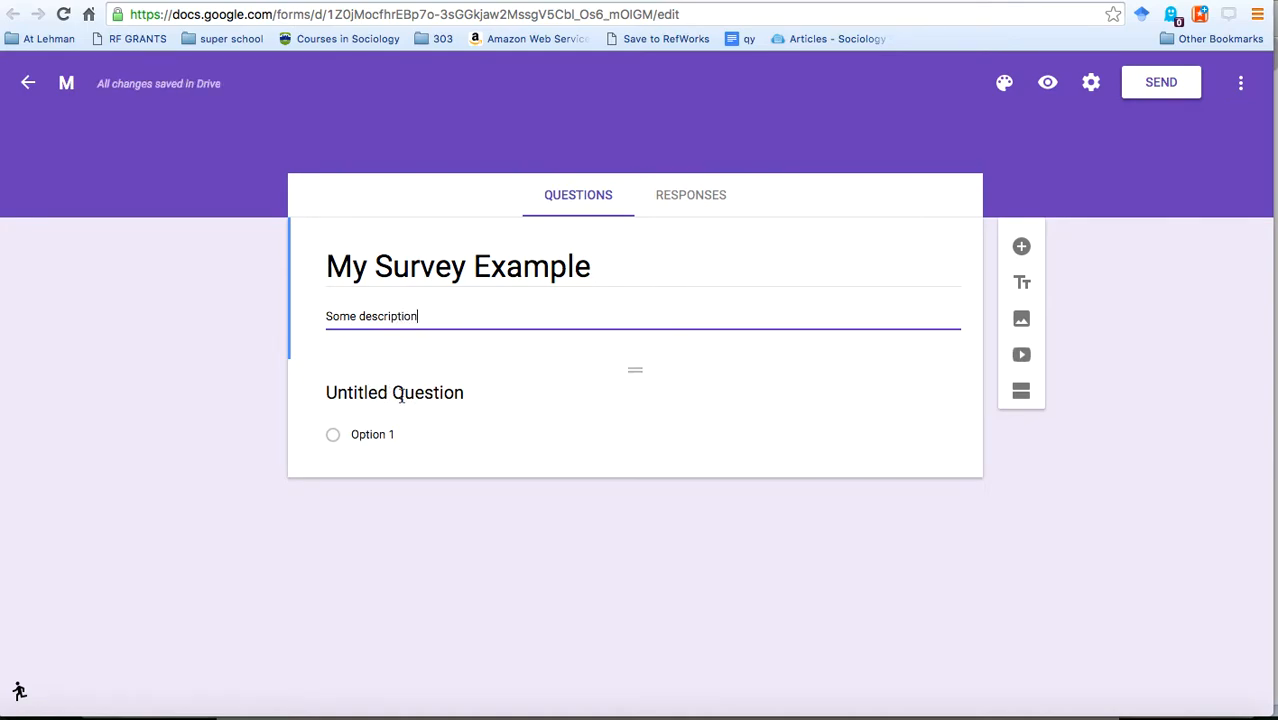
# Word the first question 'How did you travel to campus today?'.
pyautogui.click(394, 392)
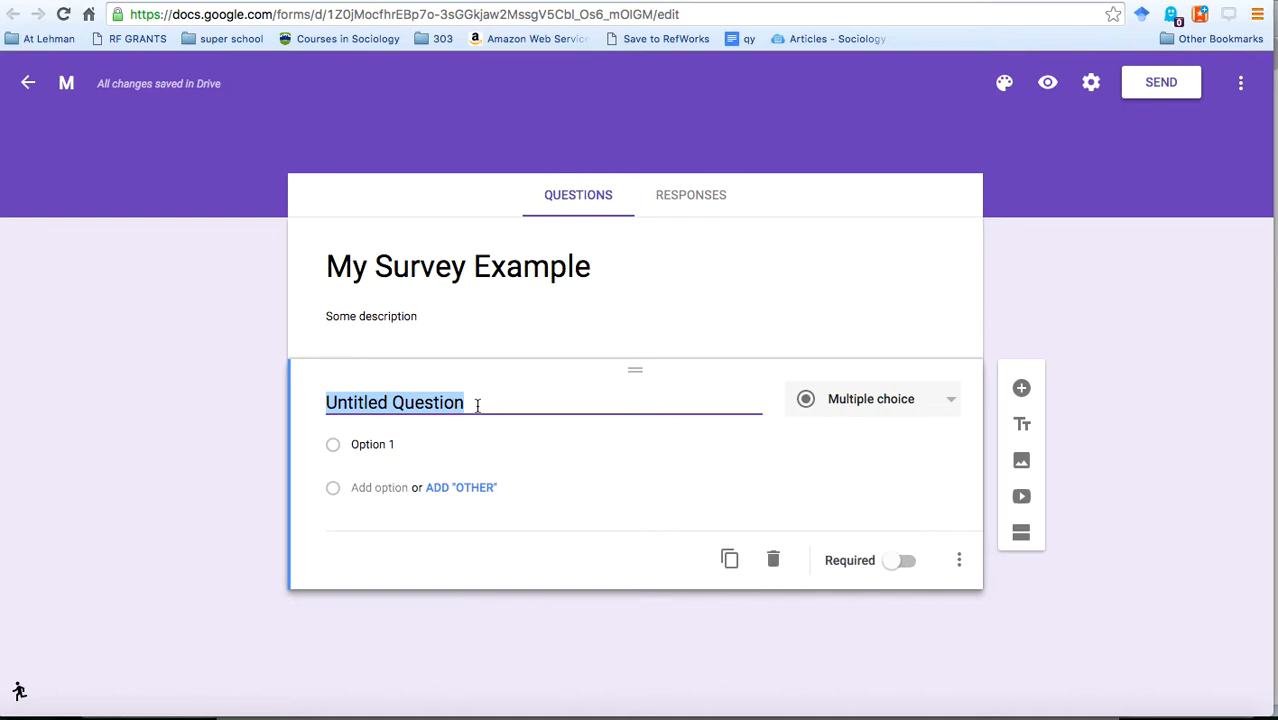
pyautogui.write('How did y')
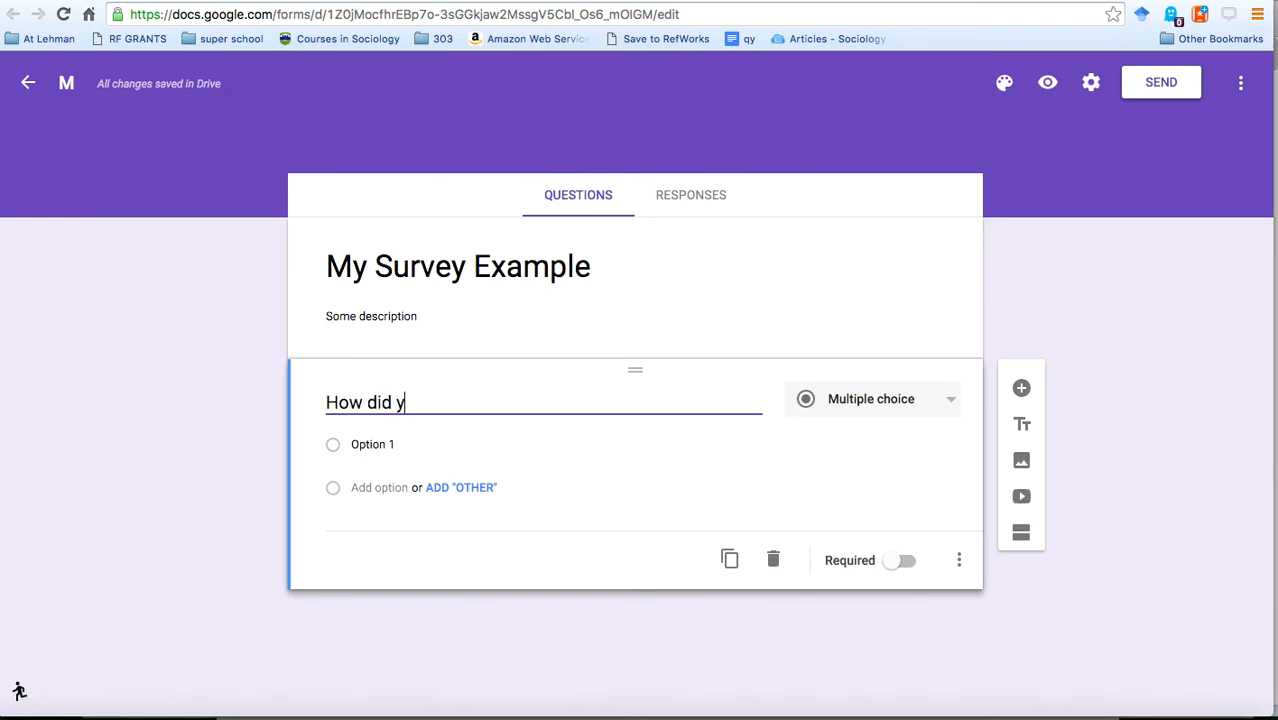
pyautogui.write('ou trae')
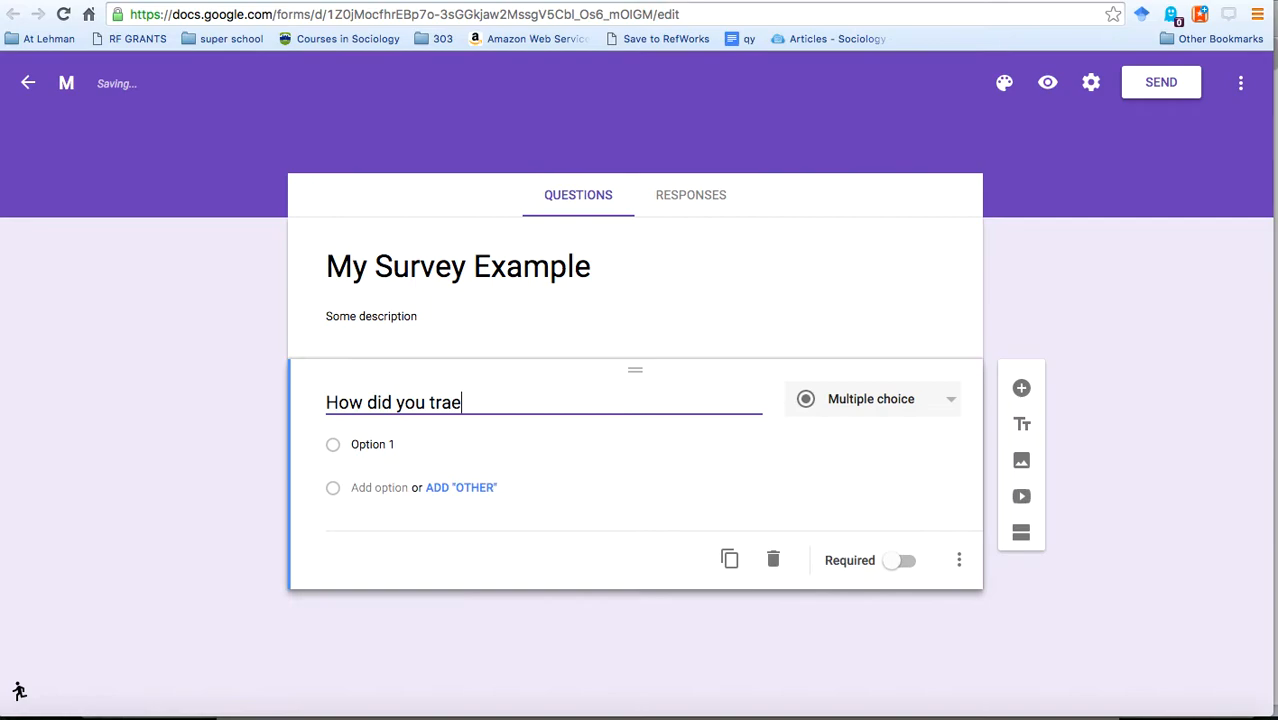
pyautogui.write('vel t')
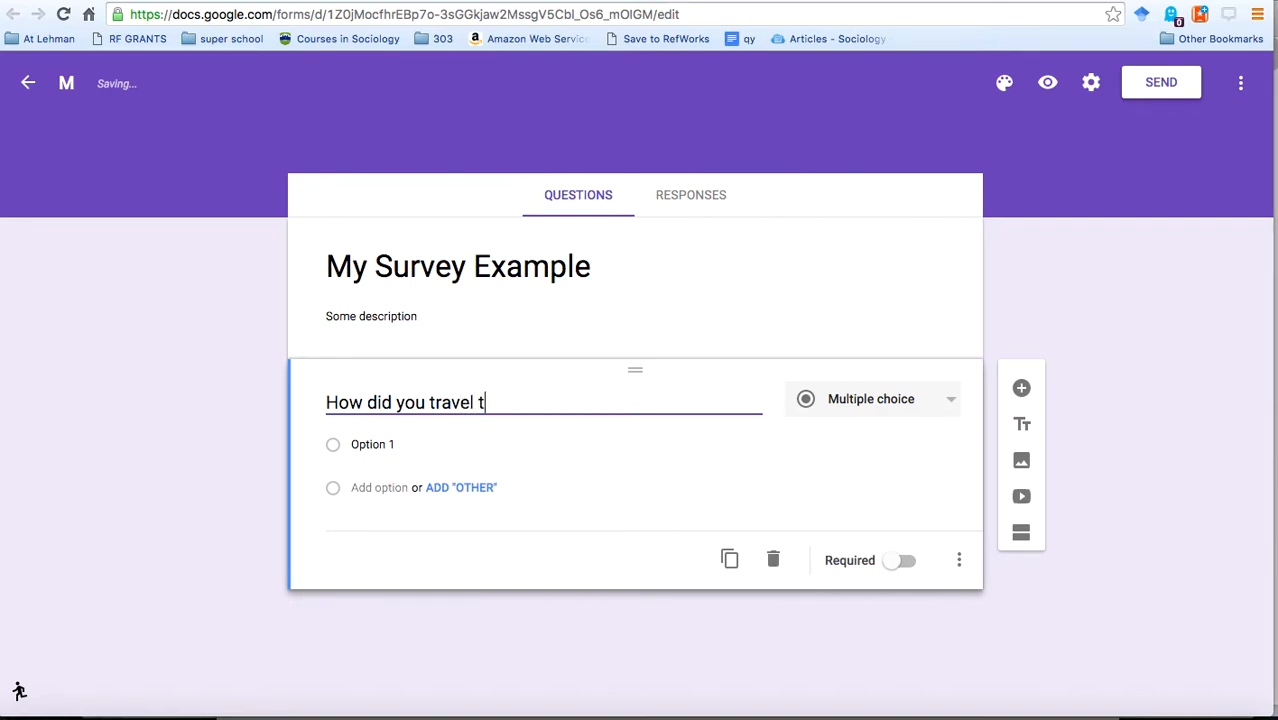
pyautogui.write('o campus')
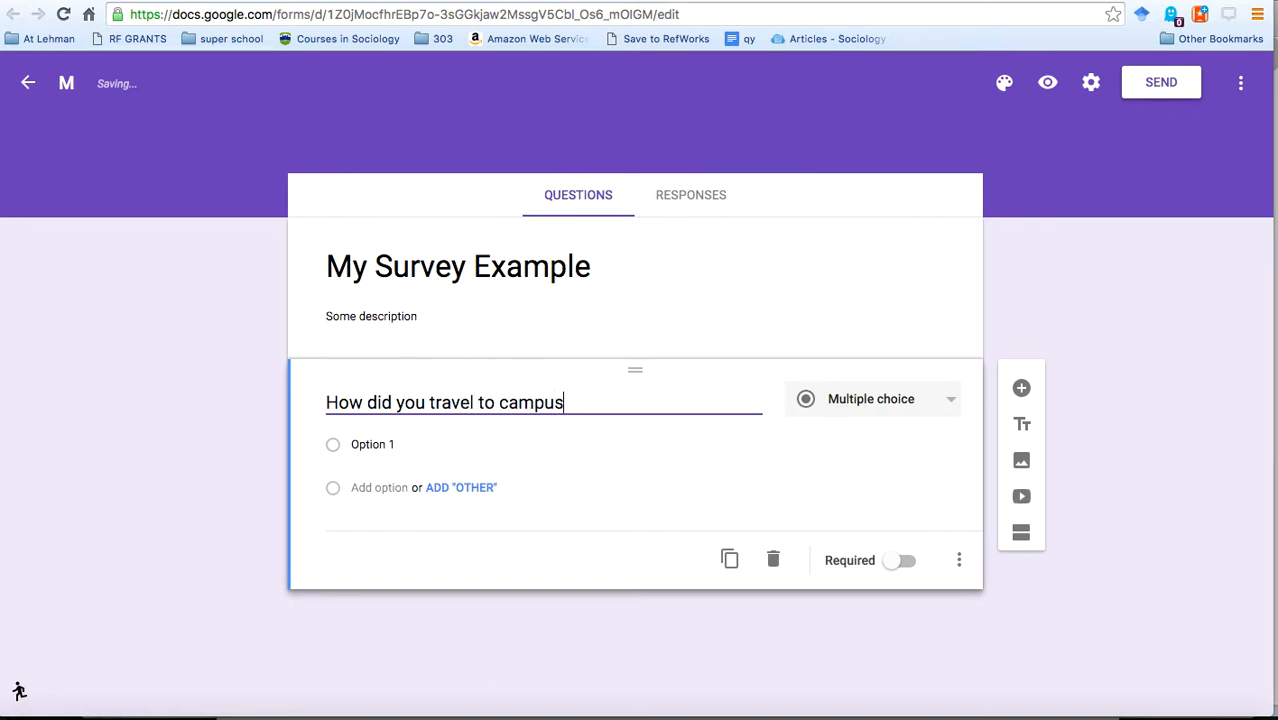
pyautogui.write('today?')
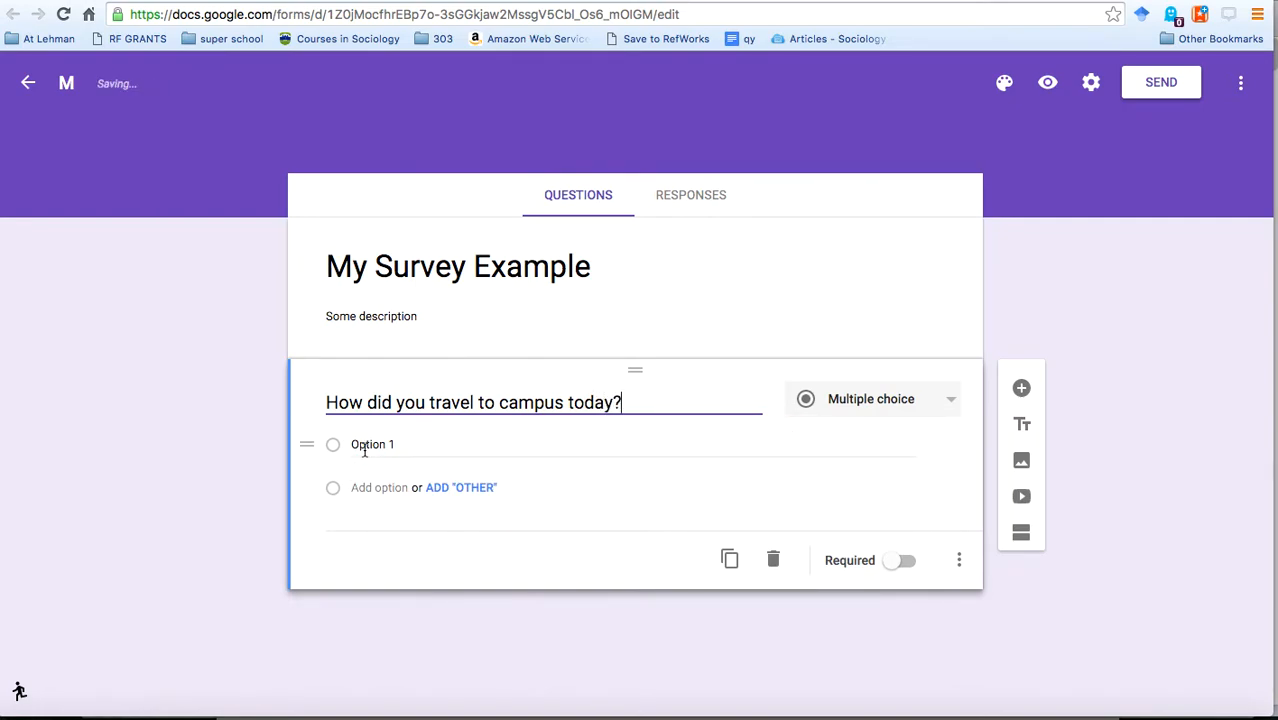
# Give it the choices Subway, Bus, Car, Walk and an Other option.
pyautogui.write('Subway')
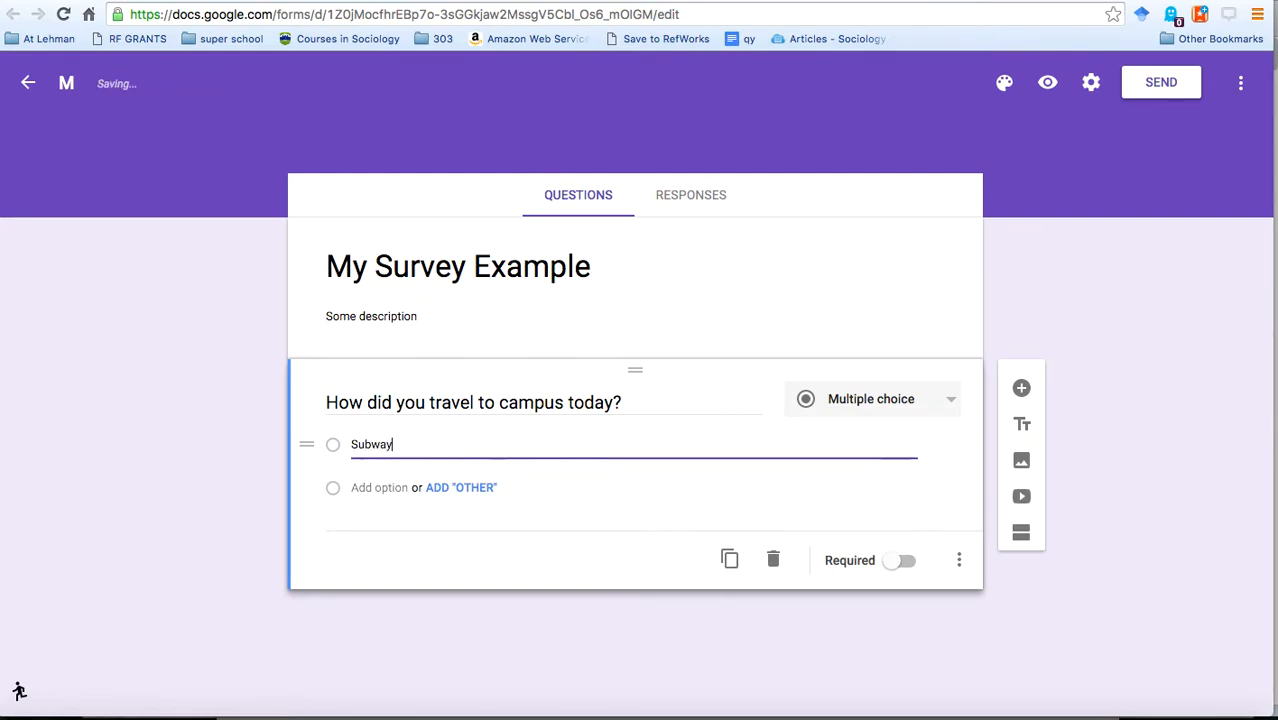
pyautogui.click(380, 488)
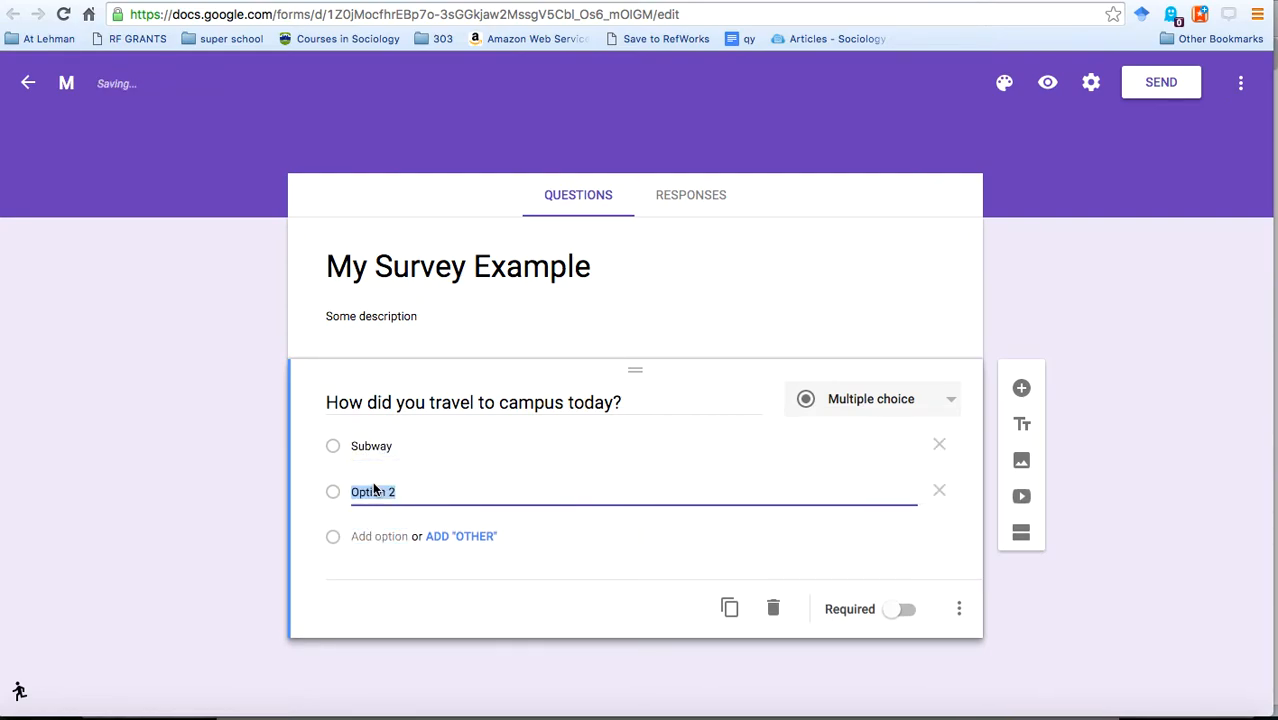
pyautogui.write('Nu')
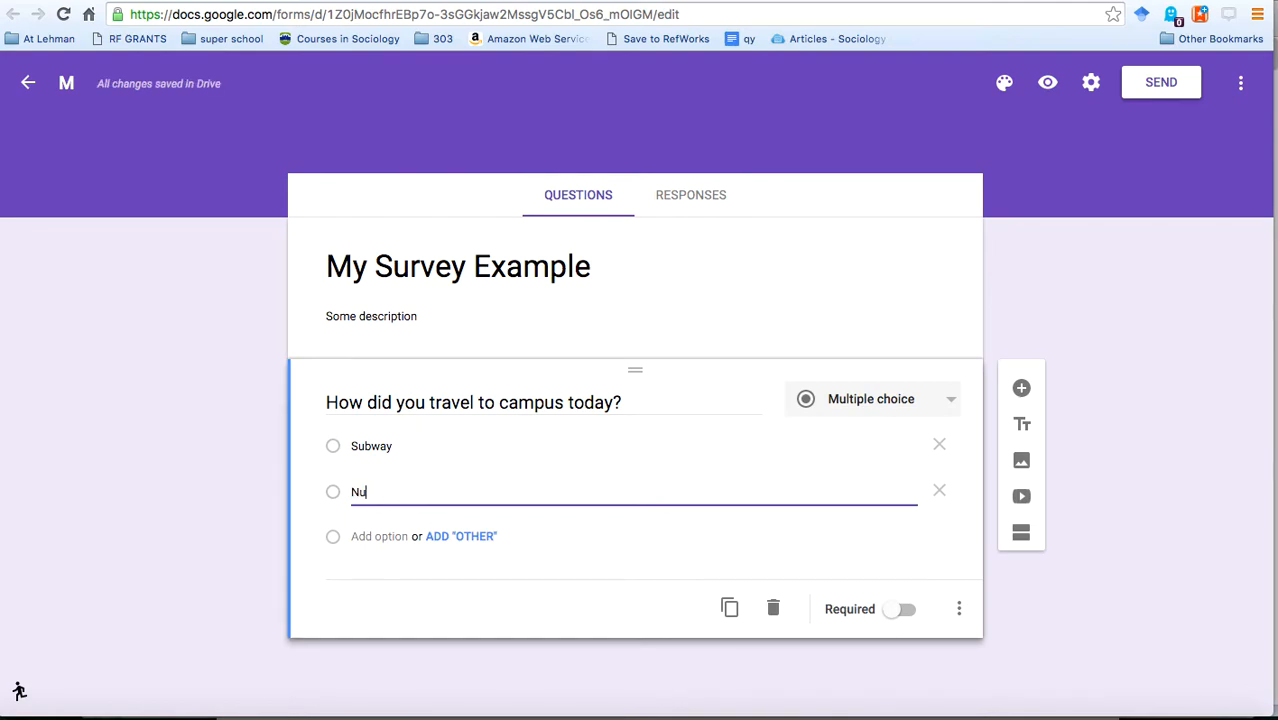
pyautogui.write('Bus')
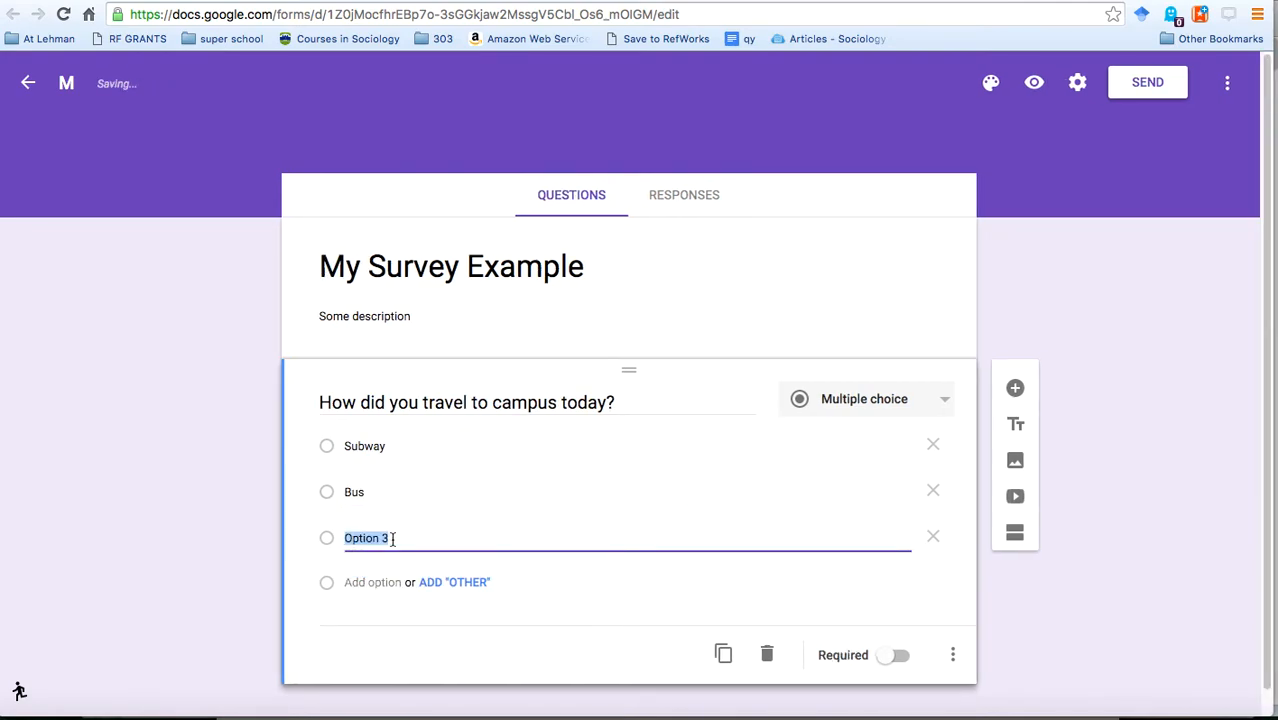
pyautogui.write('Car')
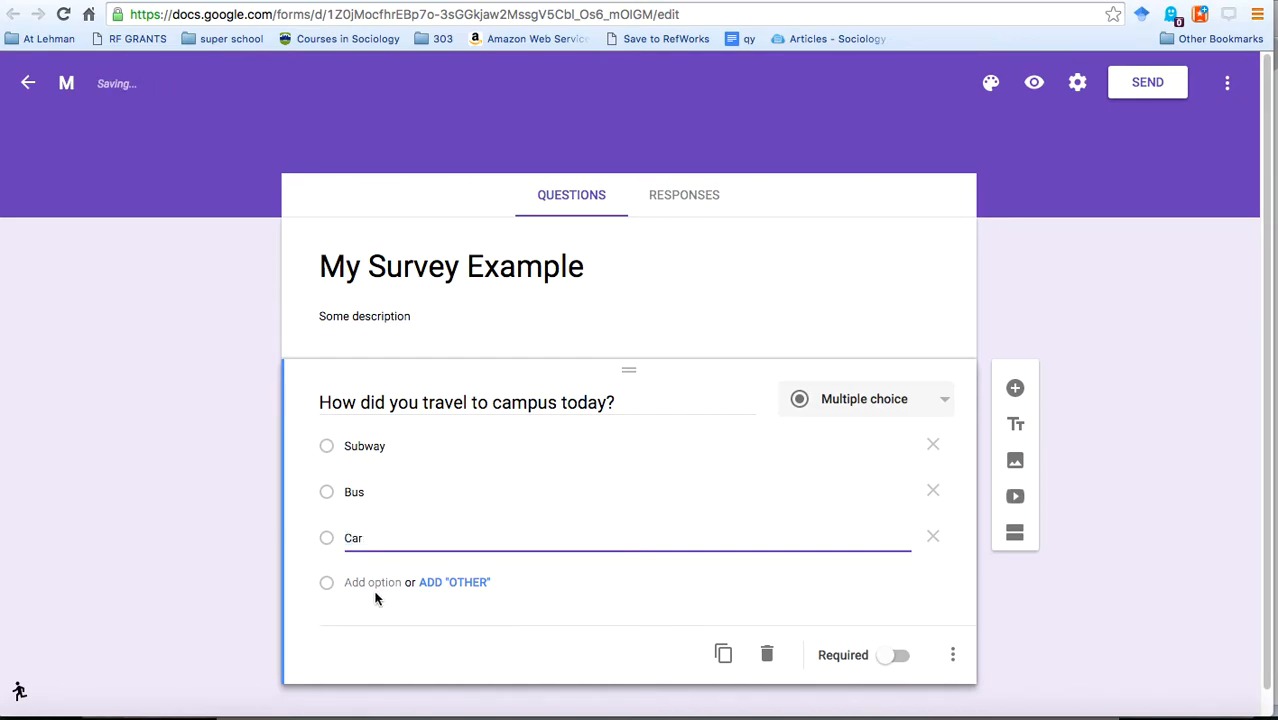
pyautogui.click(372, 582)
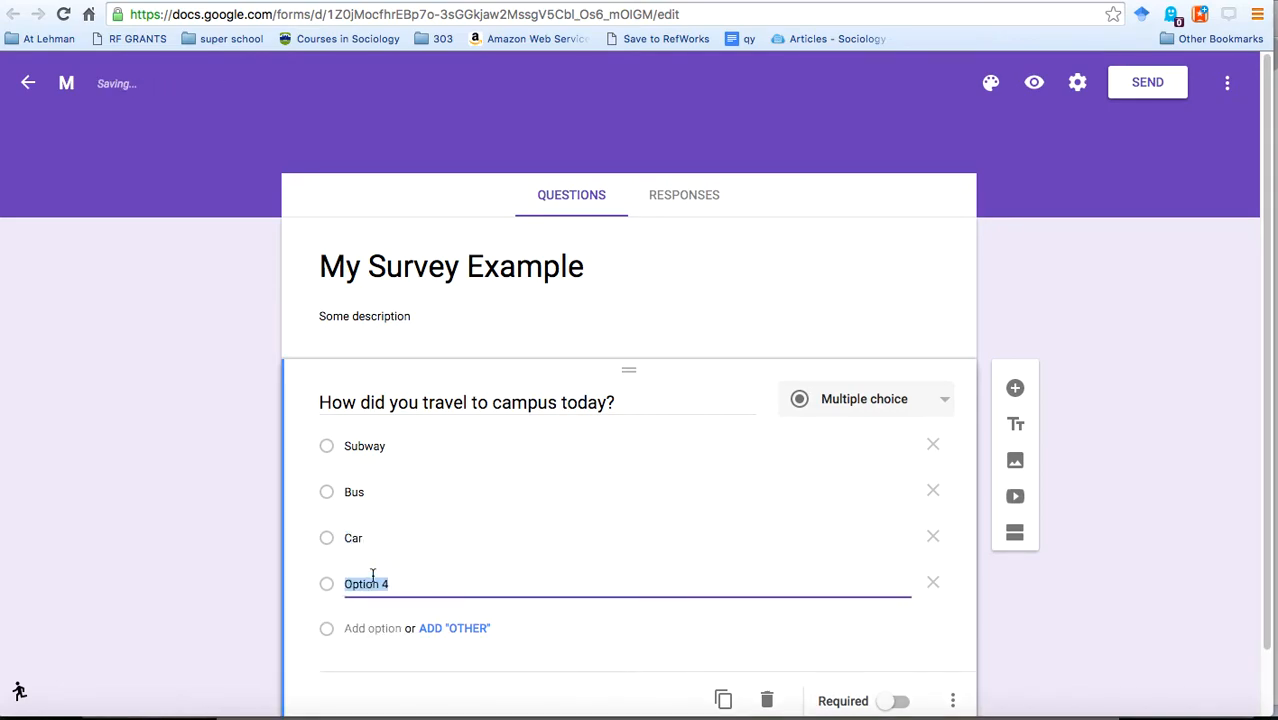
pyautogui.write('Walk')
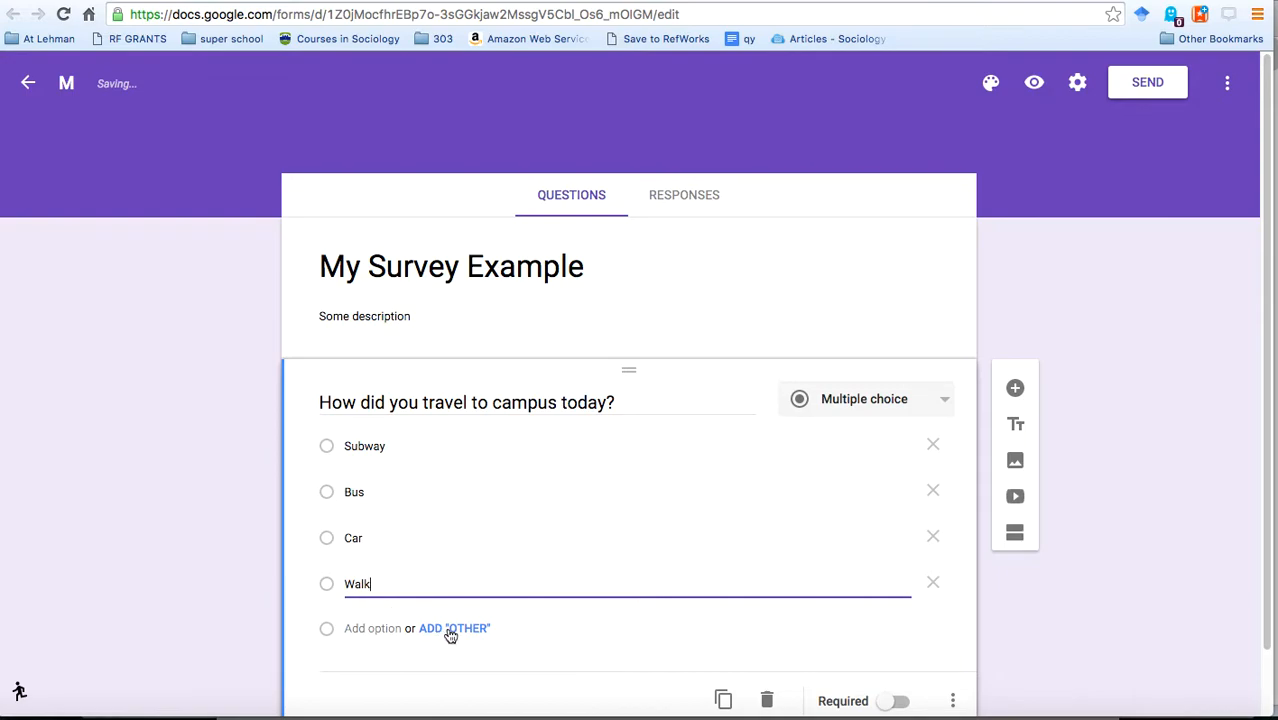
pyautogui.click(452, 628)
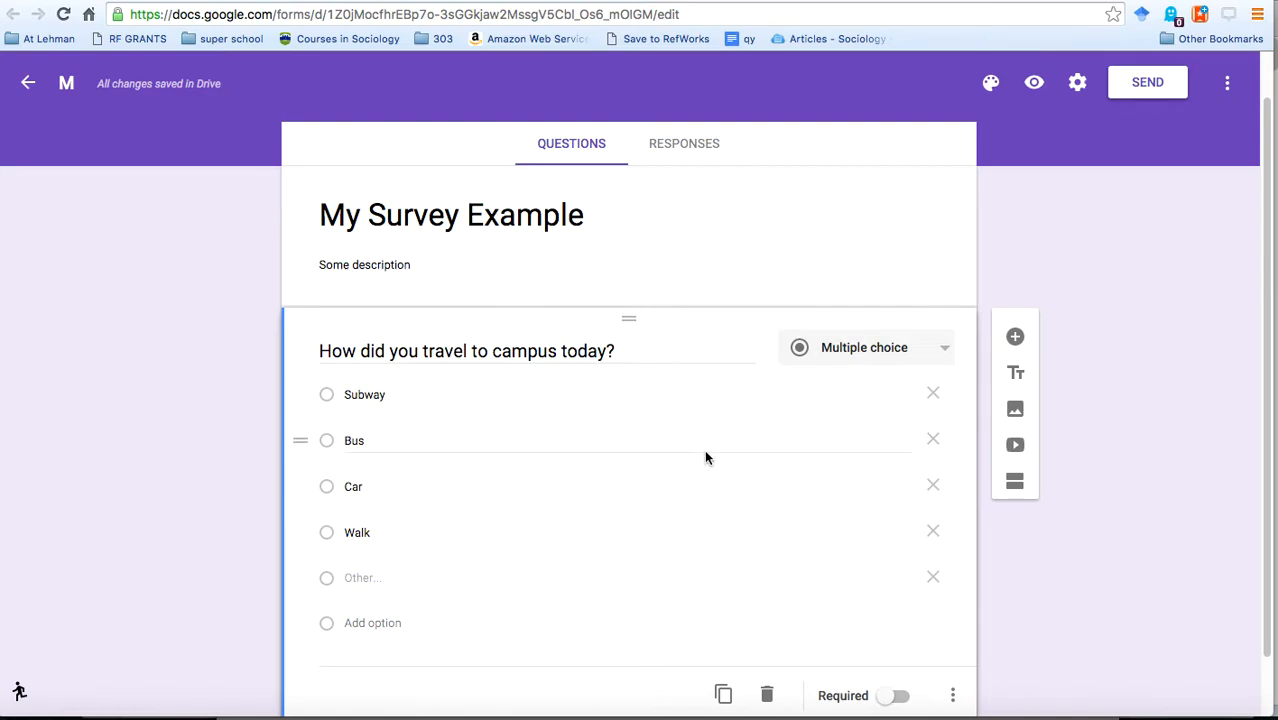
pyautogui.click(864, 348)
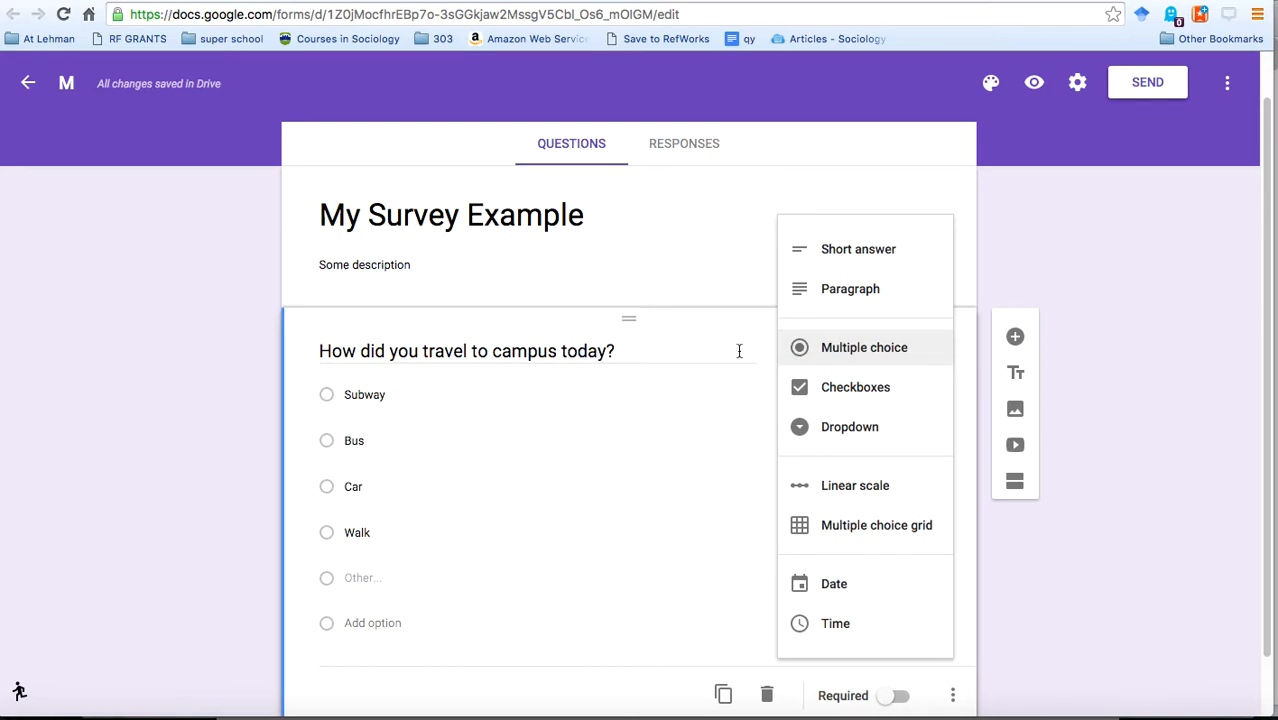
pyautogui.click(864, 348)
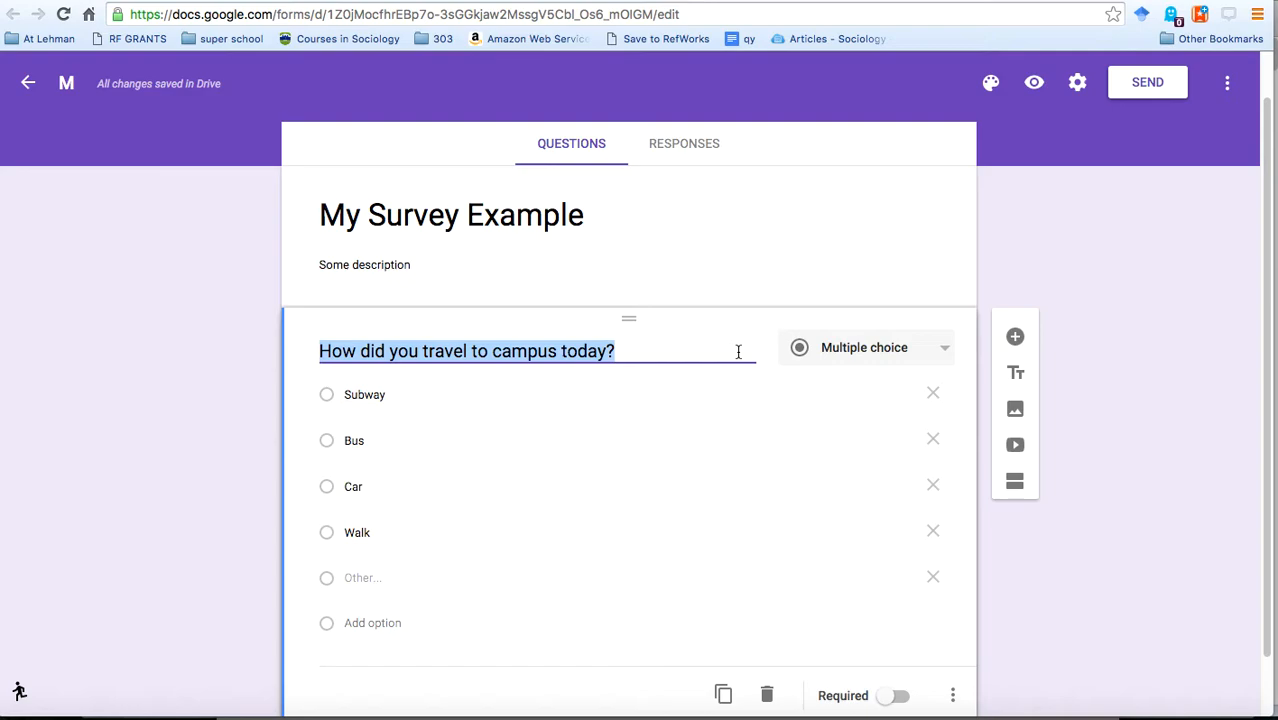
pyautogui.moveTo(1016, 336)
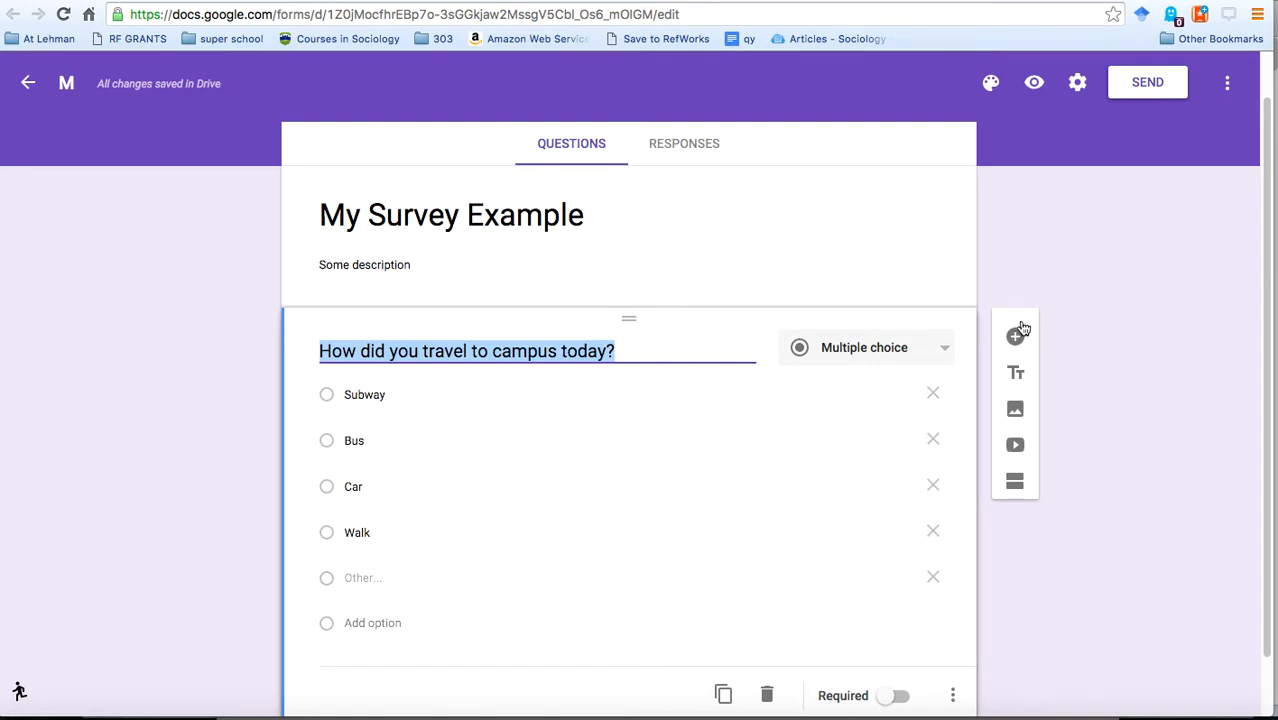
pyautogui.moveTo(1030, 348)
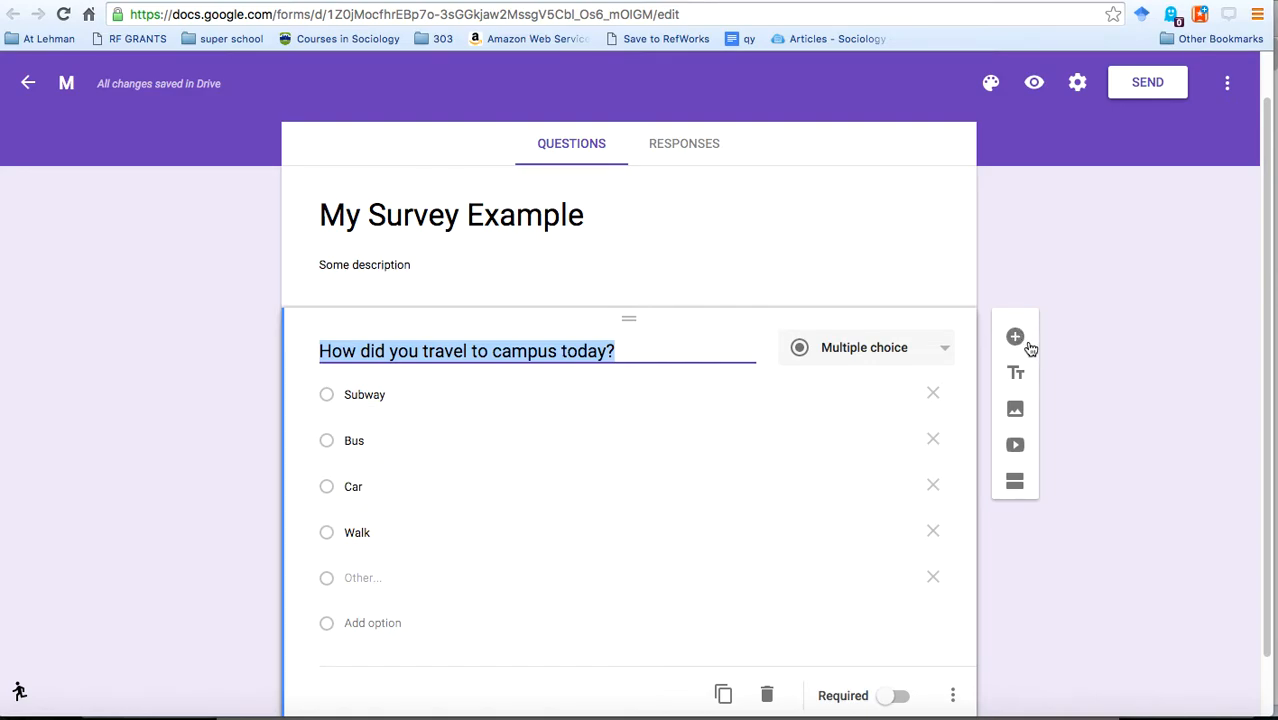
pyautogui.moveTo(1016, 338)
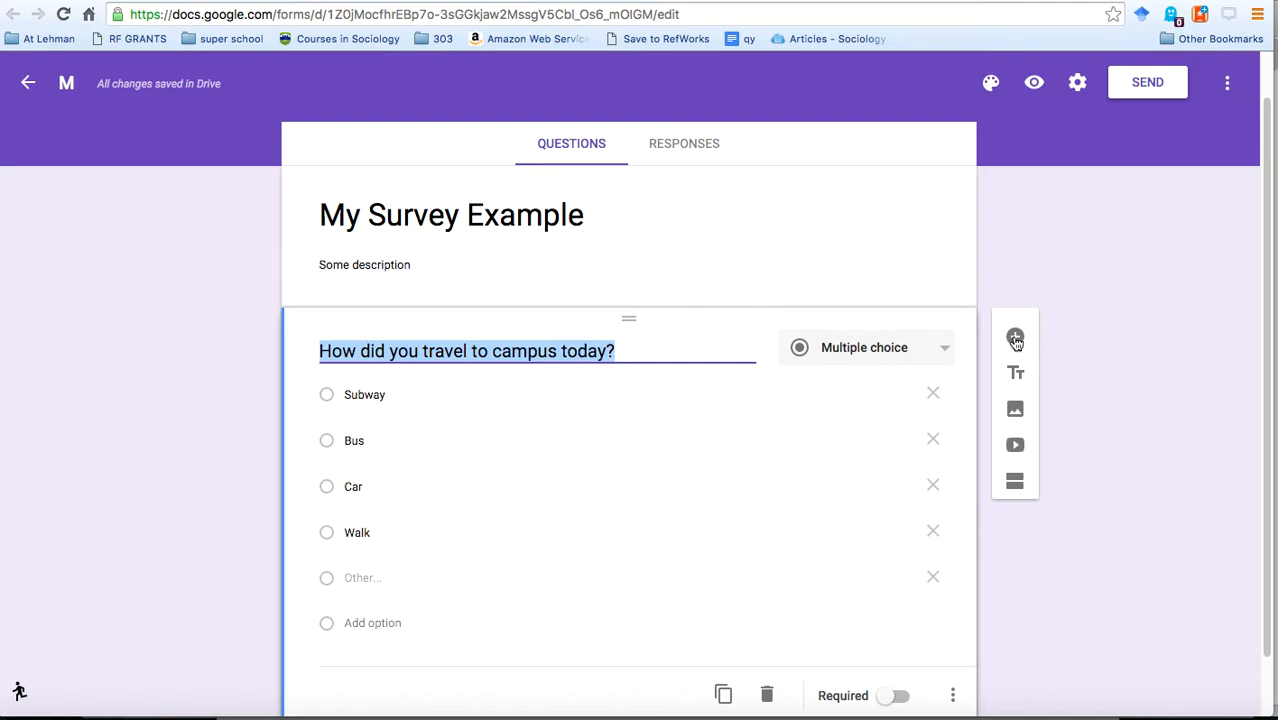
# Add a second question asking 'Will you eat in the cafeteria today?'.
pyautogui.click(1016, 338)
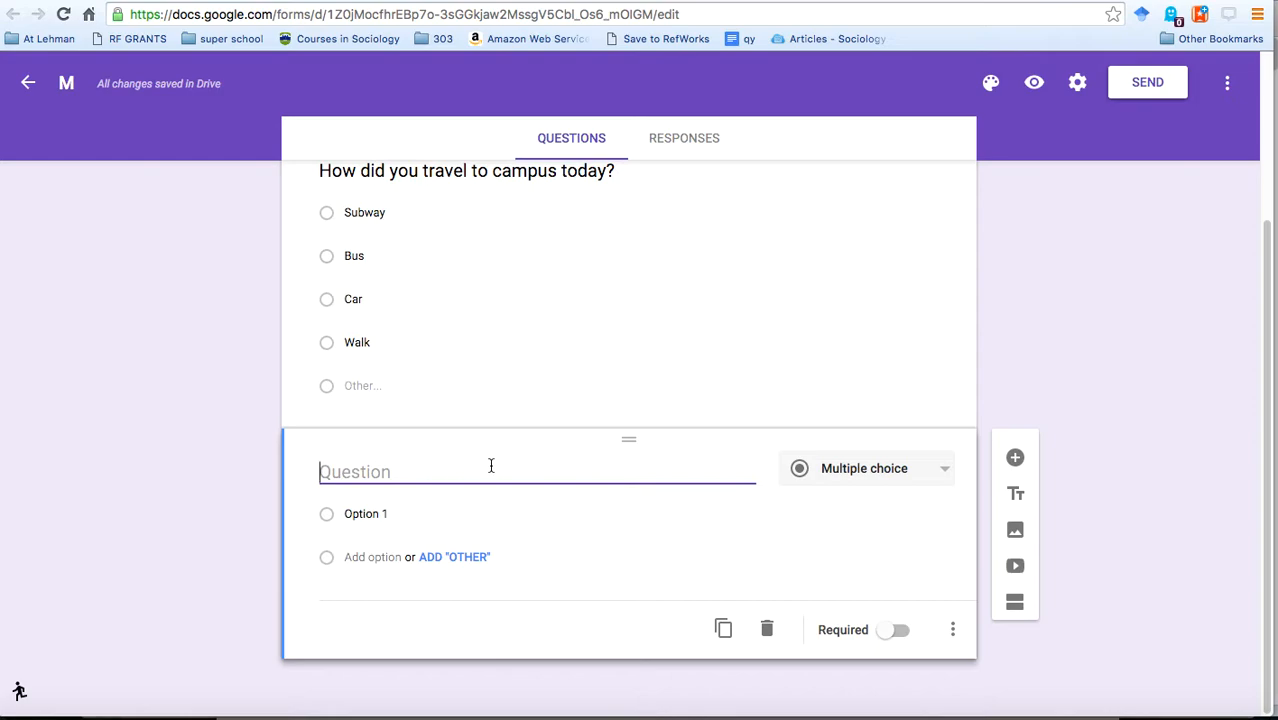
pyautogui.write('Will you')
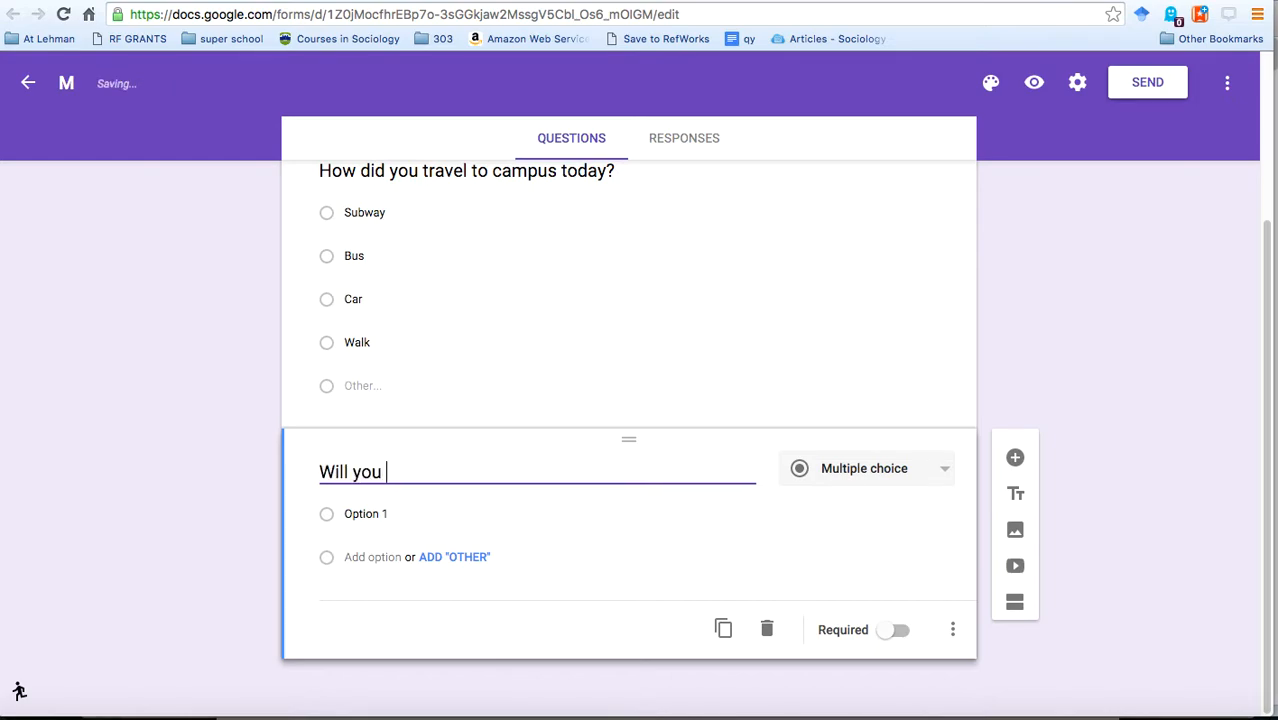
pyautogui.write('eat in')
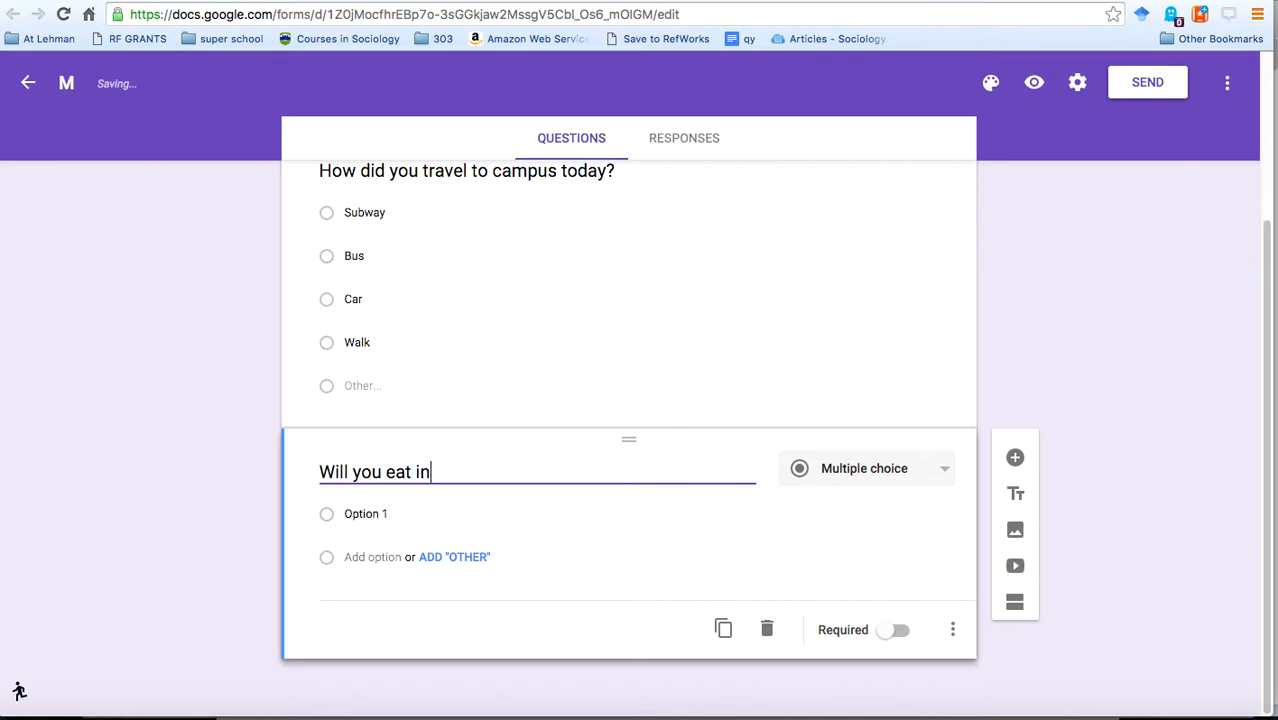
pyautogui.write('the ca')
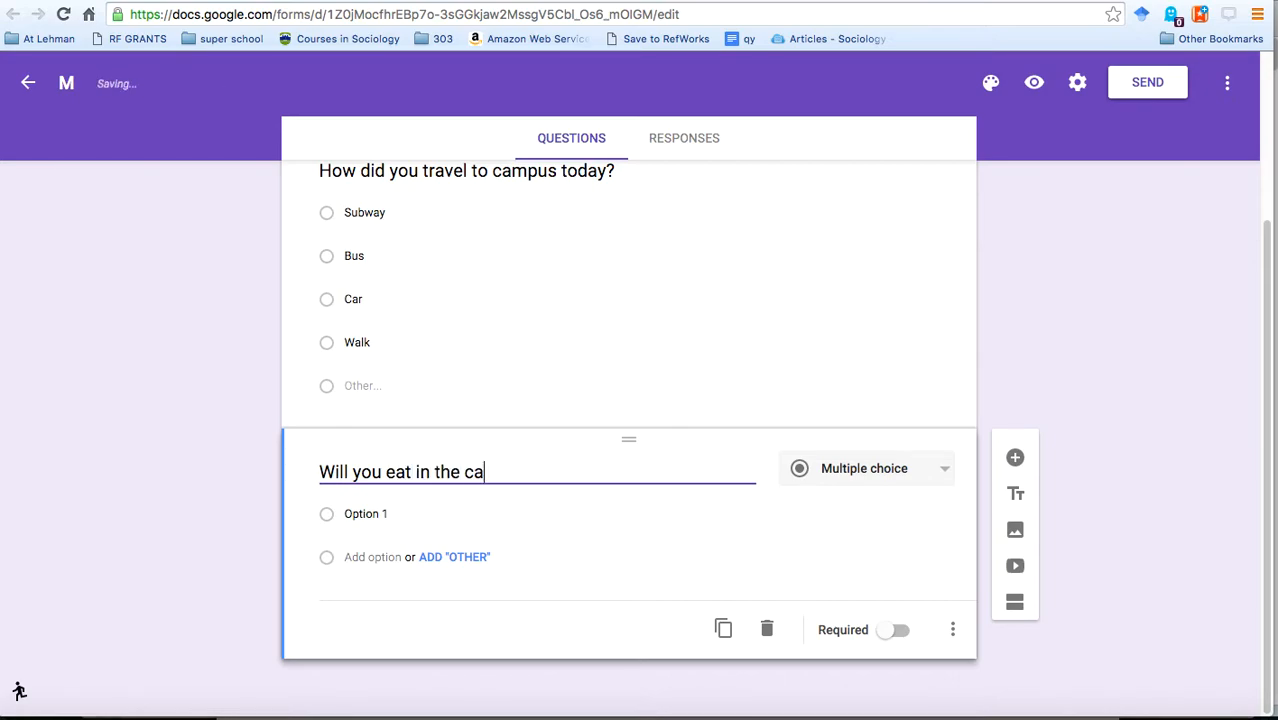
pyautogui.write('feteria today?')
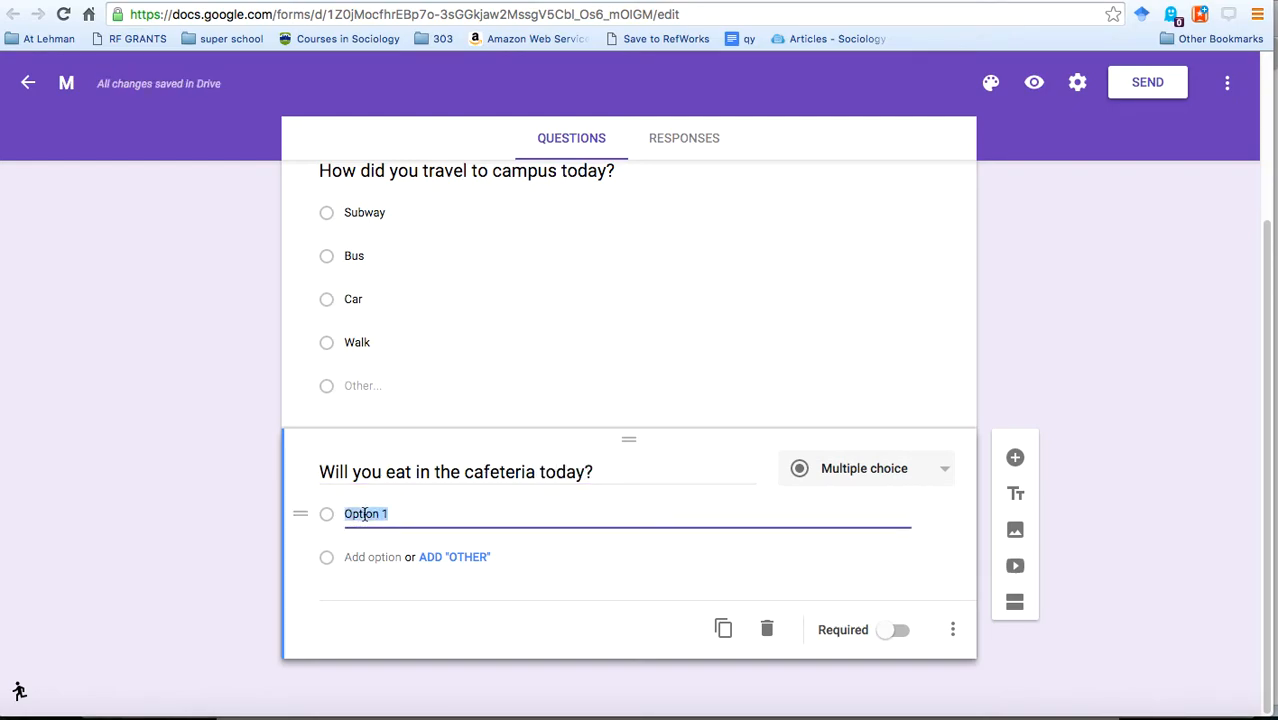
# Give it the choices 'Yes, already have eaten in the cafeteria', 'Yes, will later today' and 'No'.
pyautogui.write('Yes, already hav')
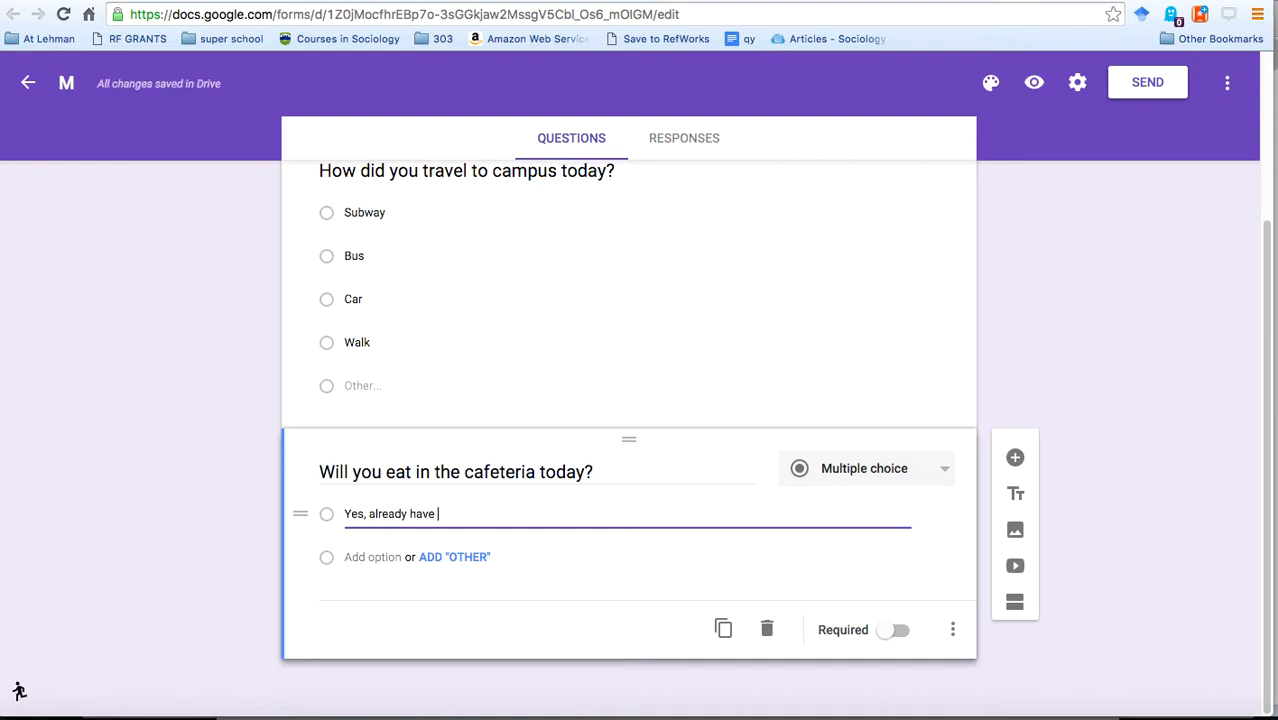
pyautogui.write('eaten in th')
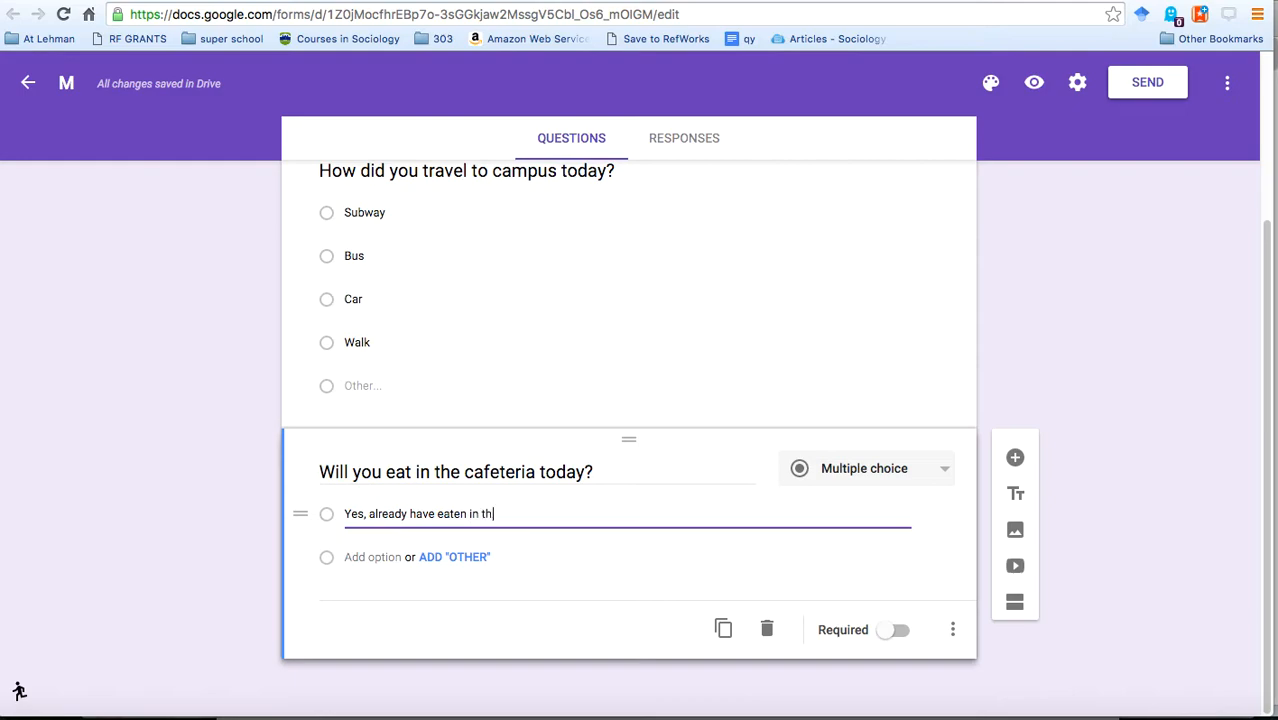
pyautogui.write('e cafeteria')
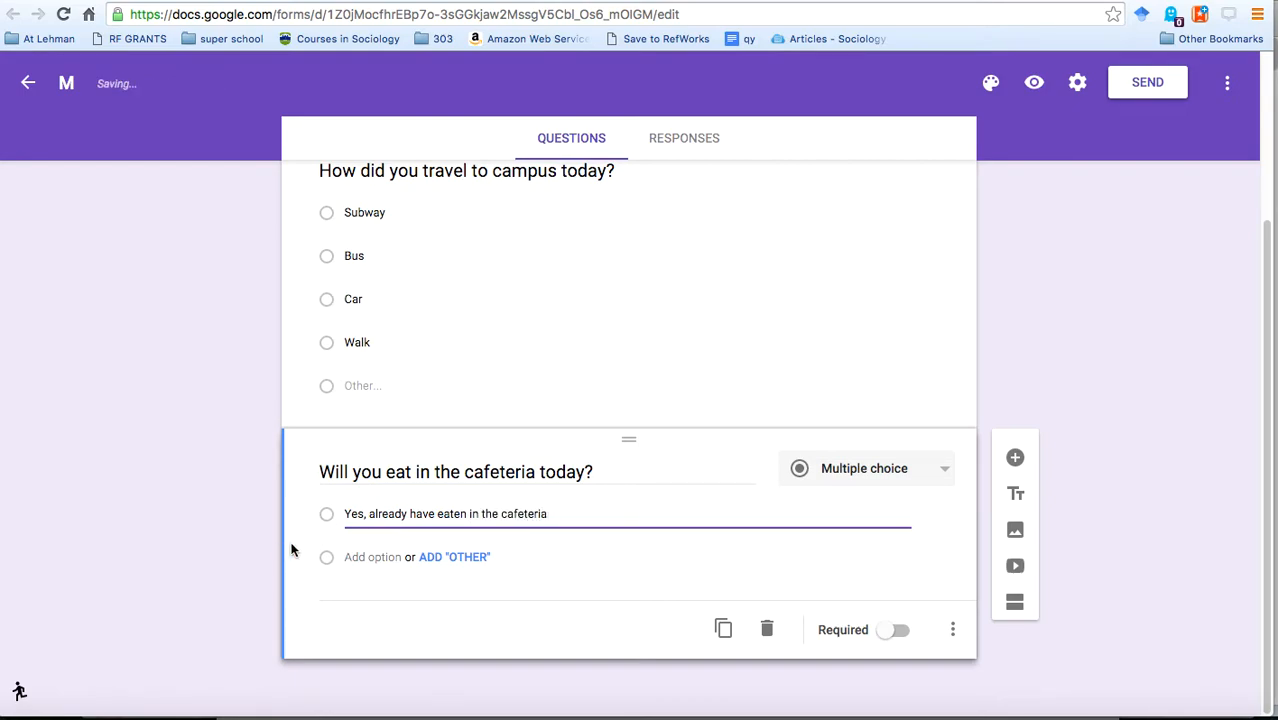
pyautogui.write('Y')
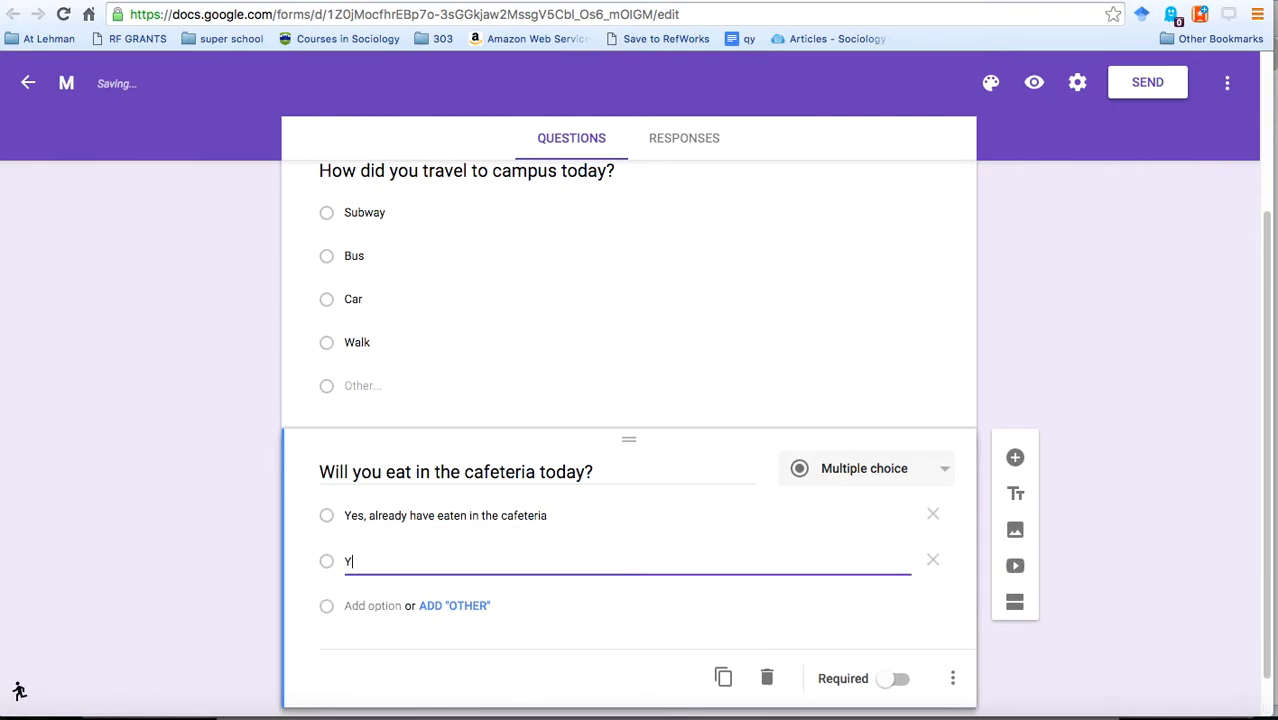
pyautogui.write('es, will later')
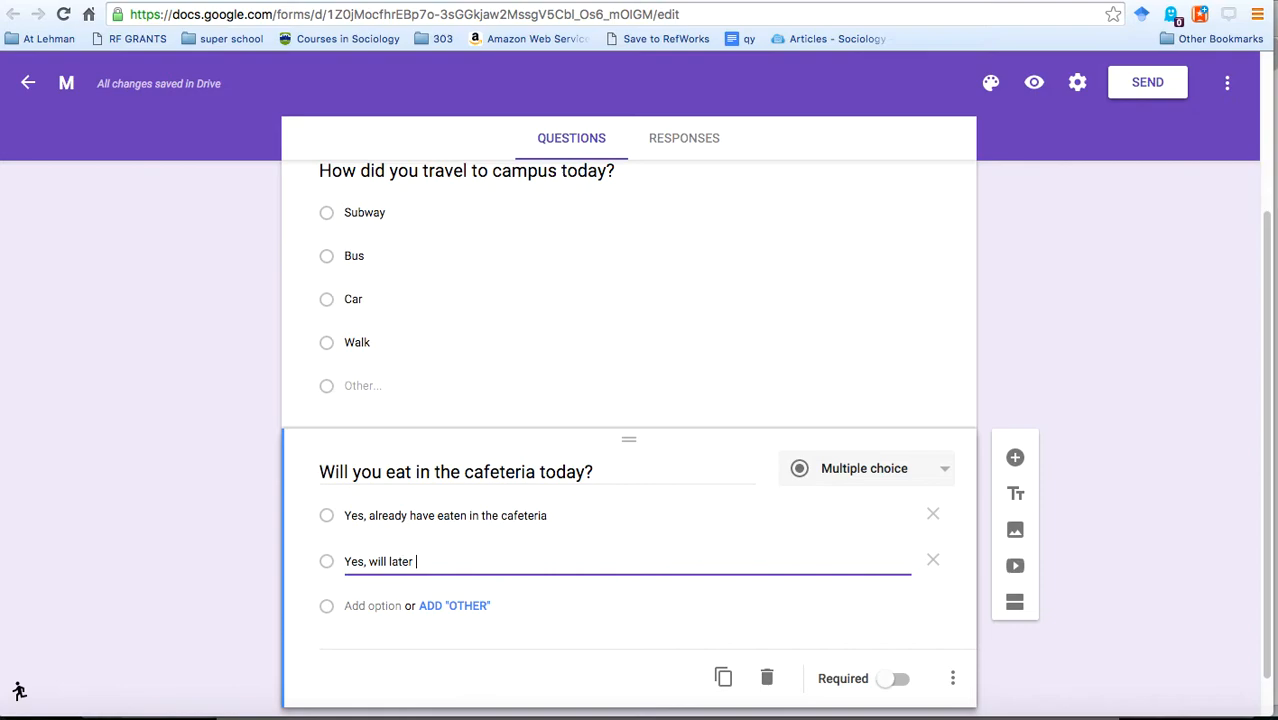
pyautogui.write('today')
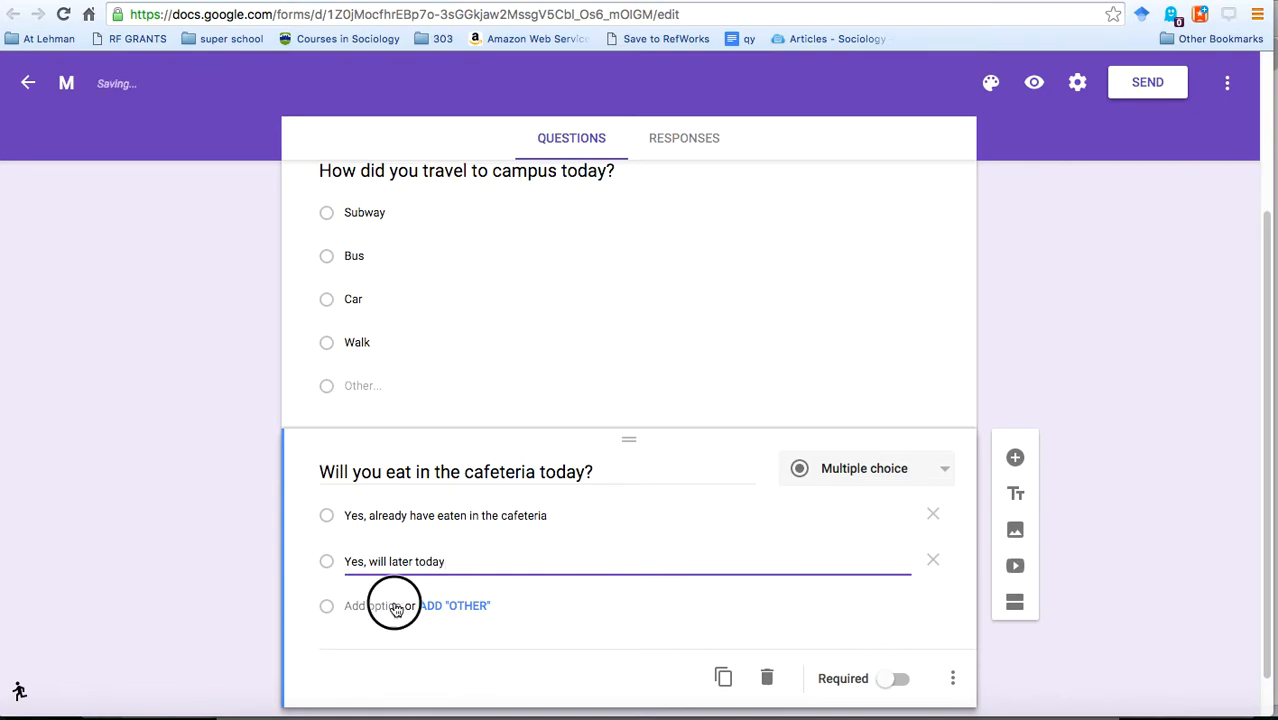
pyautogui.write('No')
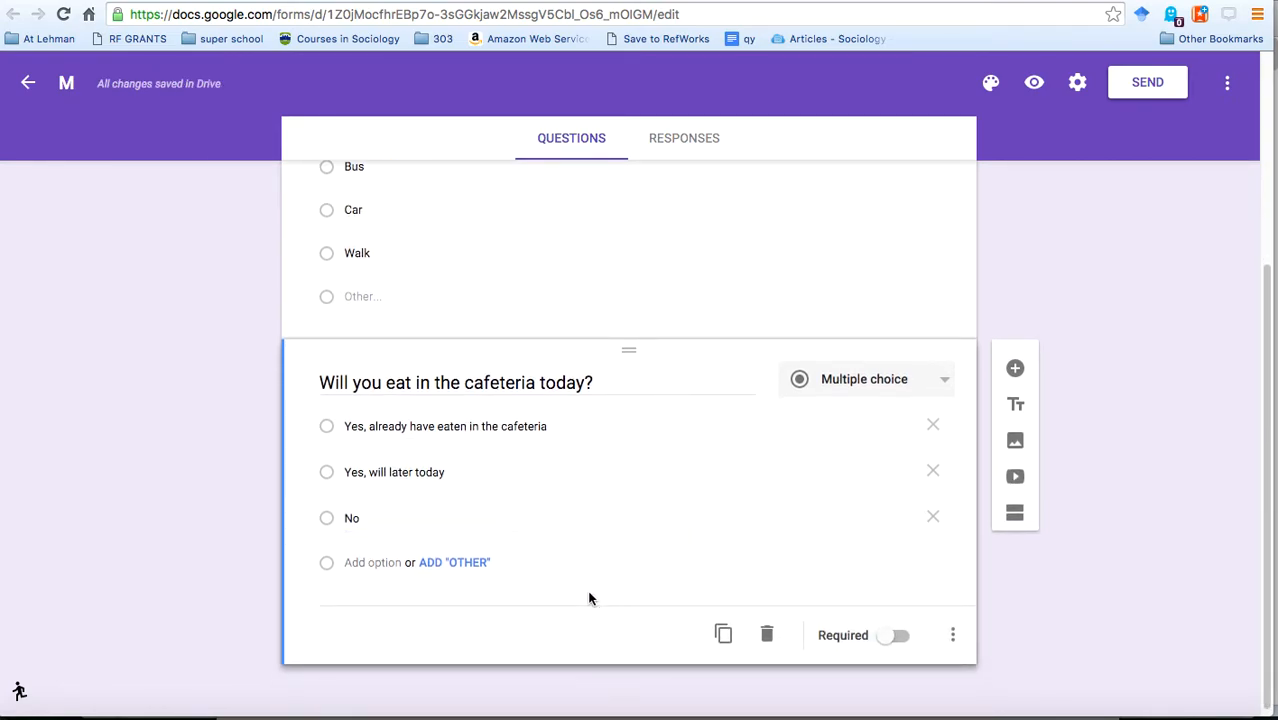
pyautogui.moveTo(884, 248)
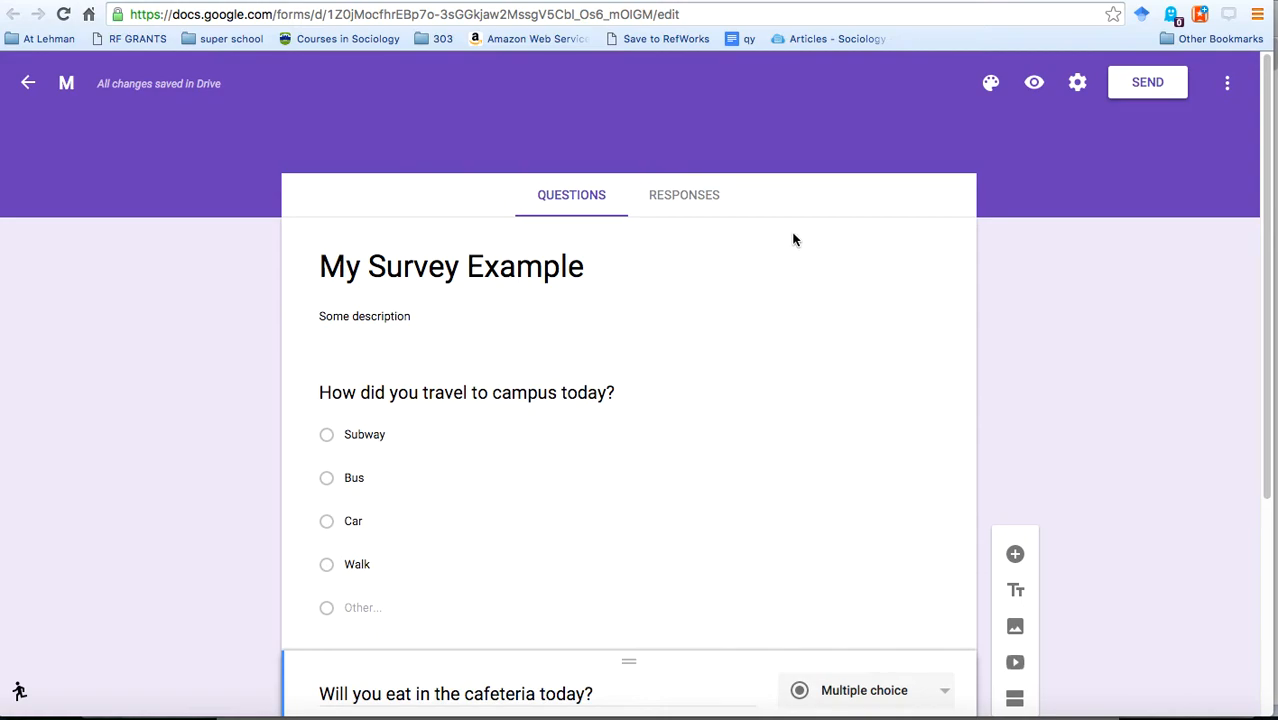
pyautogui.moveTo(844, 256)
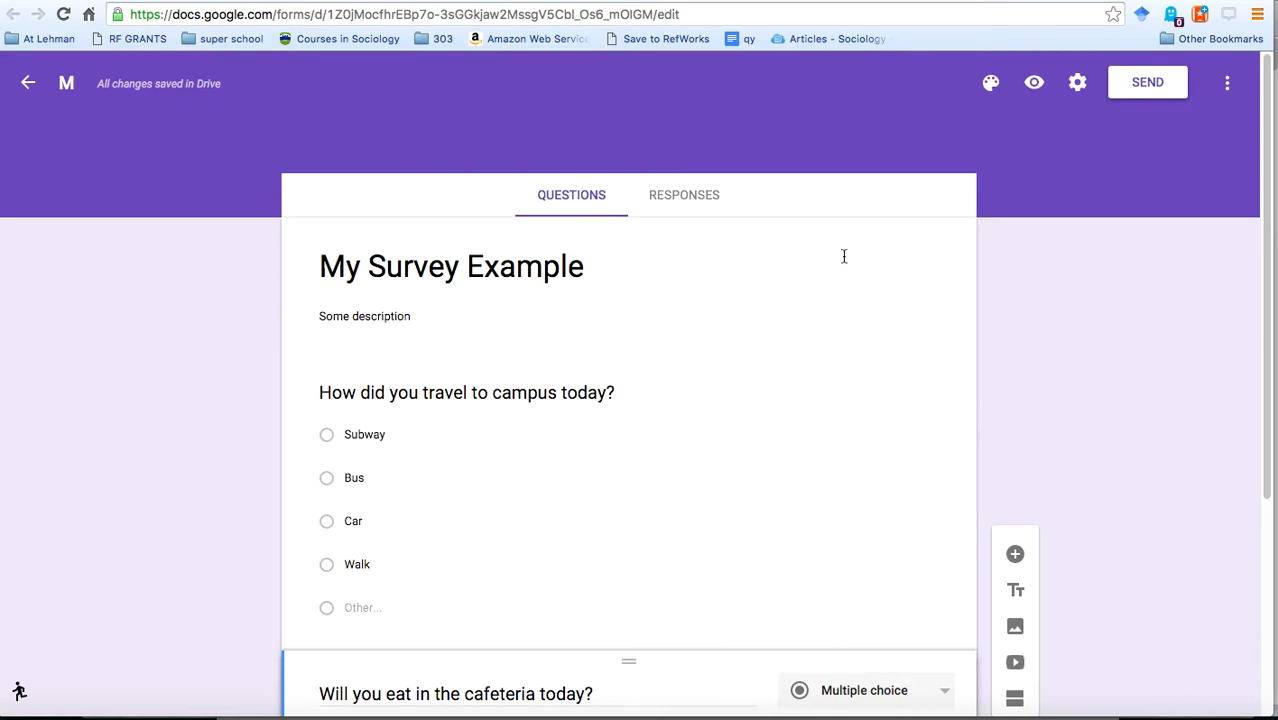
pyautogui.moveTo(1034, 82)
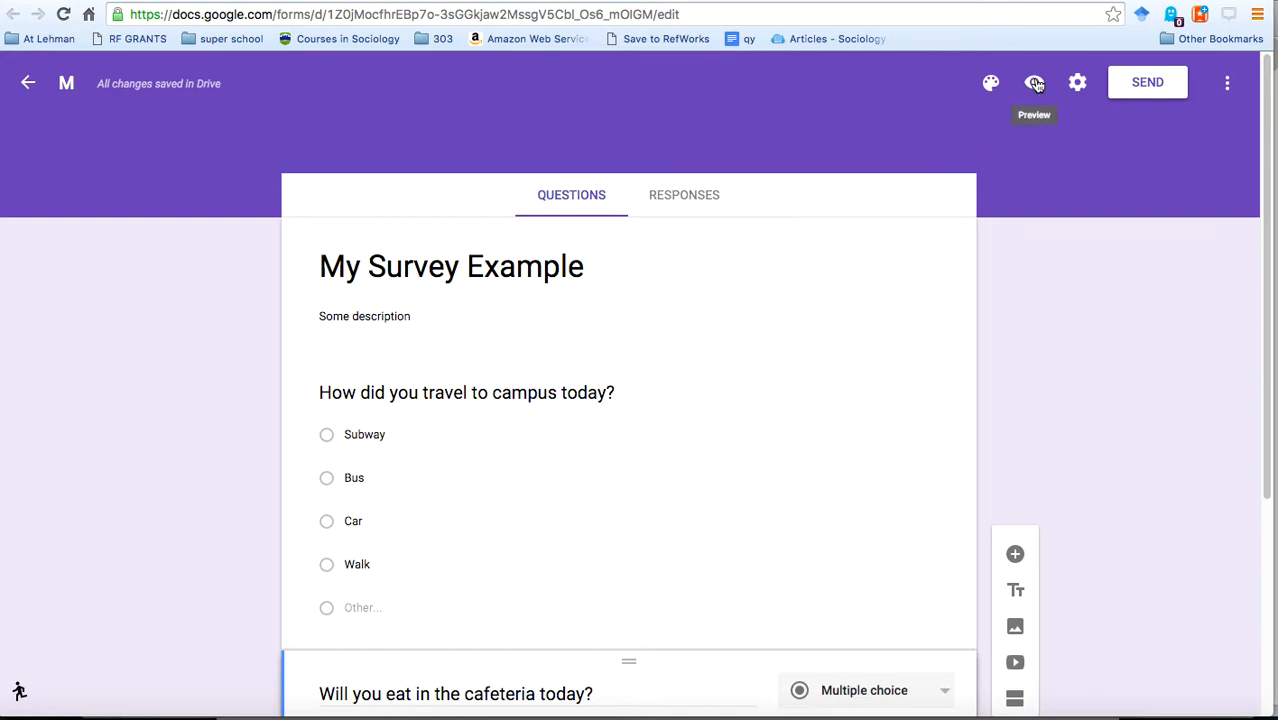
# Preview the live form and test-answer Subway and 'Yes, already have eaten in the cafeteria'.
pyautogui.click(1034, 82)
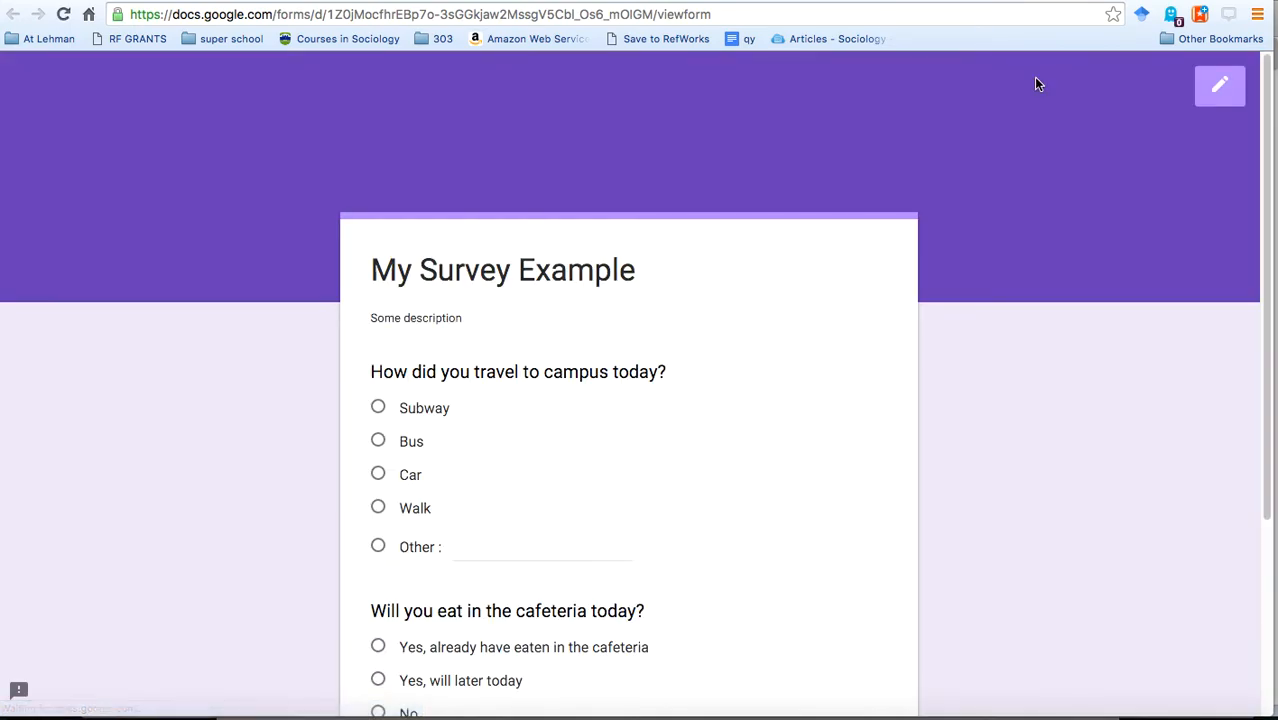
pyautogui.scroll(-3)
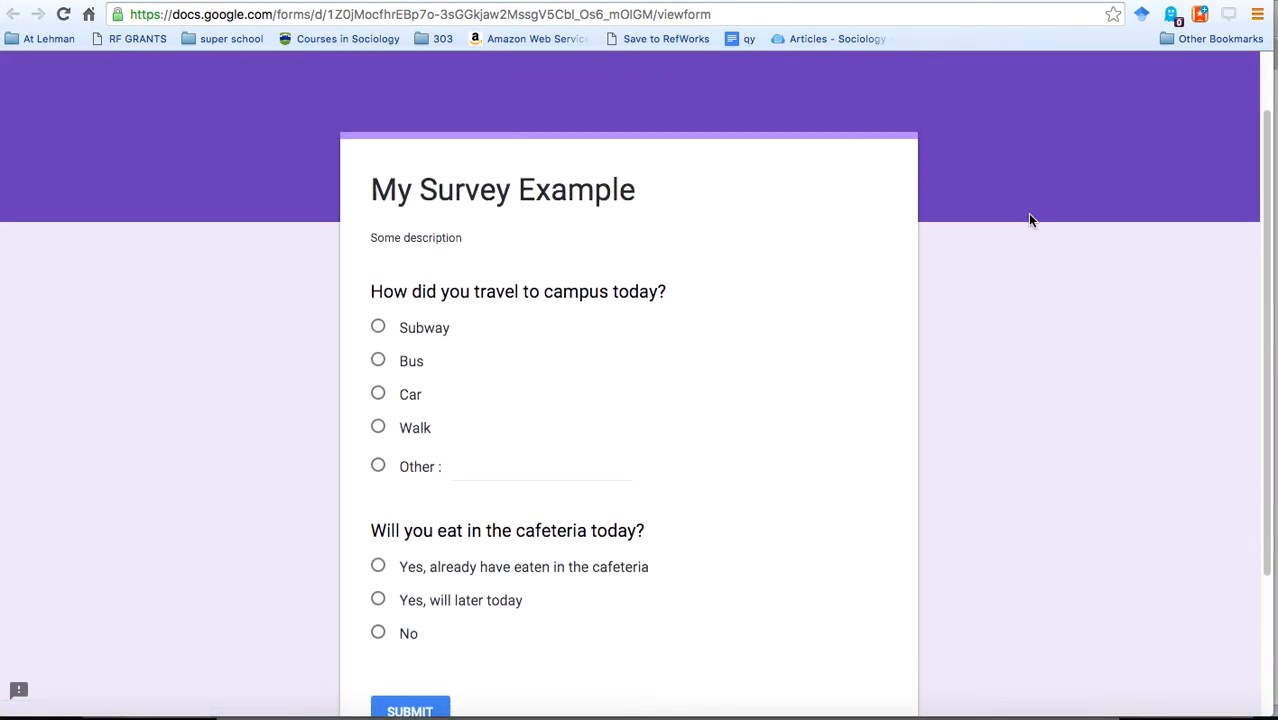
pyautogui.scroll(-3)
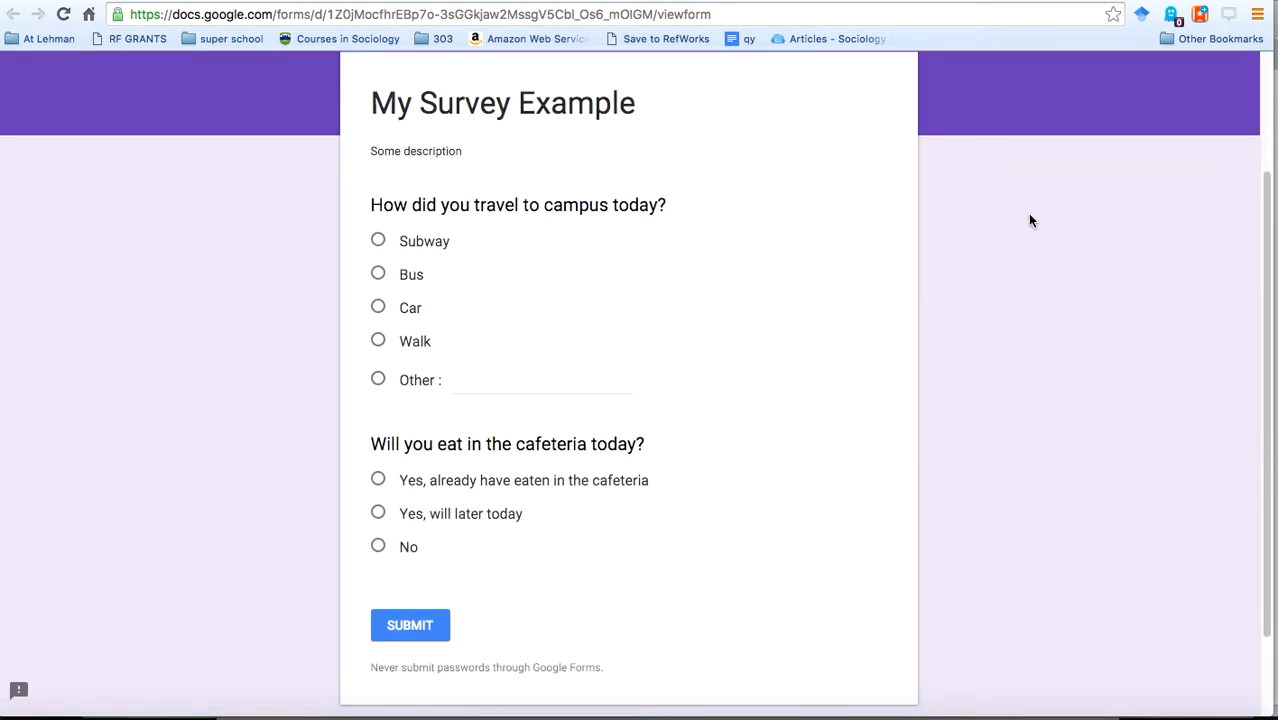
pyautogui.moveTo(688, 156)
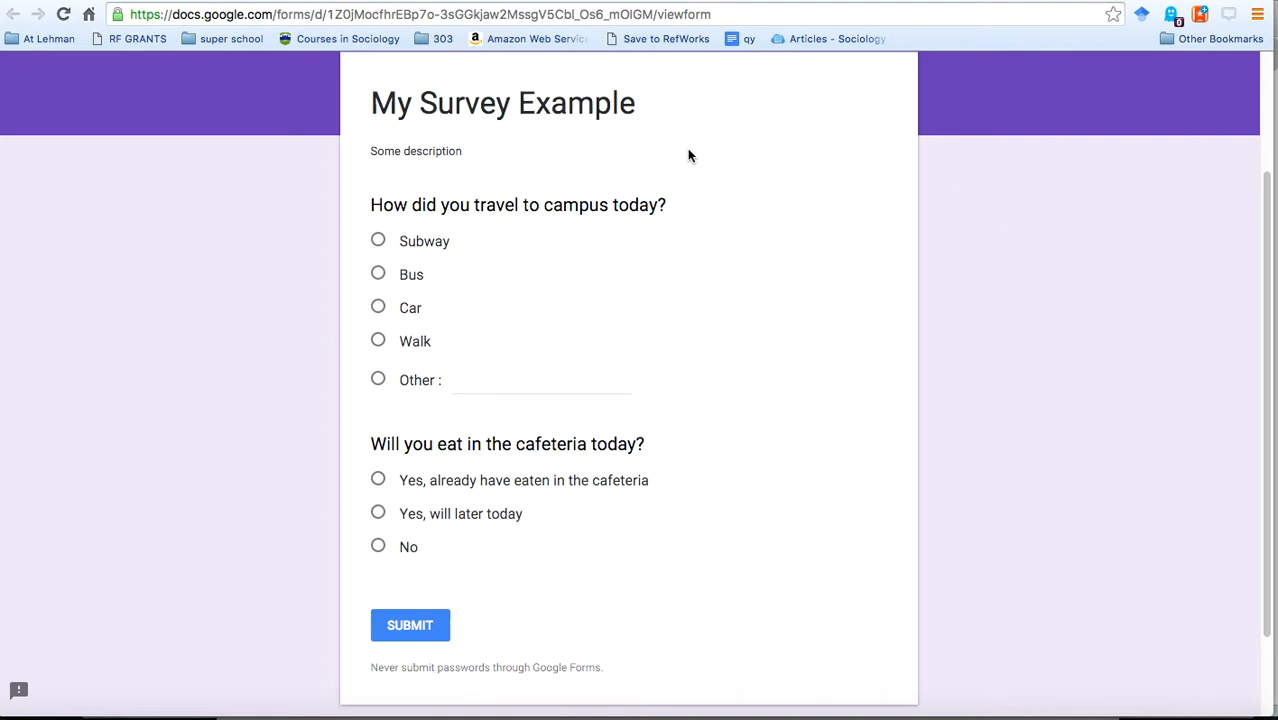
pyautogui.moveTo(430, 152)
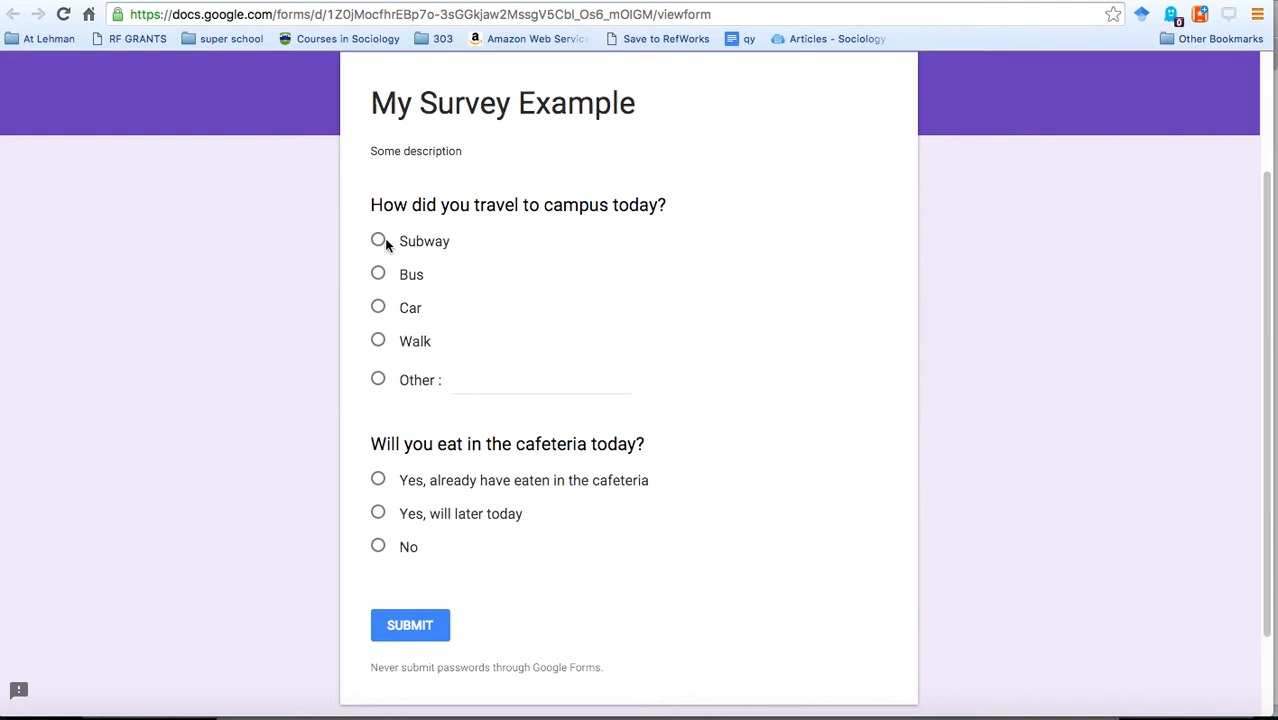
pyautogui.click(378, 240)
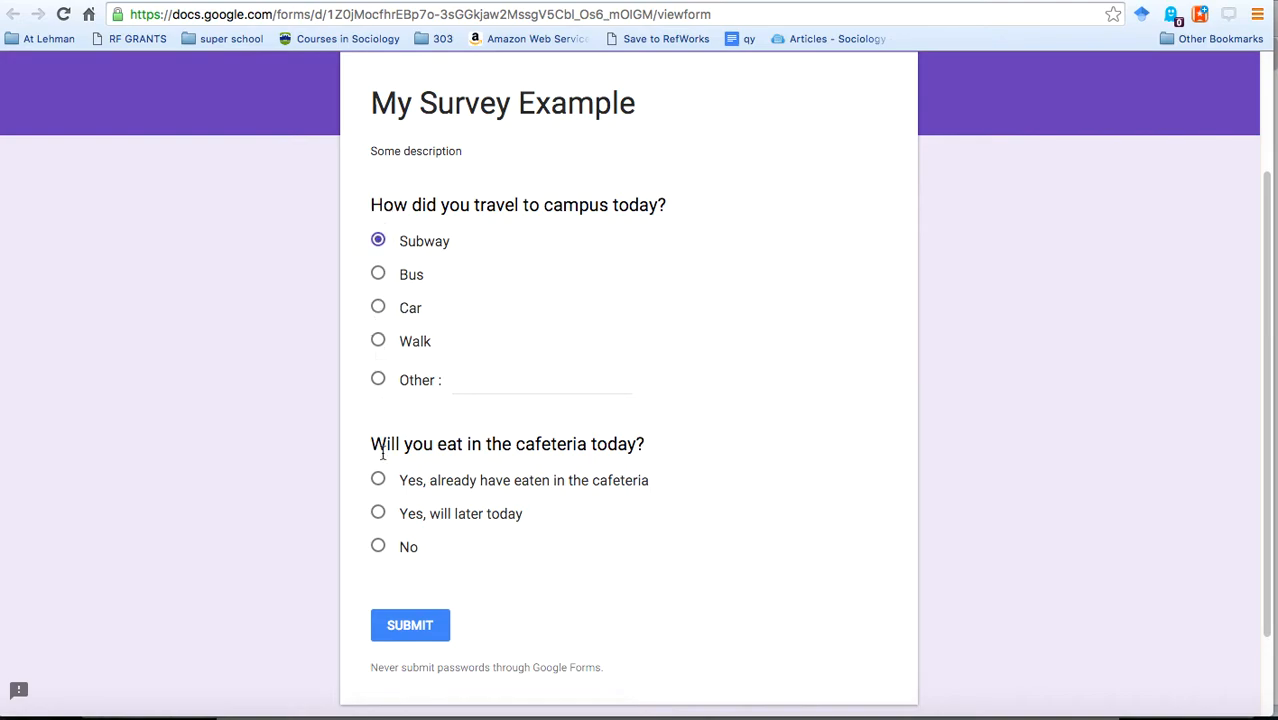
pyautogui.click(378, 480)
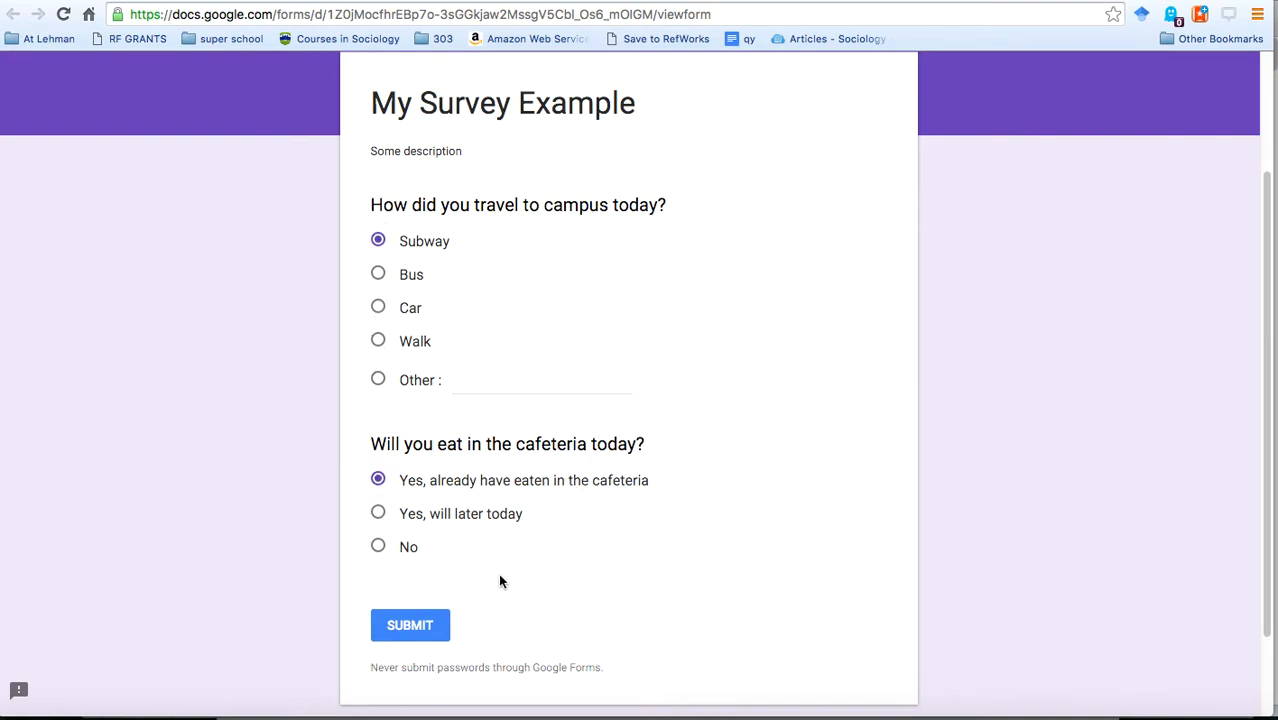
pyautogui.moveTo(798, 358)
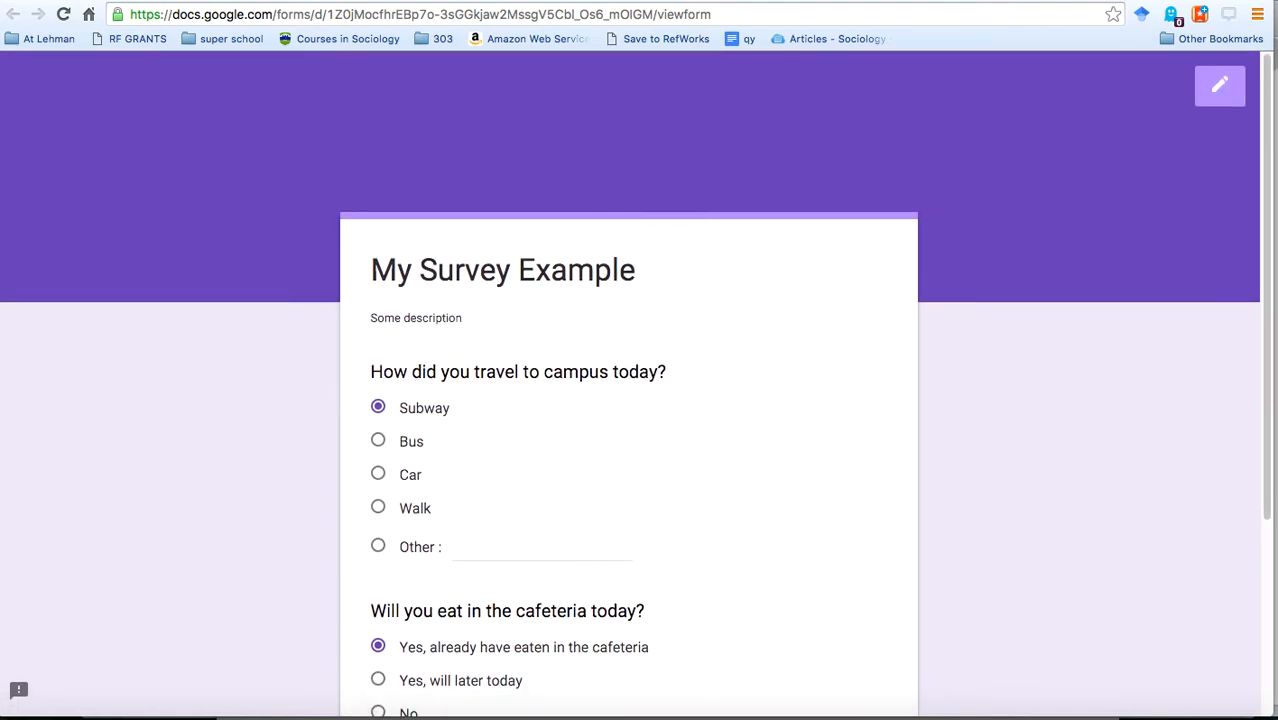
# Return to the editor and show the Responses summary with 0 responses.
pyautogui.click(1220, 84)
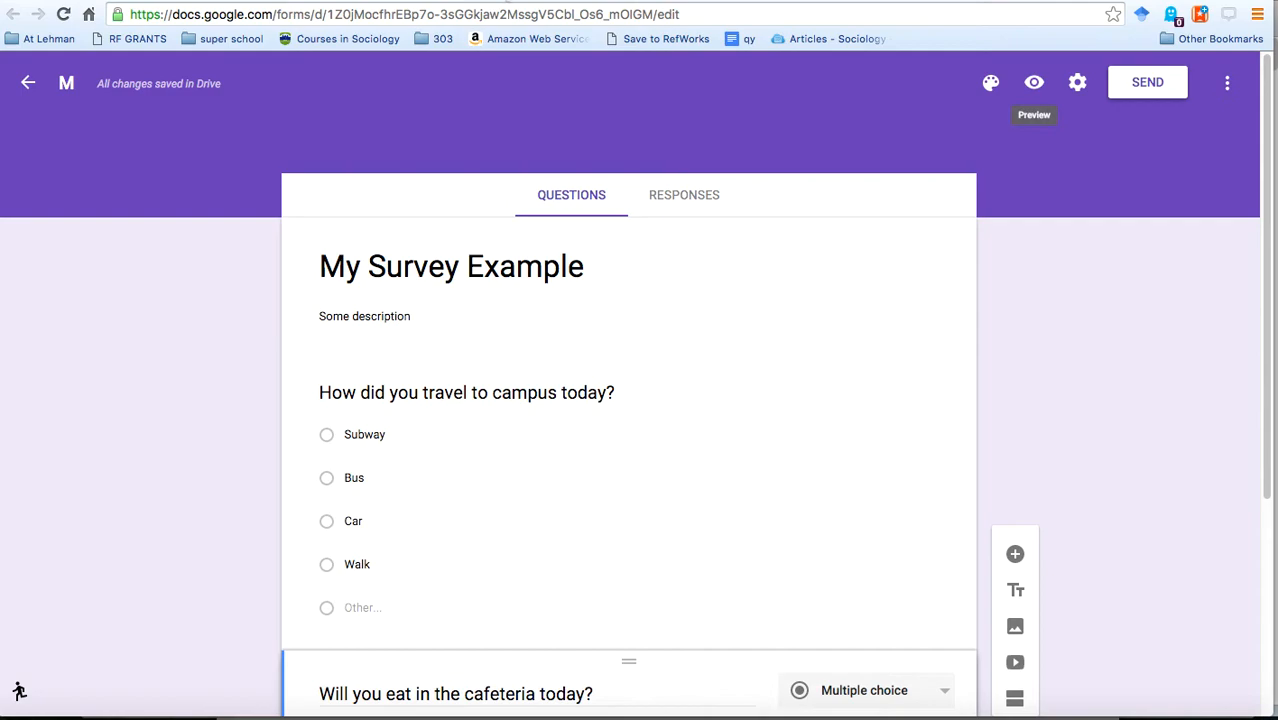
pyautogui.moveTo(528, 38)
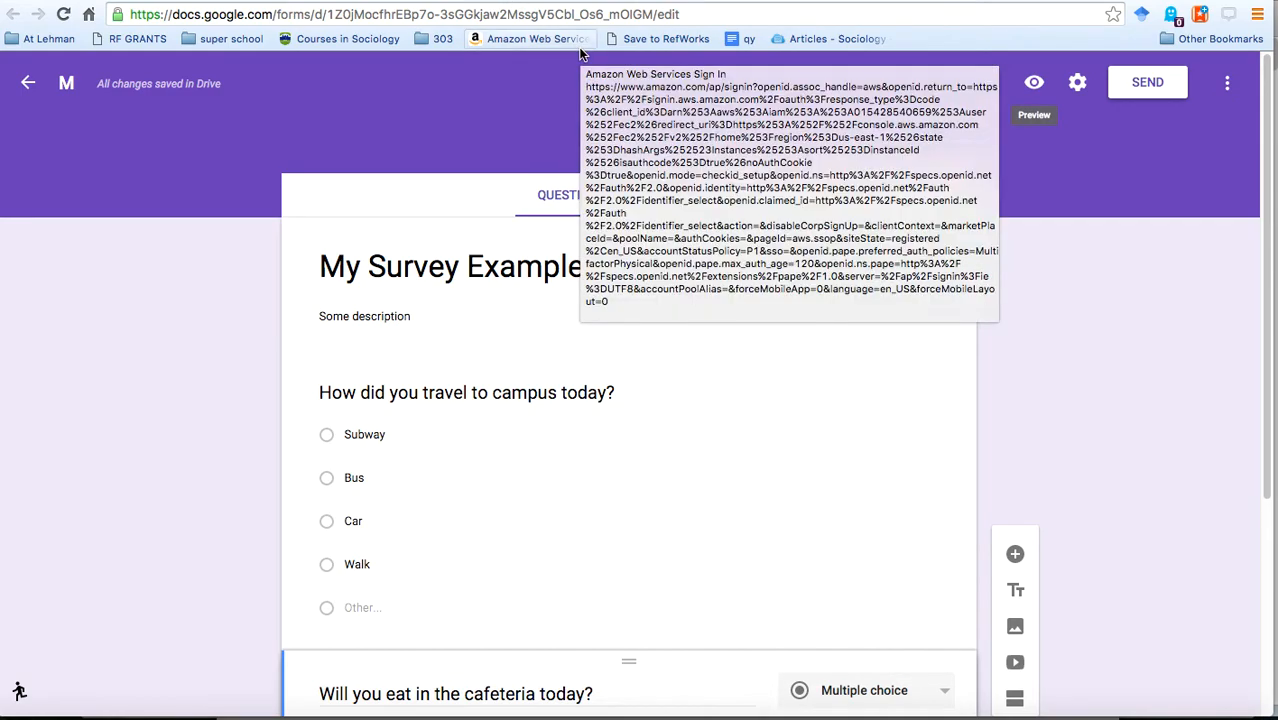
pyautogui.moveTo(664, 404)
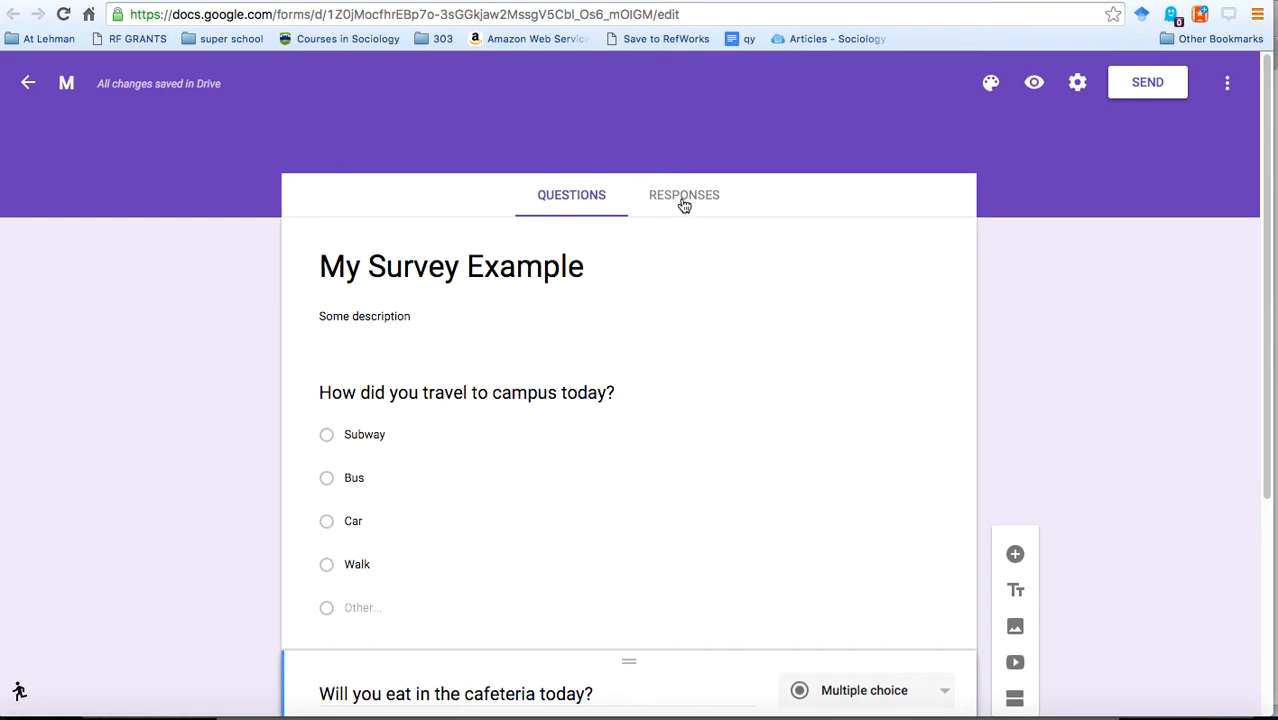
pyautogui.click(684, 194)
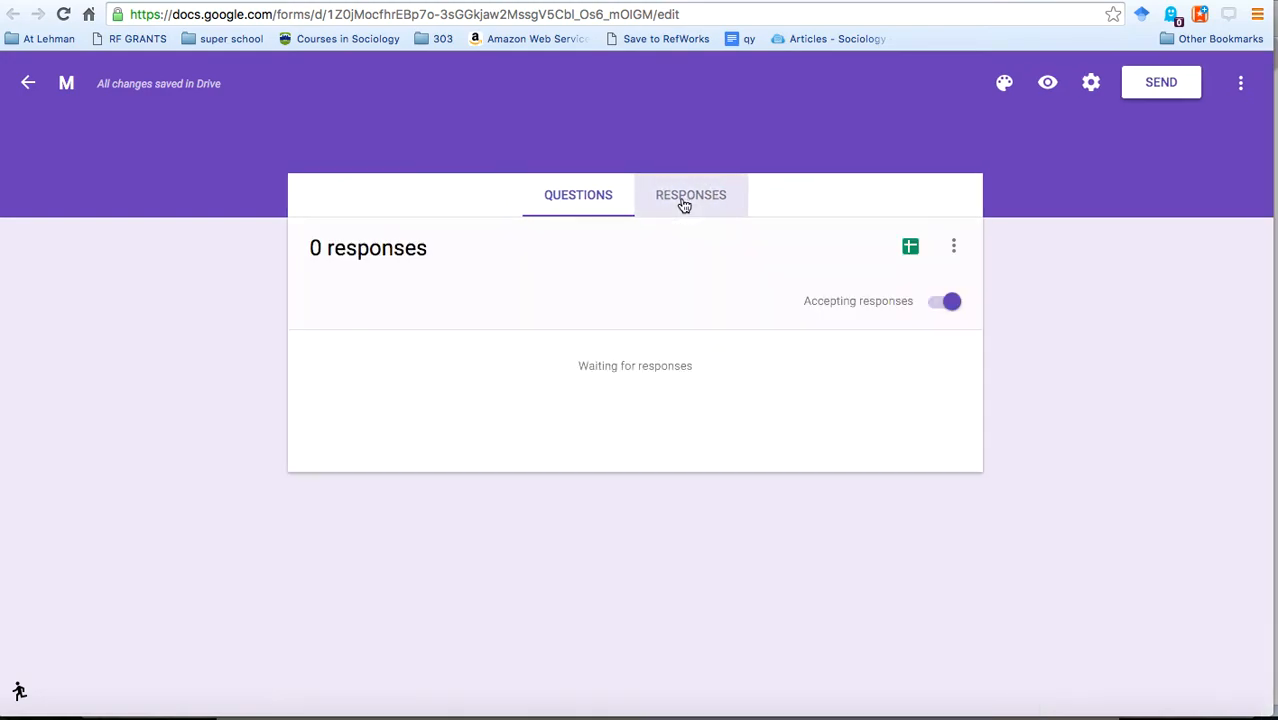
pyautogui.click(692, 194)
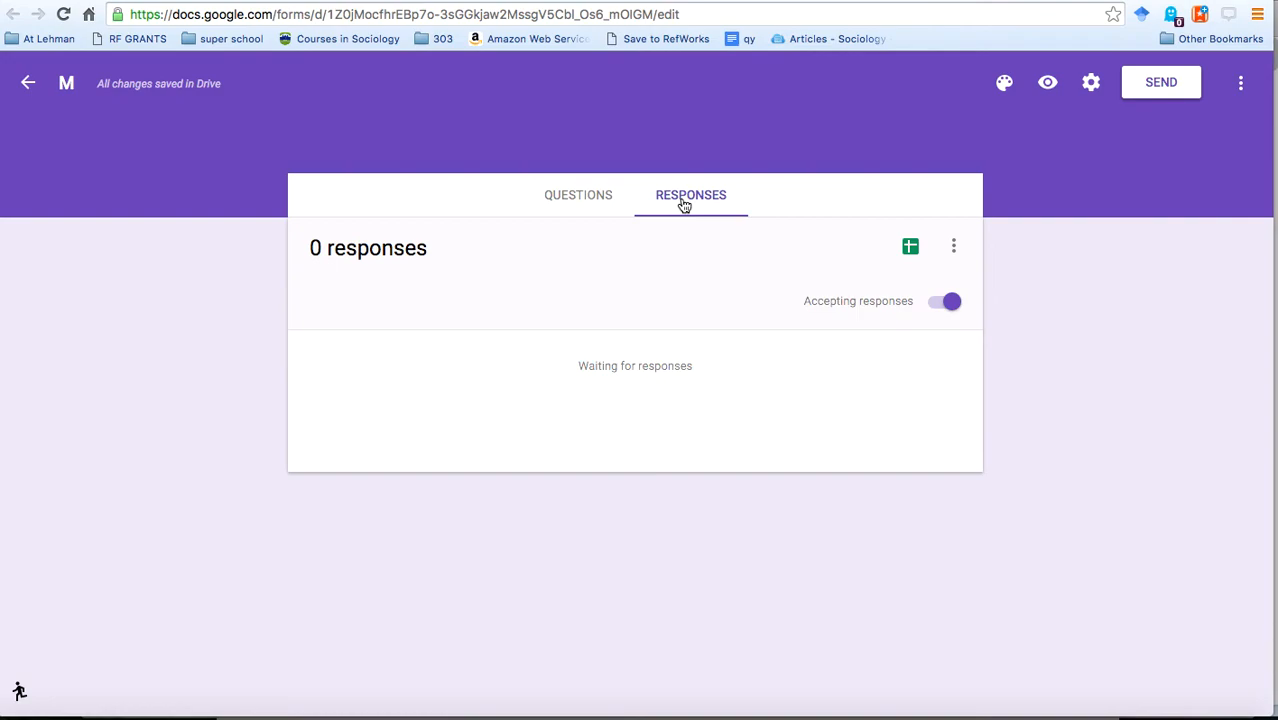
pyautogui.moveTo(784, 276)
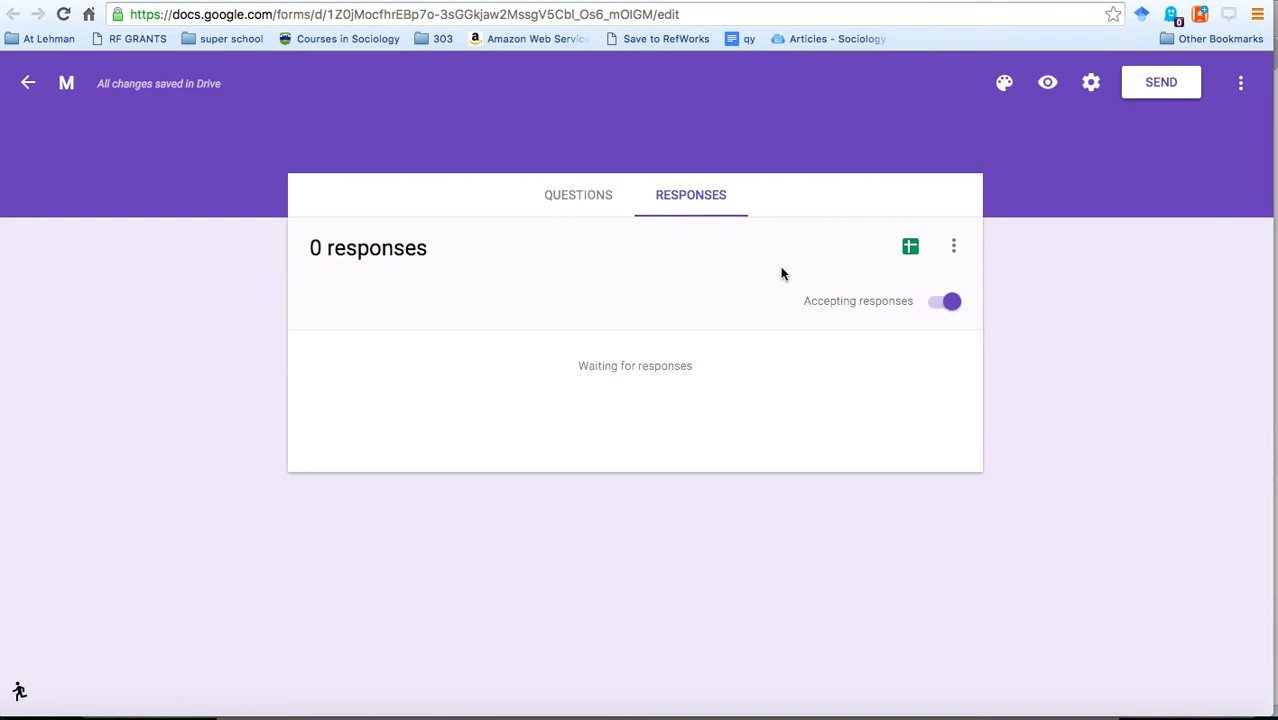
pyautogui.moveTo(900, 280)
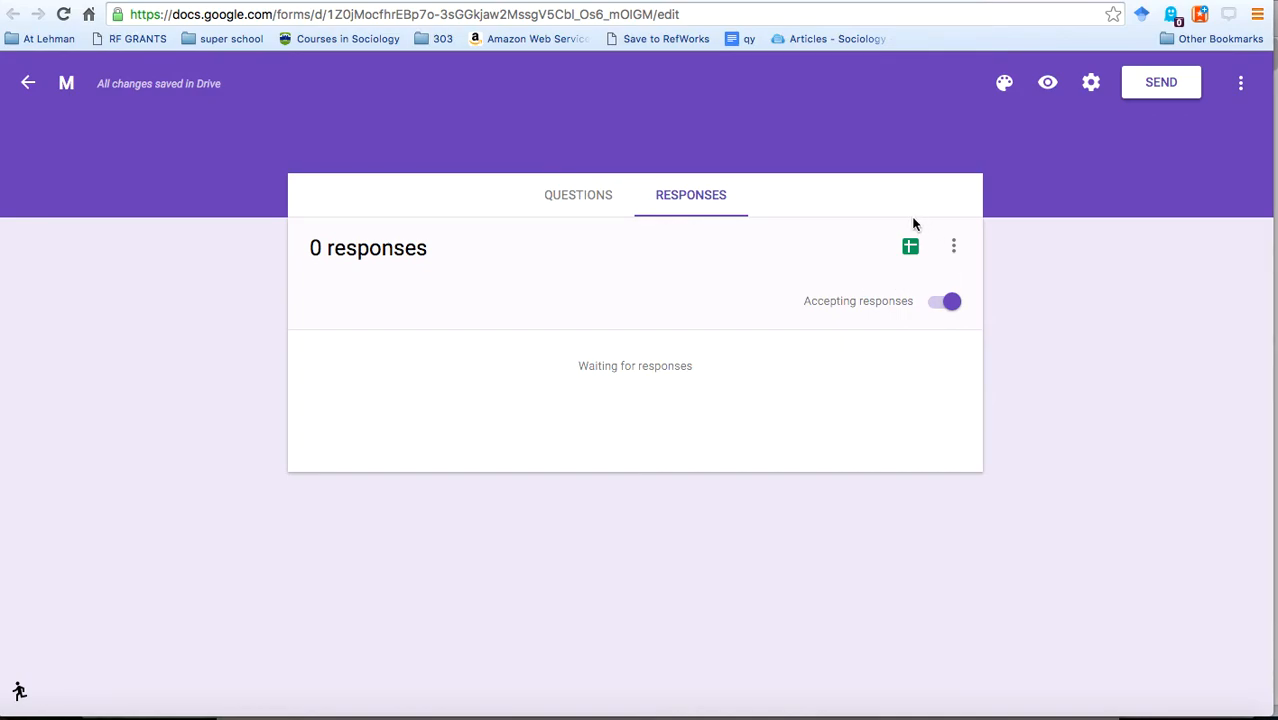
pyautogui.moveTo(910, 248)
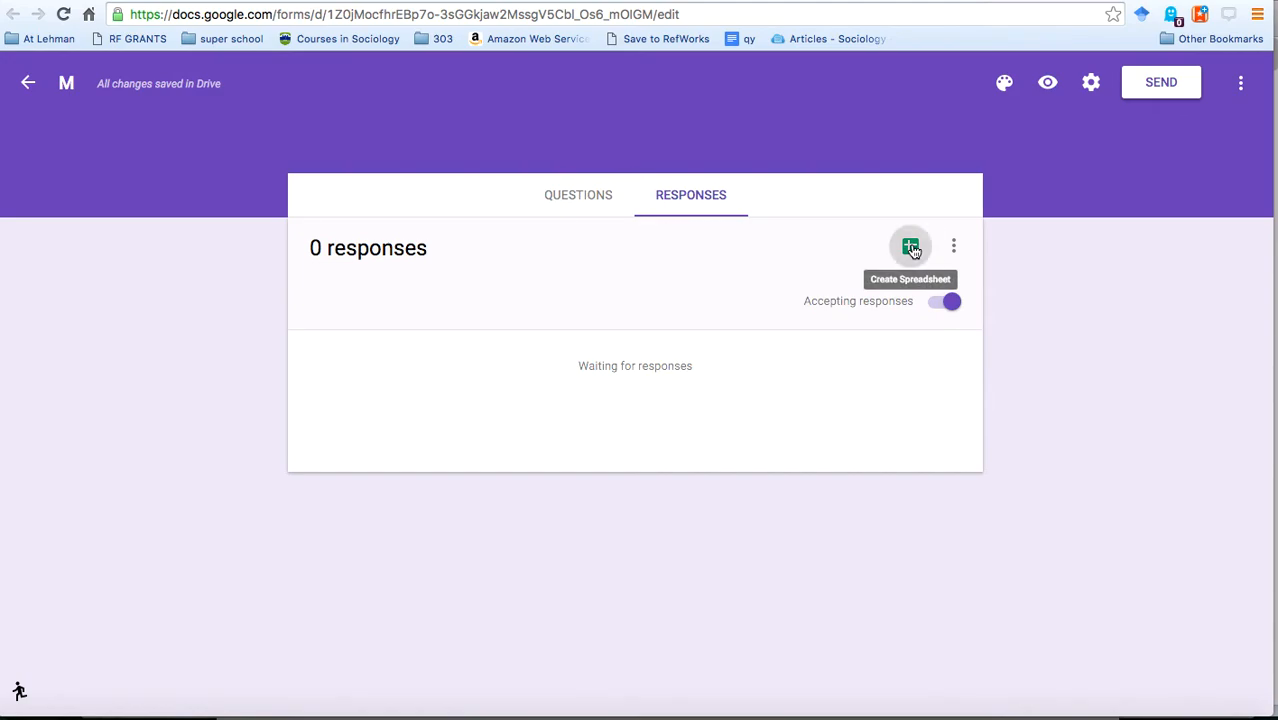
# Create a linked responses spreadsheet named 'My example survey (Responses)'.
pyautogui.click(910, 246)
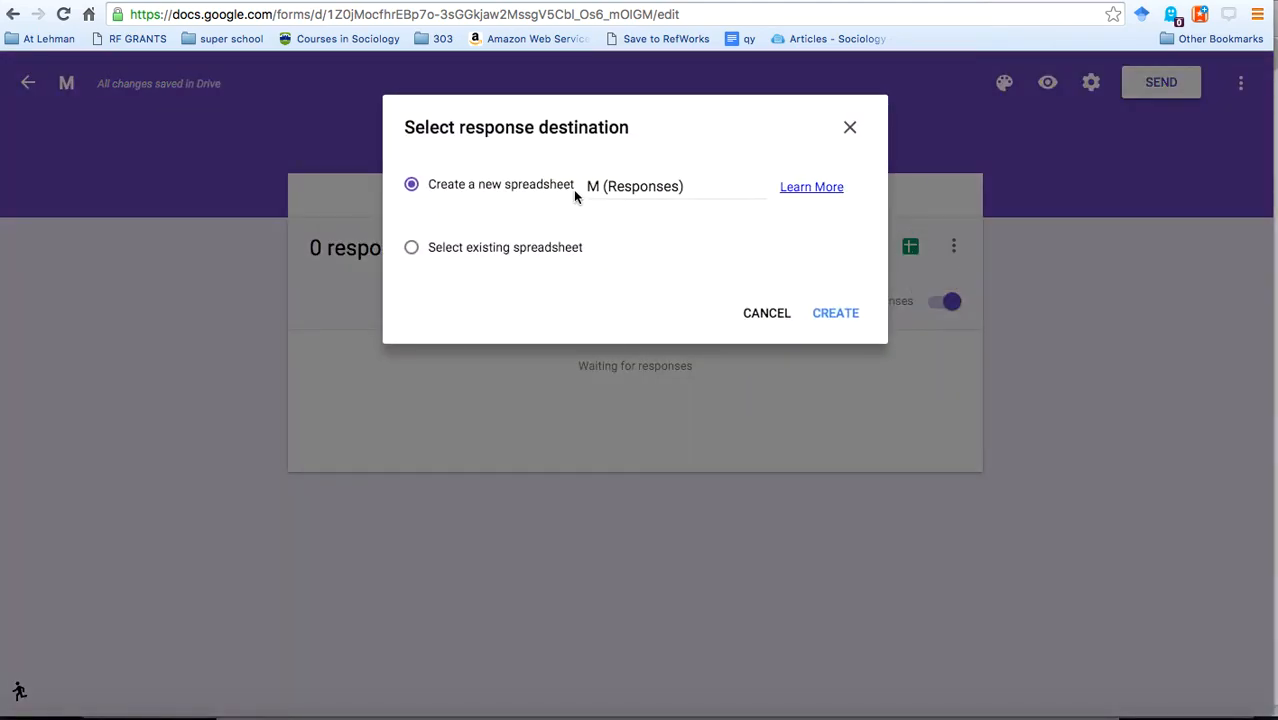
pyautogui.click(676, 186)
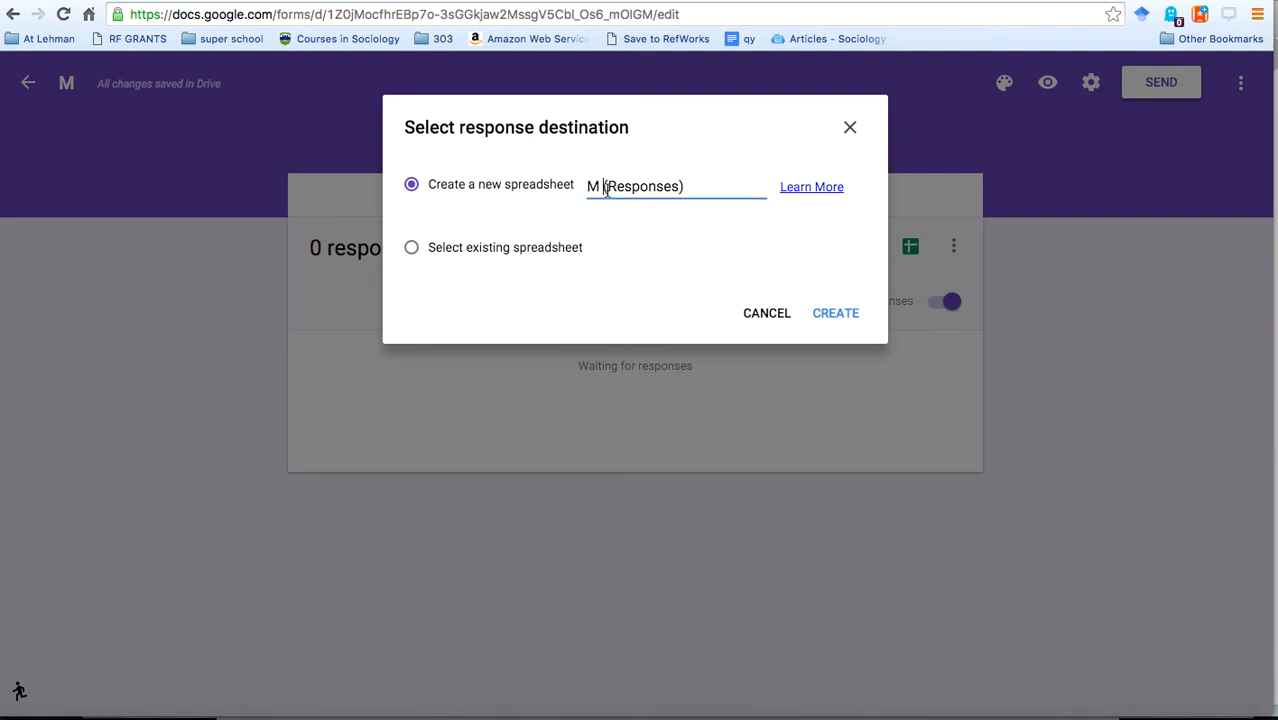
pyautogui.write('y')
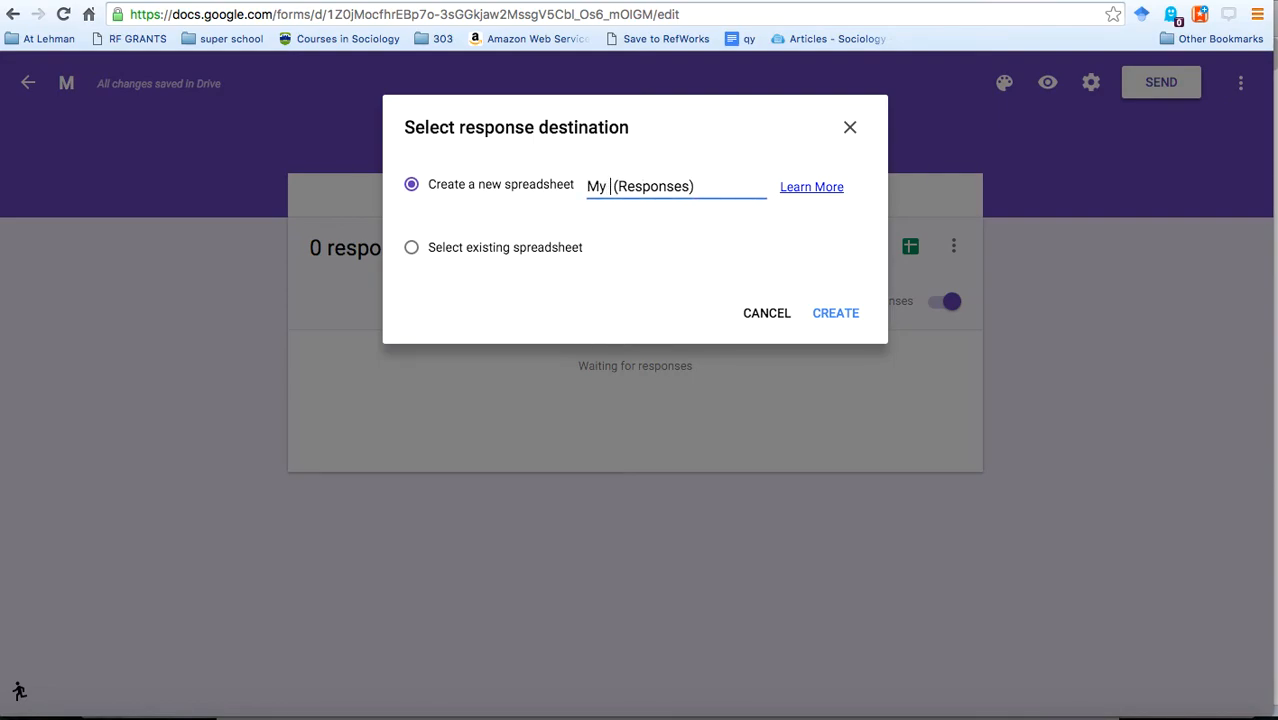
pyautogui.write('exa')
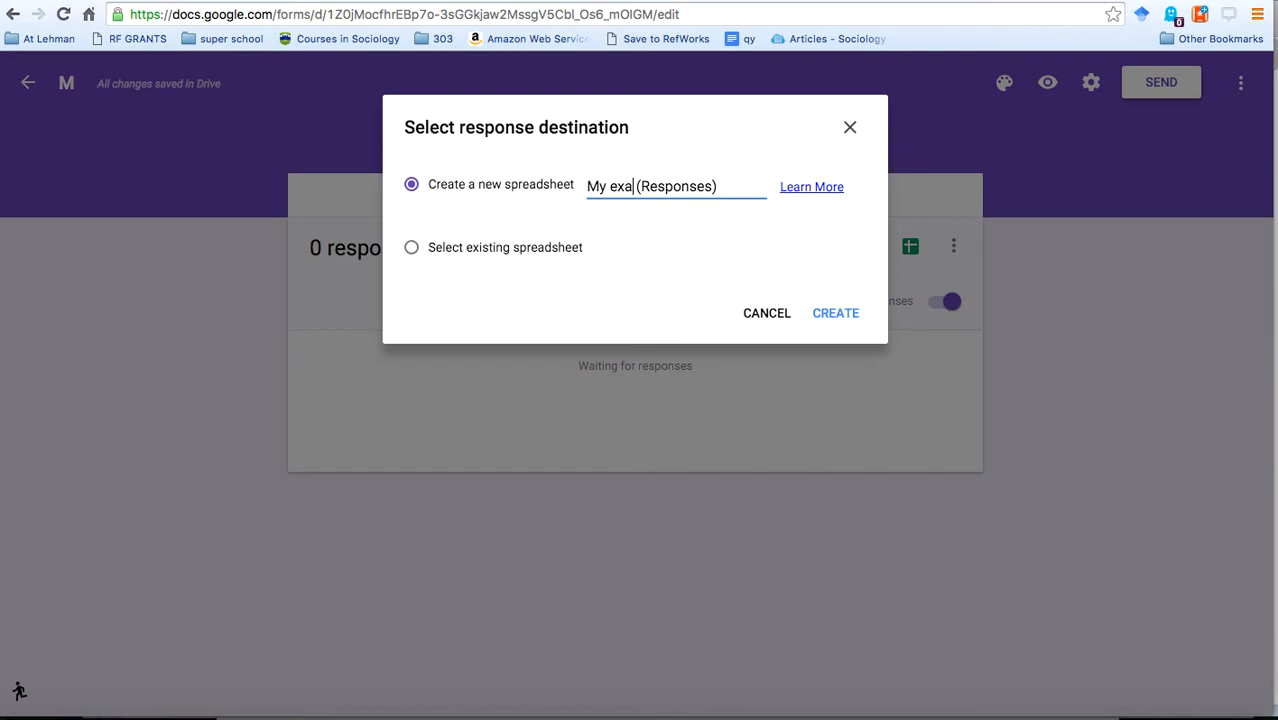
pyautogui.write('mple survey')
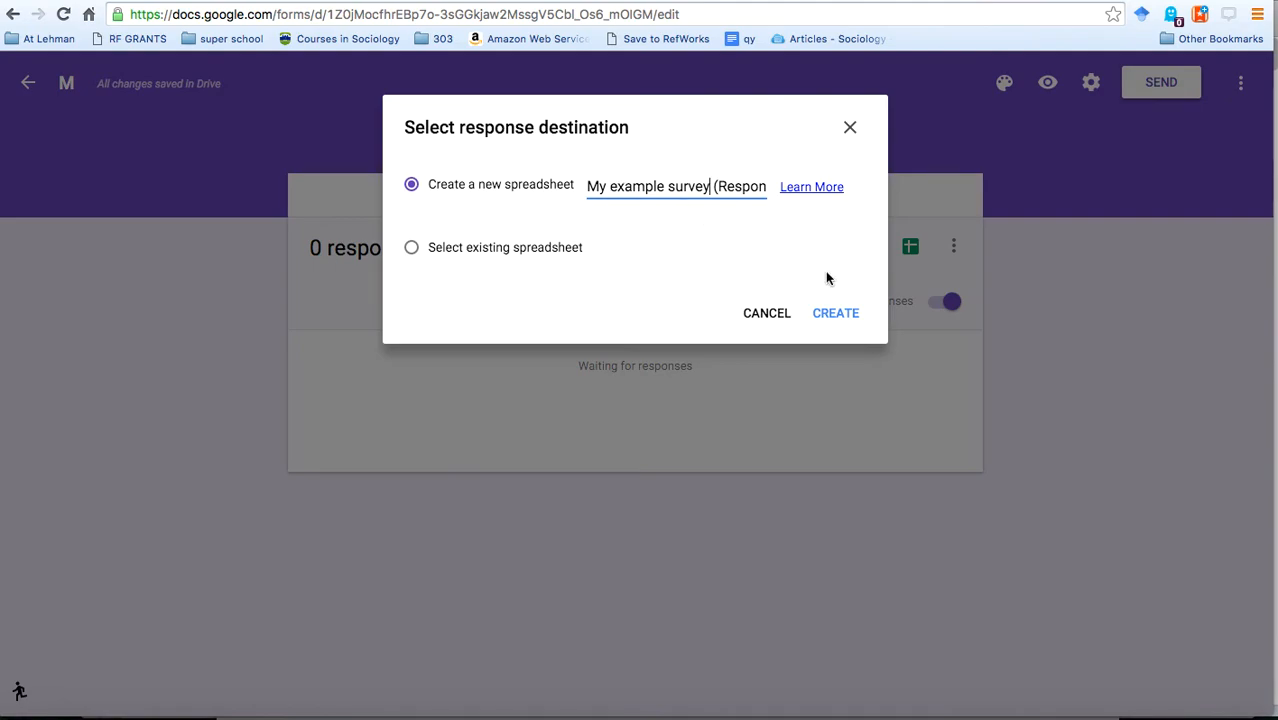
pyautogui.click(836, 312)
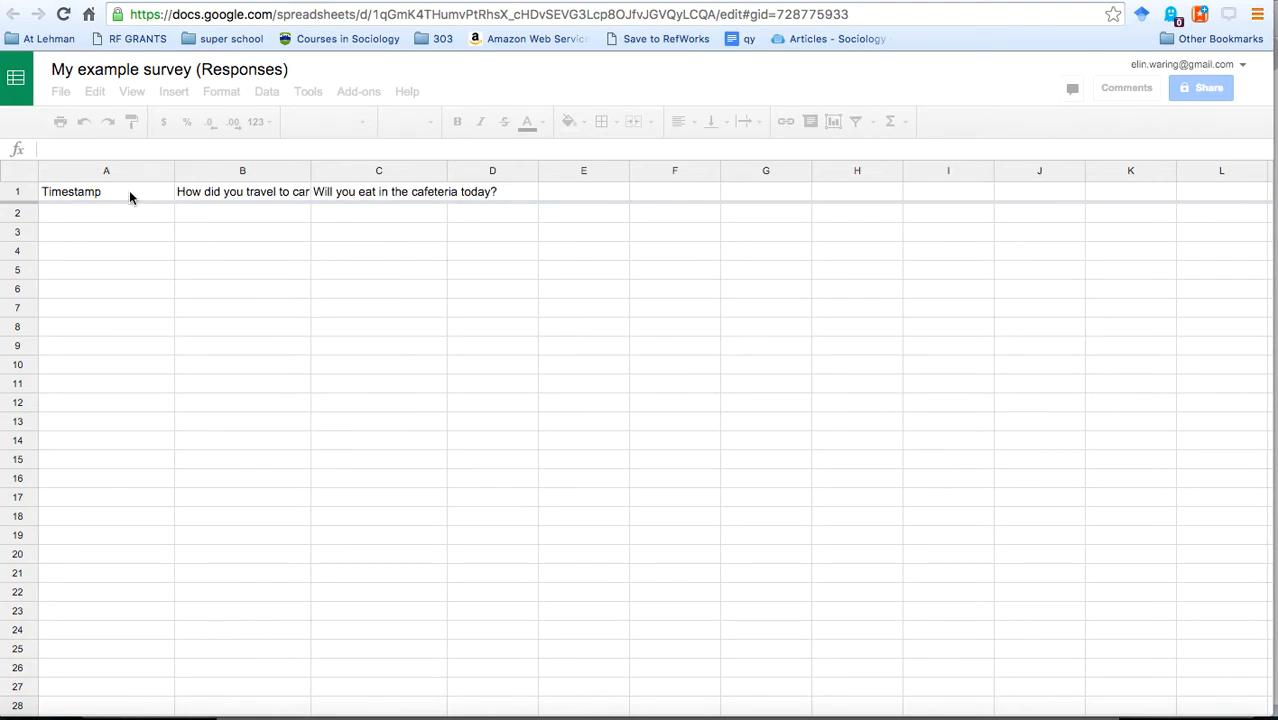
# Review the sheet's Timestamp and question columns and switch back to the form.
pyautogui.click(106, 192)
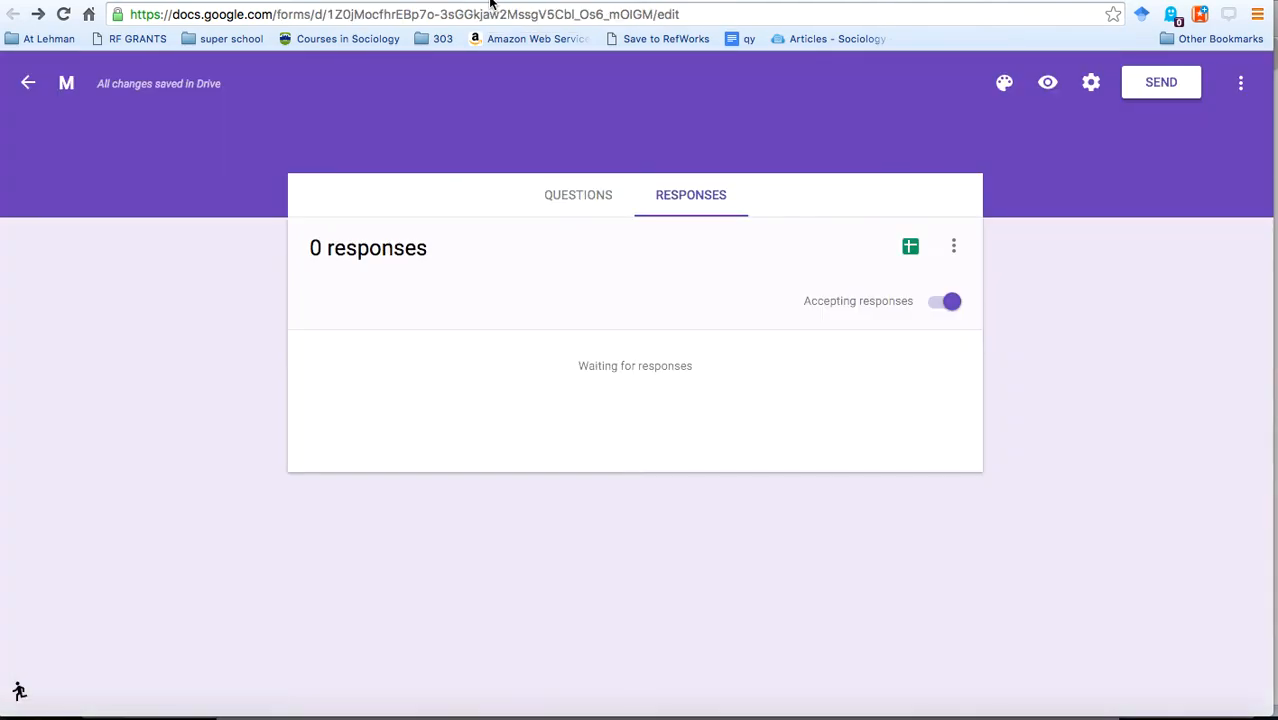
pyautogui.moveTo(578, 196)
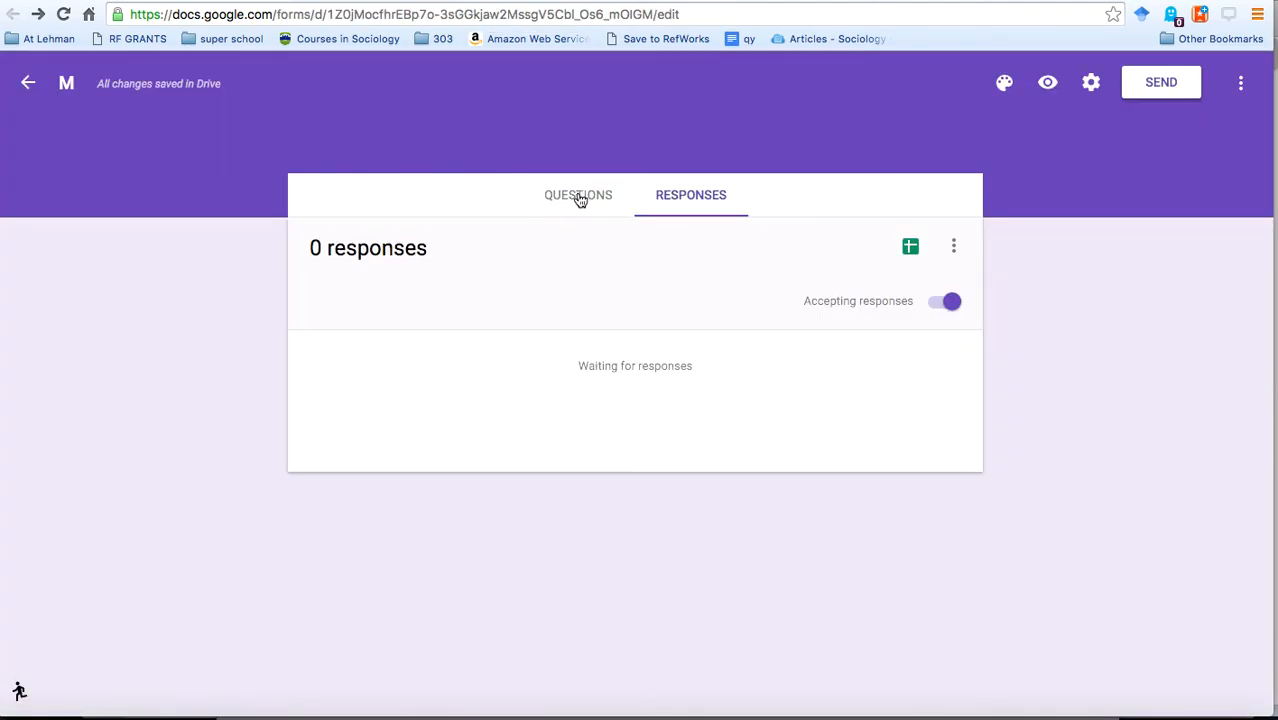
pyautogui.moveTo(674, 230)
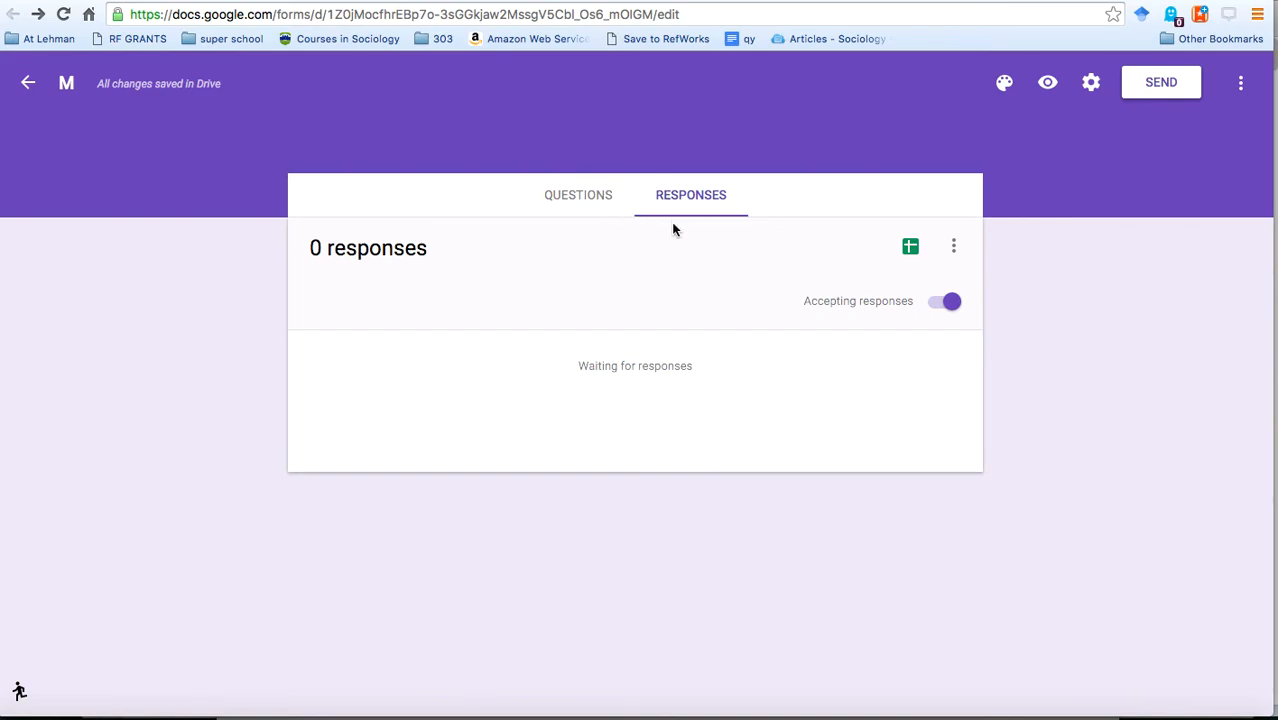
pyautogui.moveTo(696, 432)
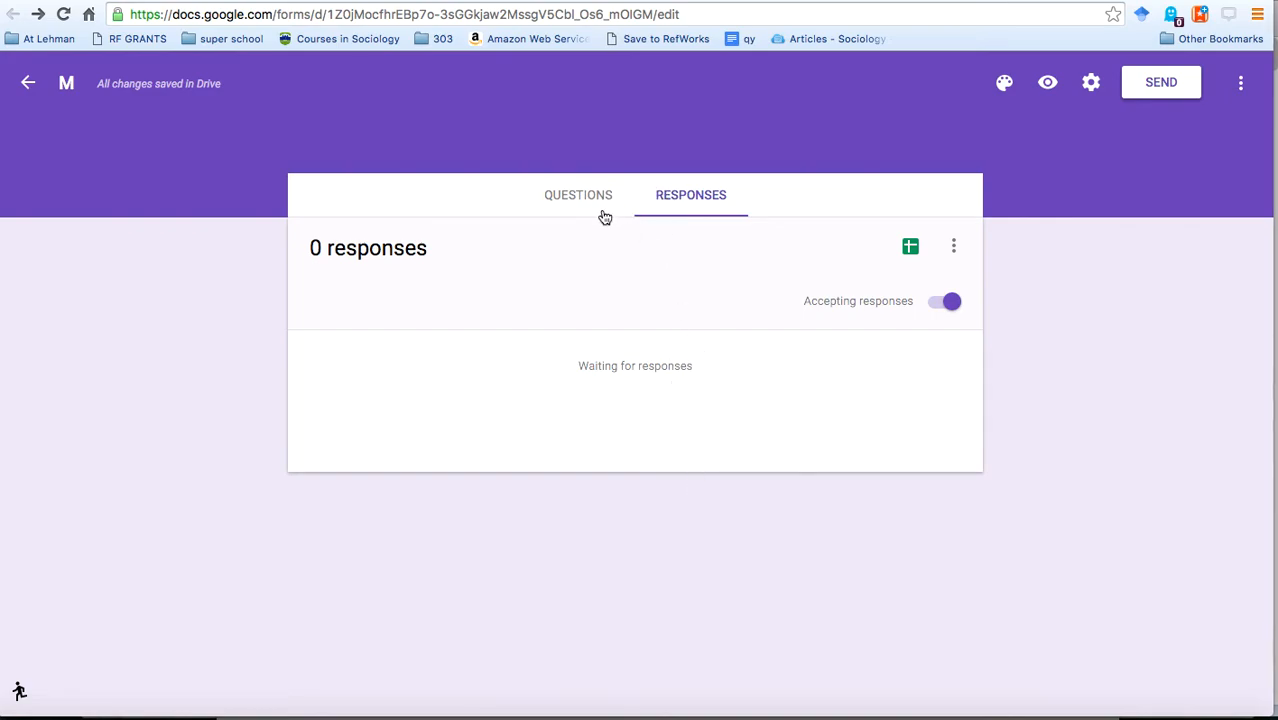
# Return to the Questions view and bring up a print preview of the survey.
pyautogui.click(578, 194)
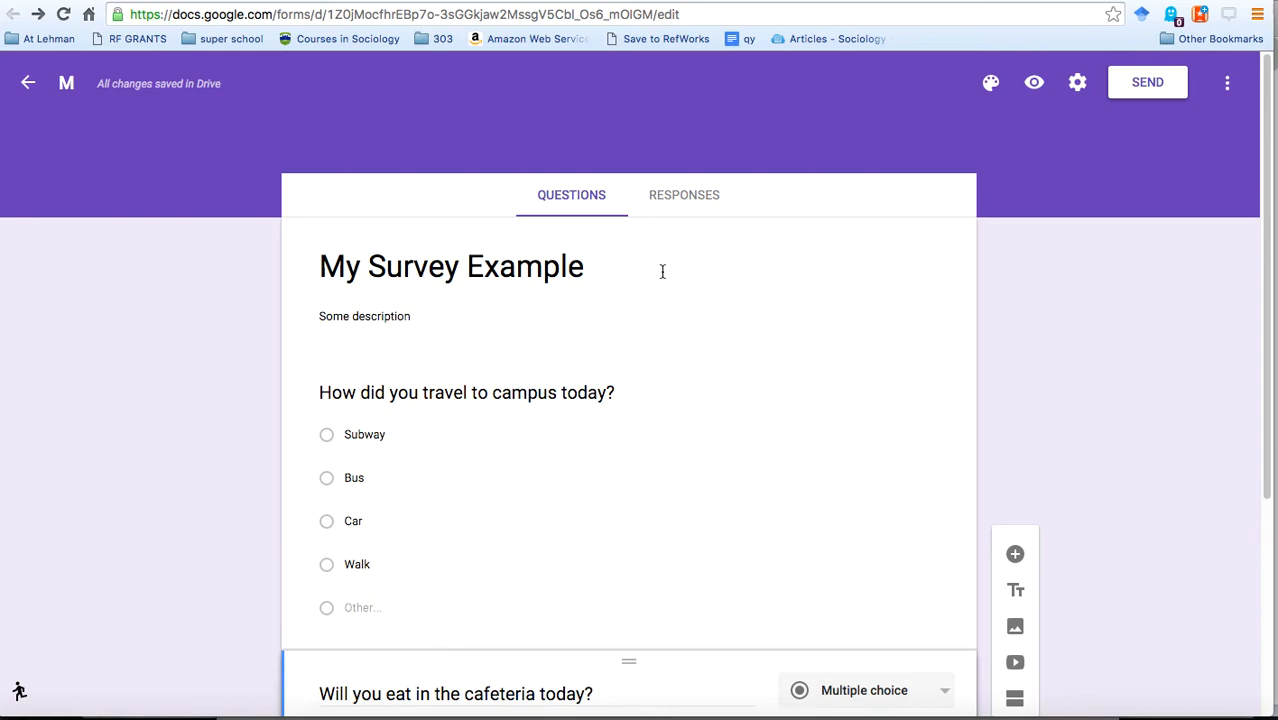
pyautogui.scroll(-3)
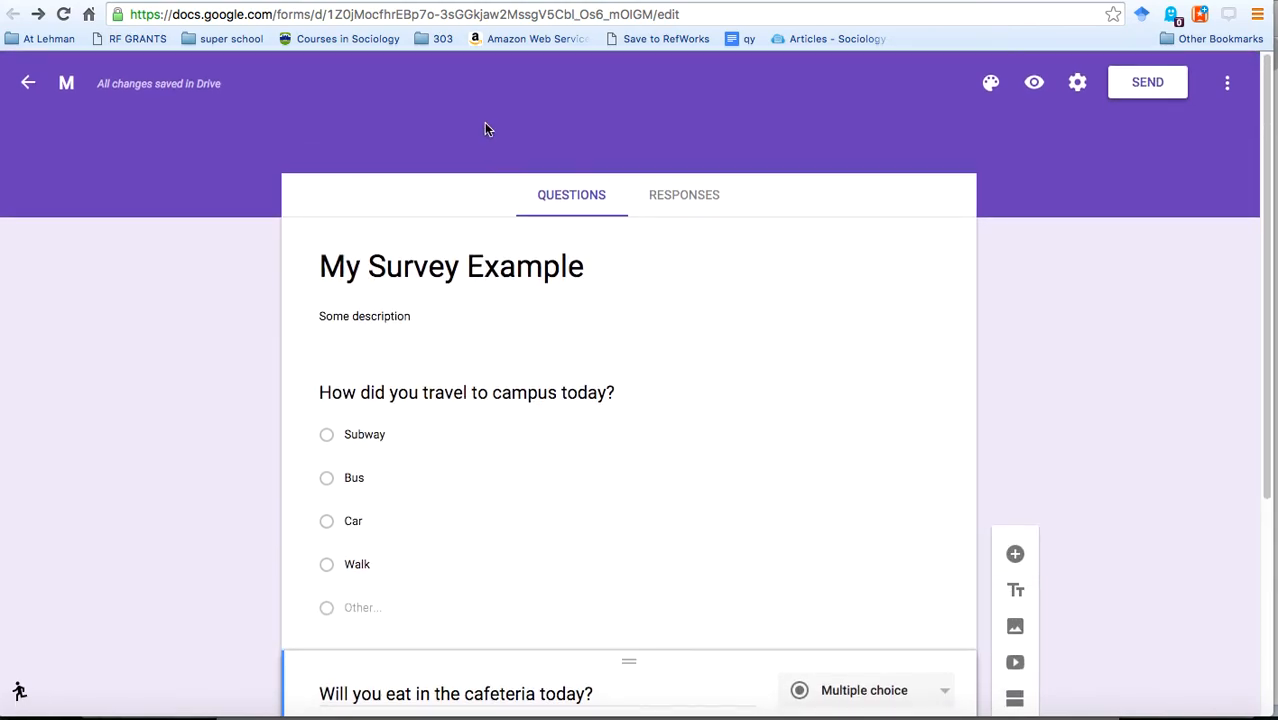
pyautogui.moveTo(586, 410)
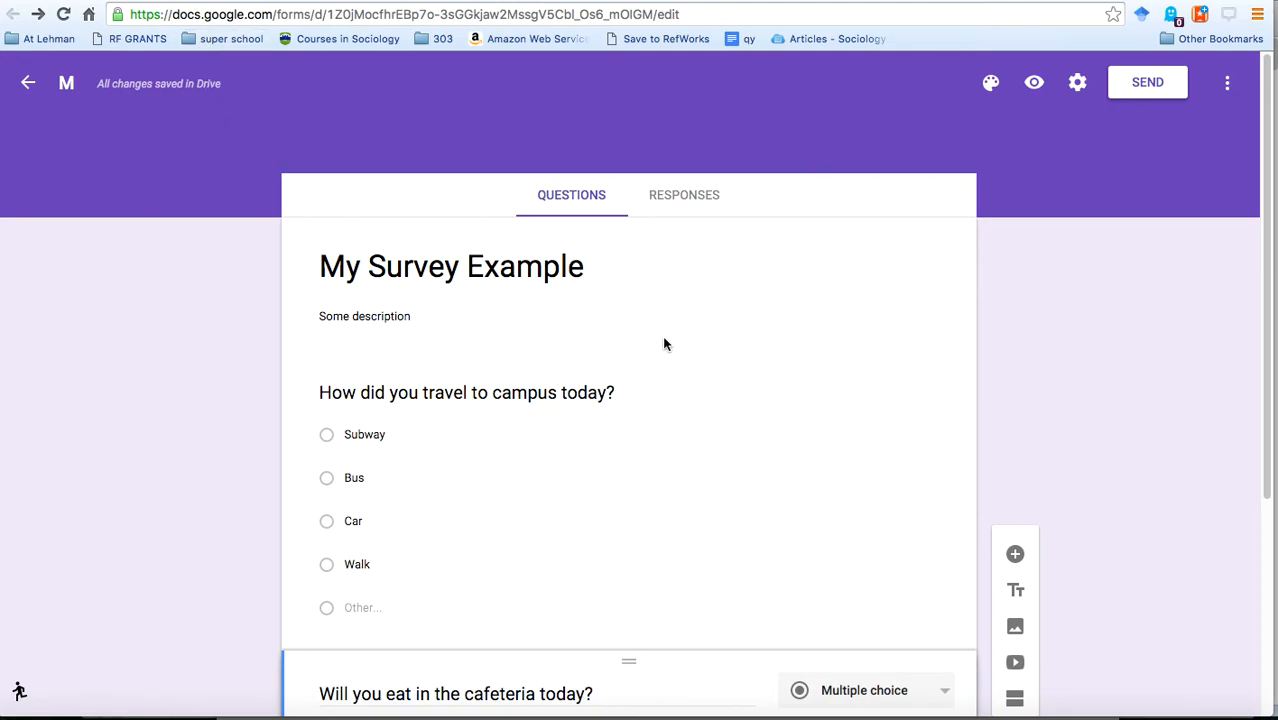
pyautogui.press('ctrl+p')
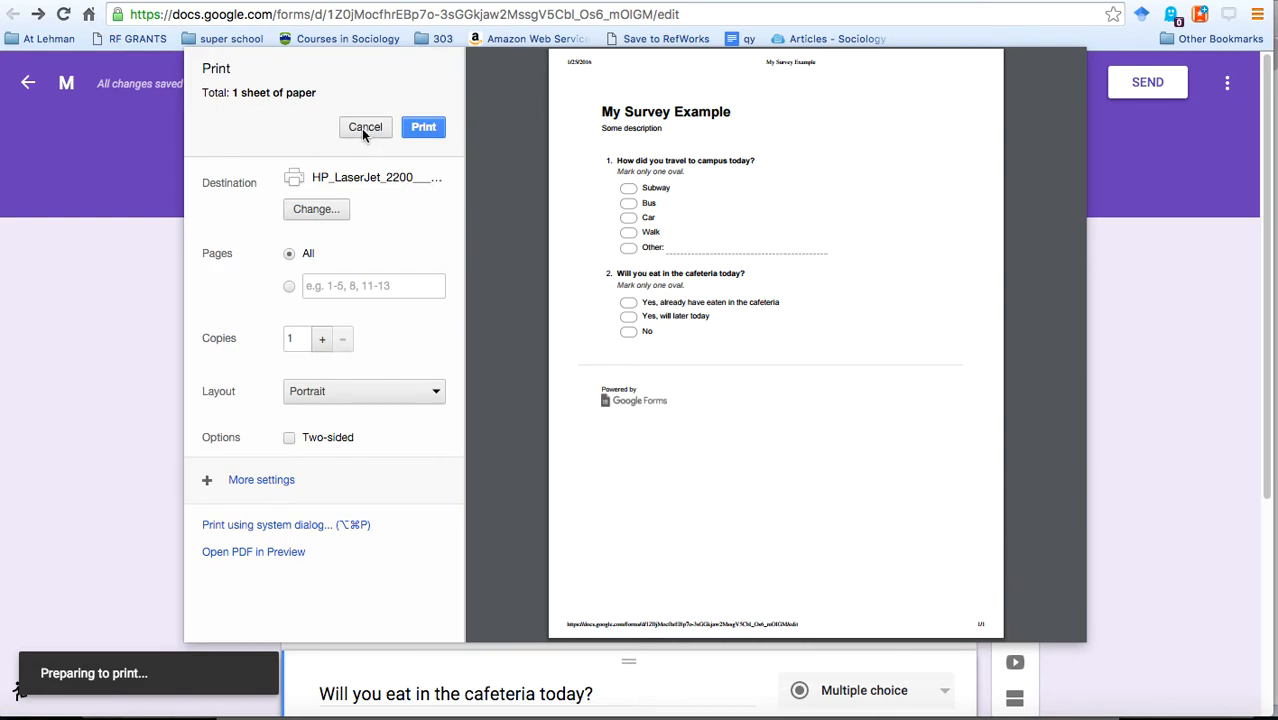
pyautogui.click(364, 128)
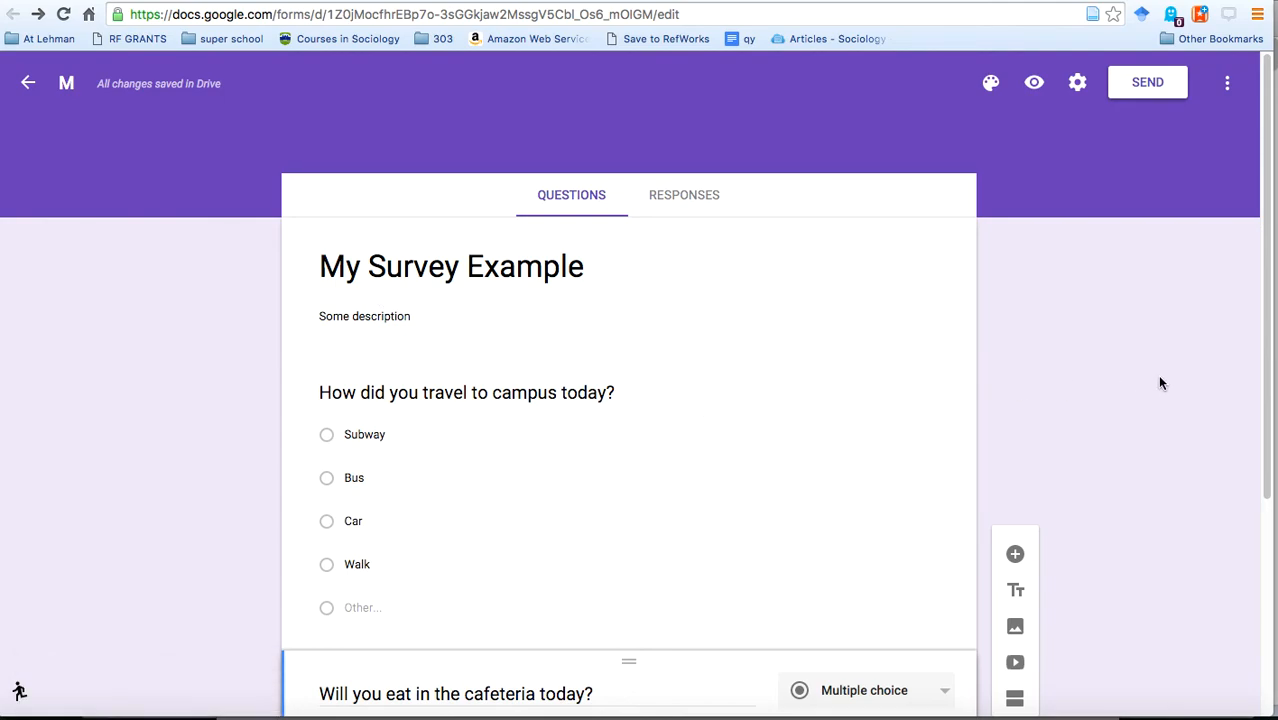
pyautogui.moveTo(1152, 320)
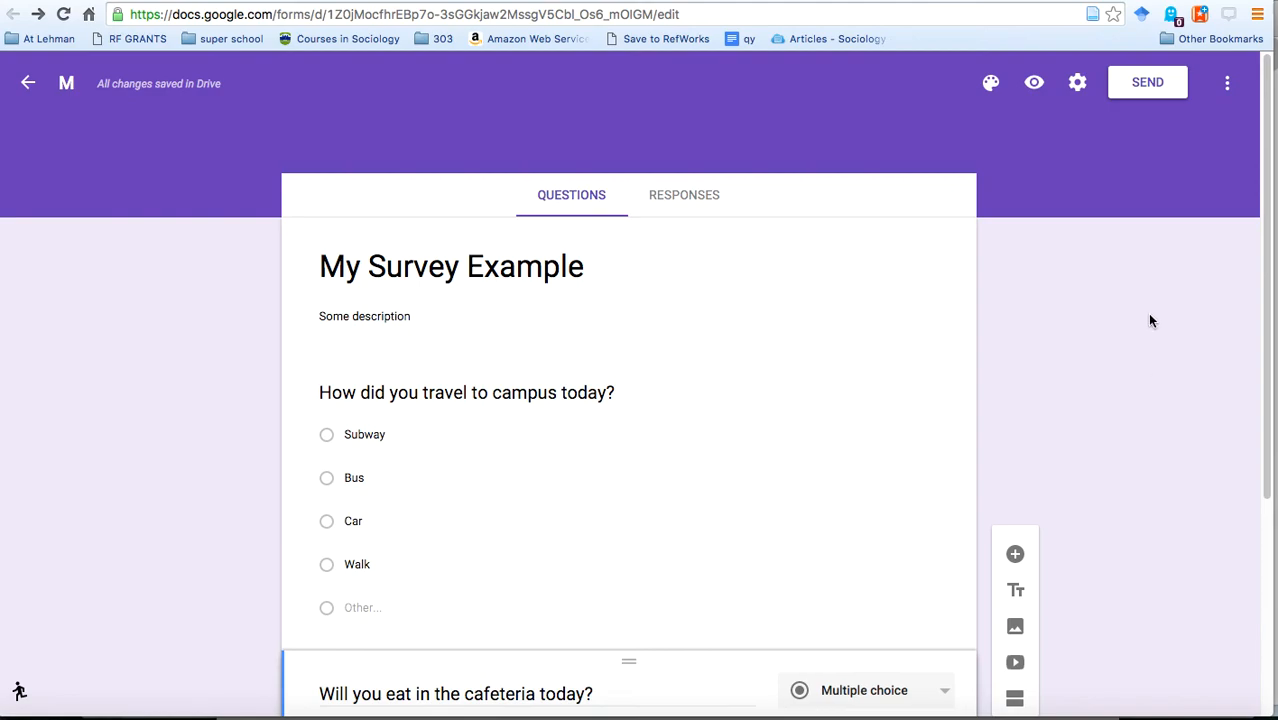
pyautogui.moveTo(1224, 154)
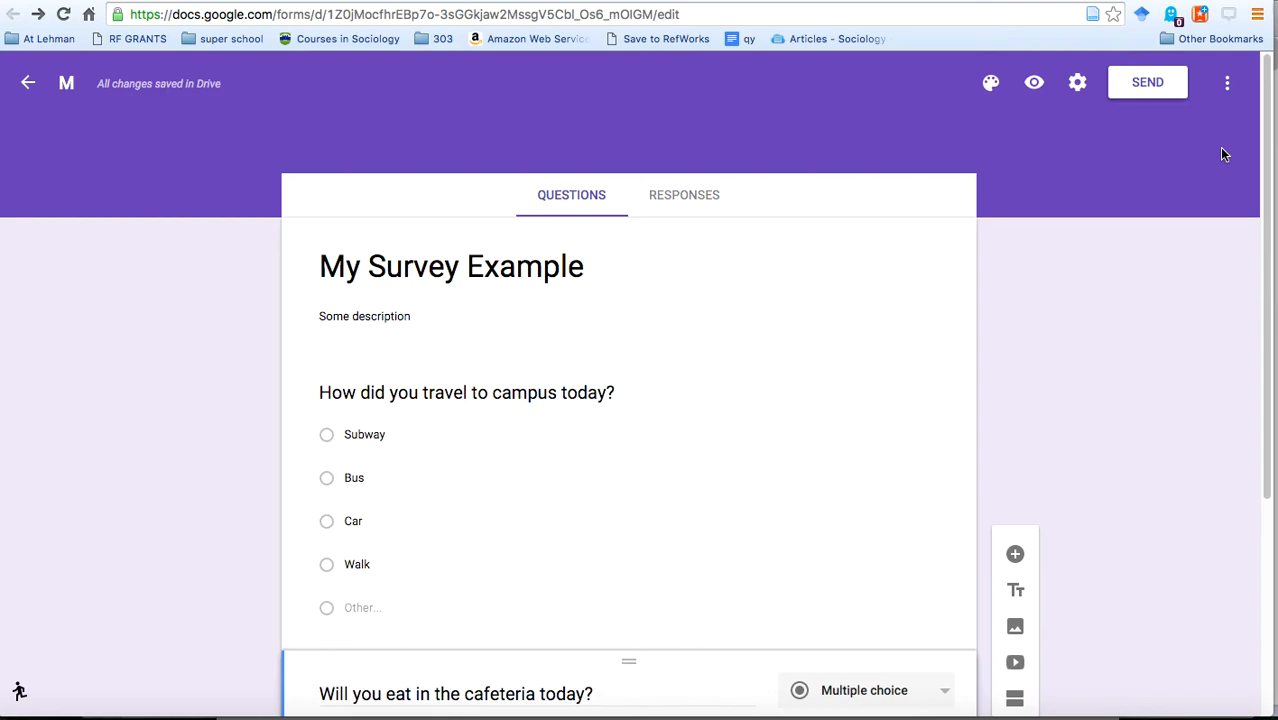
pyautogui.moveTo(1222, 150)
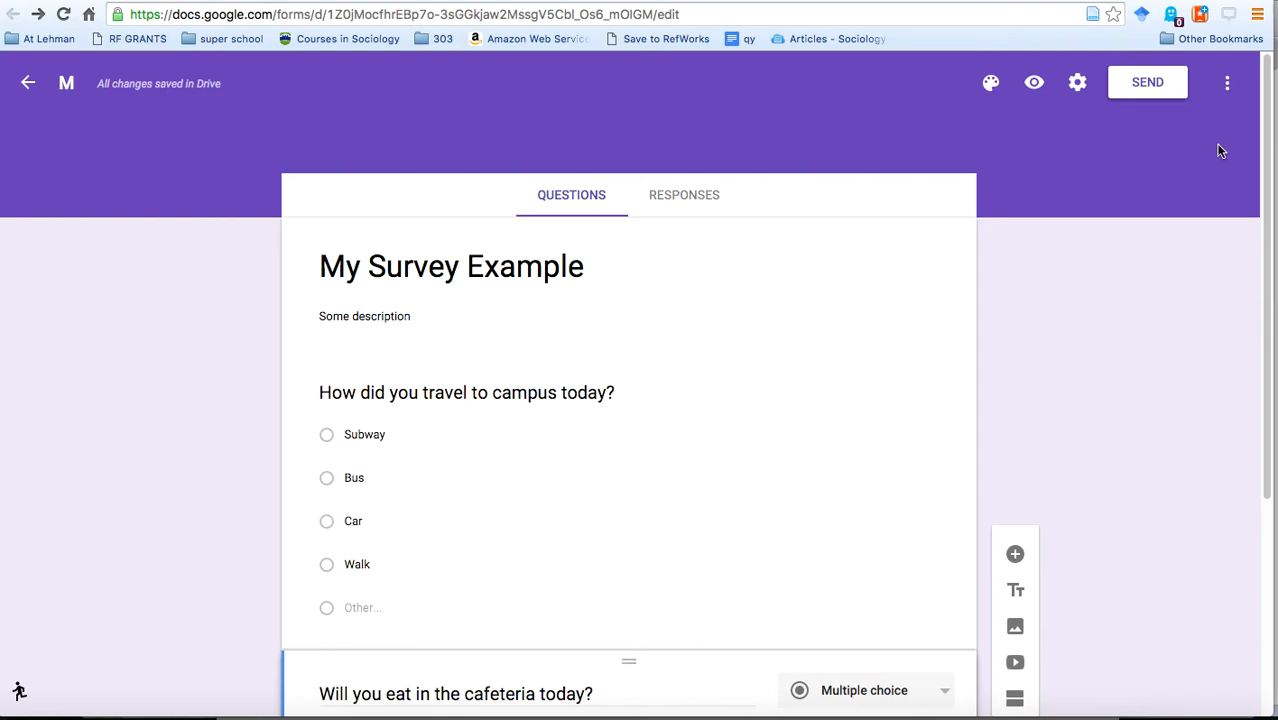
pyautogui.moveTo(1212, 156)
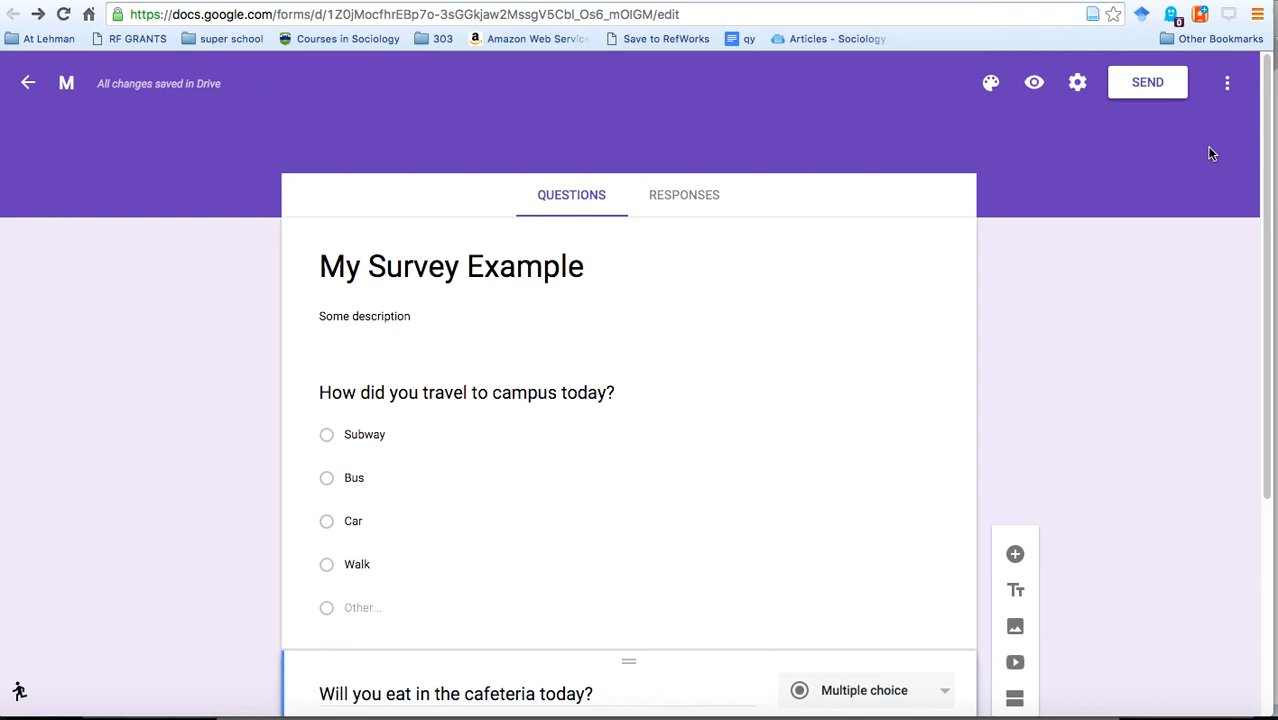
pyautogui.moveTo(1204, 150)
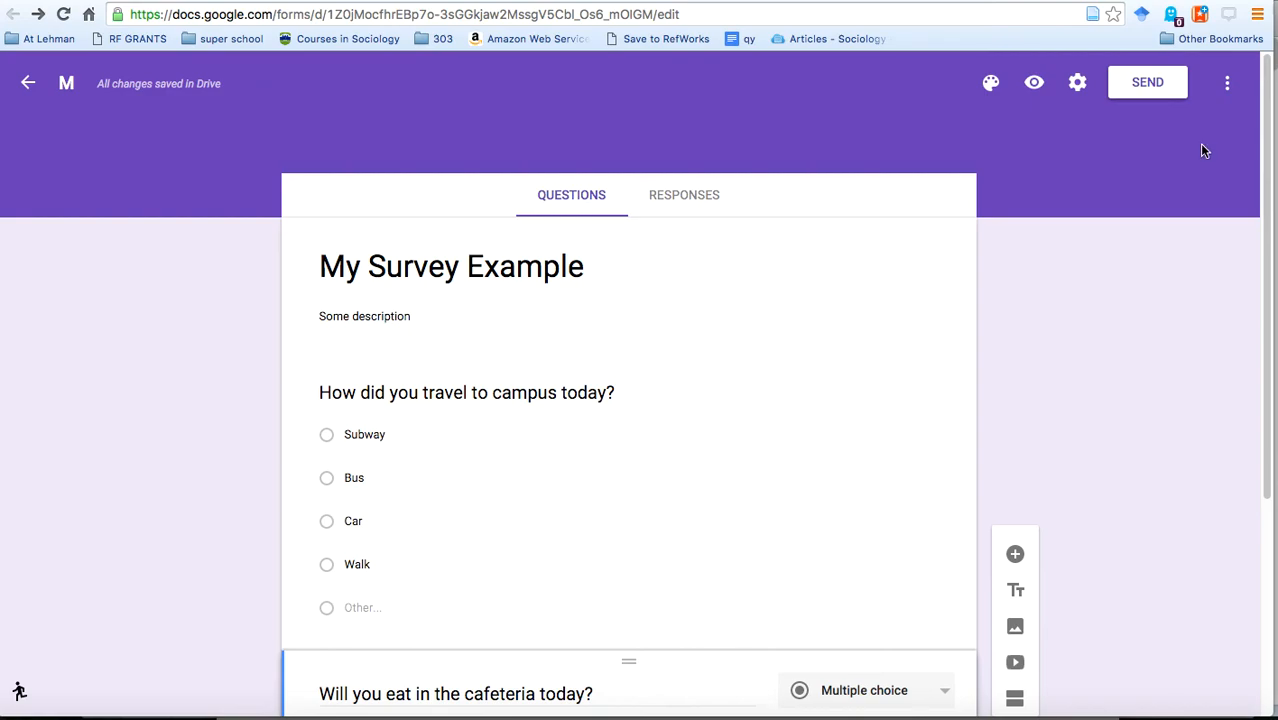
pyautogui.moveTo(1200, 112)
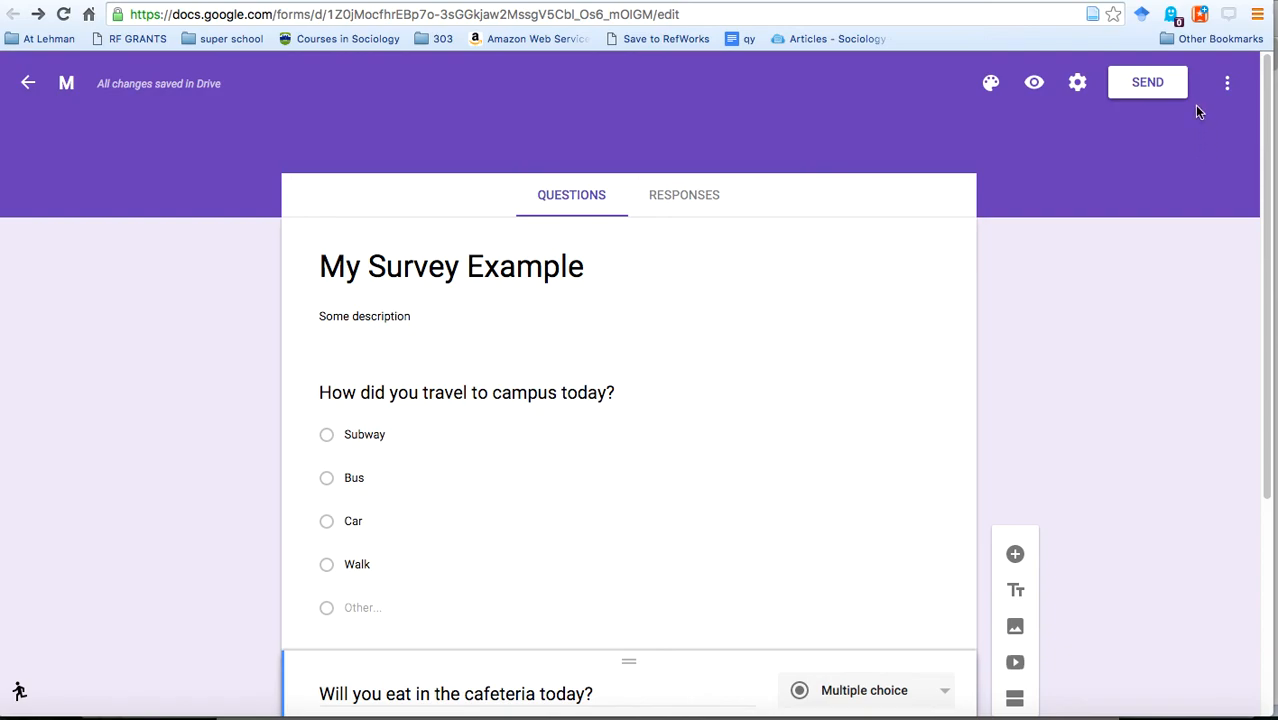
pyautogui.moveTo(1042, 126)
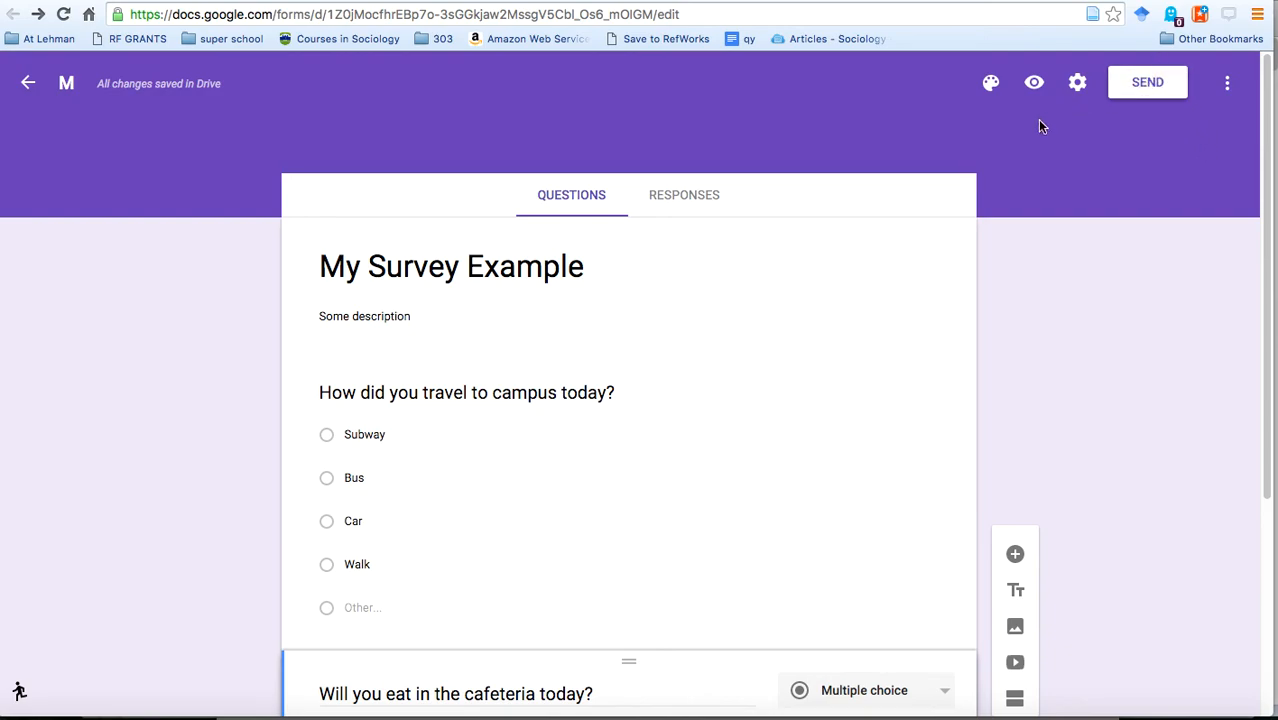
pyautogui.click(1148, 82)
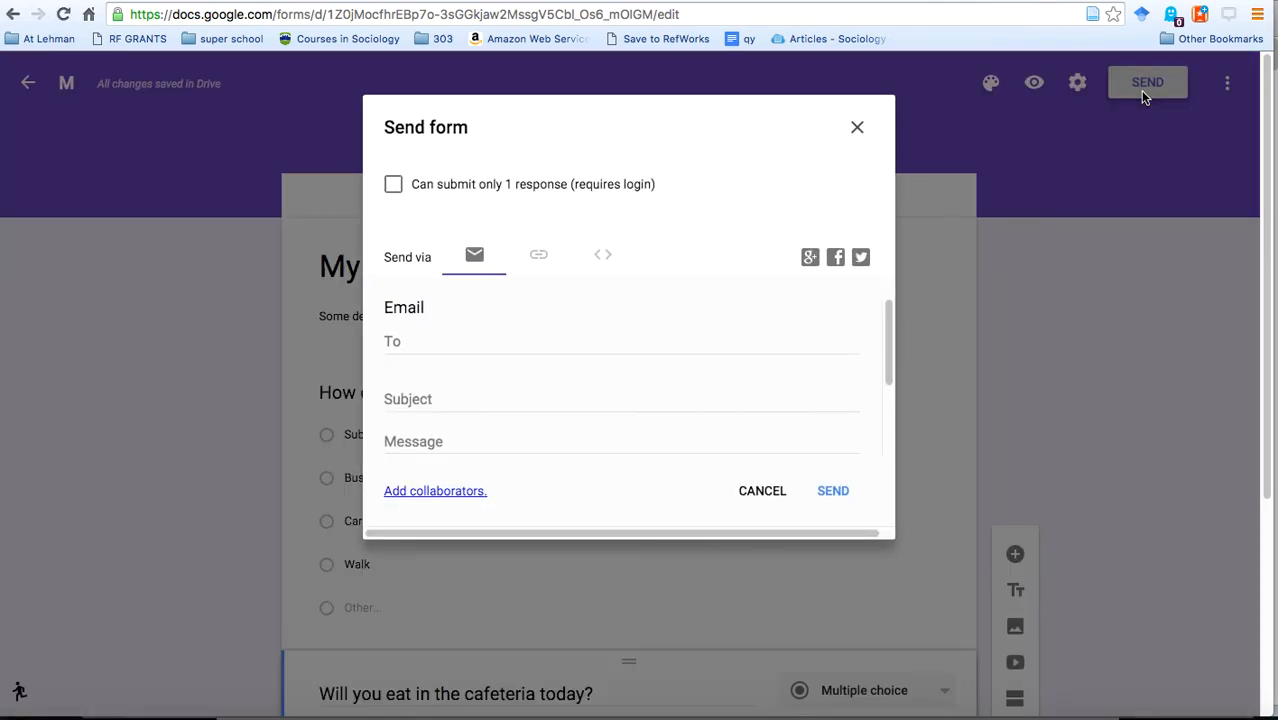
pyautogui.moveTo(508, 204)
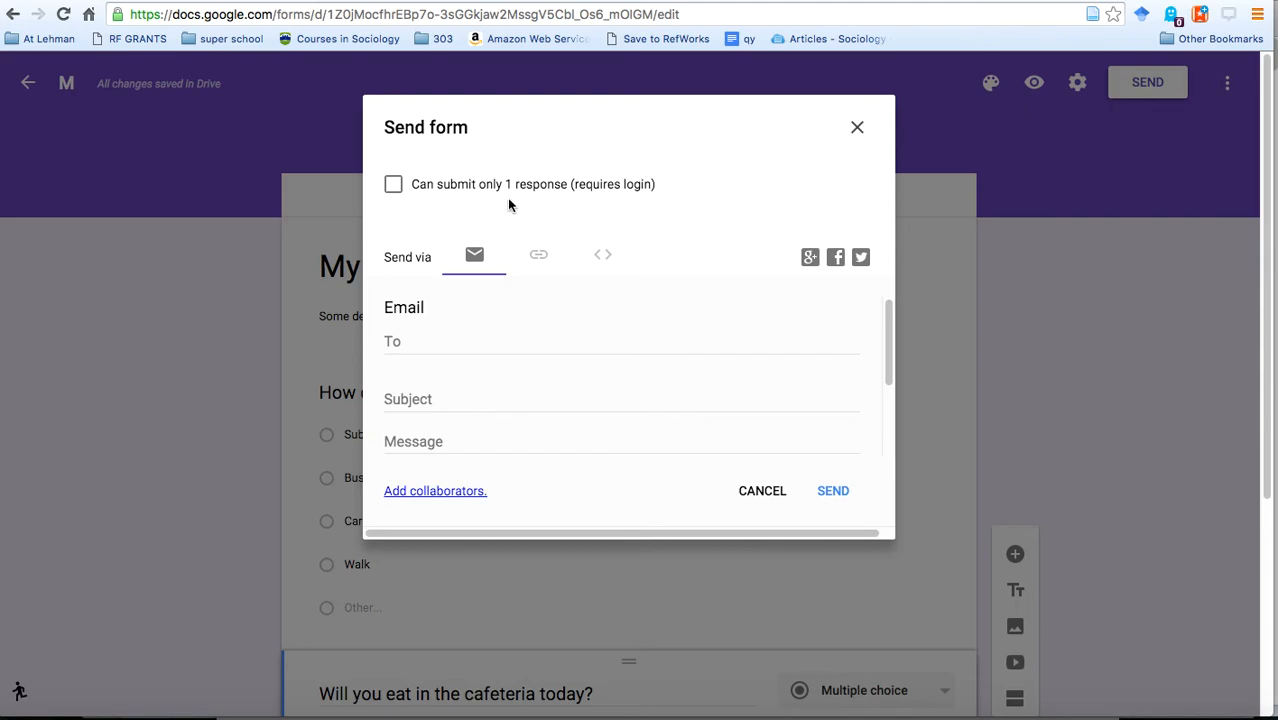
pyautogui.moveTo(540, 256)
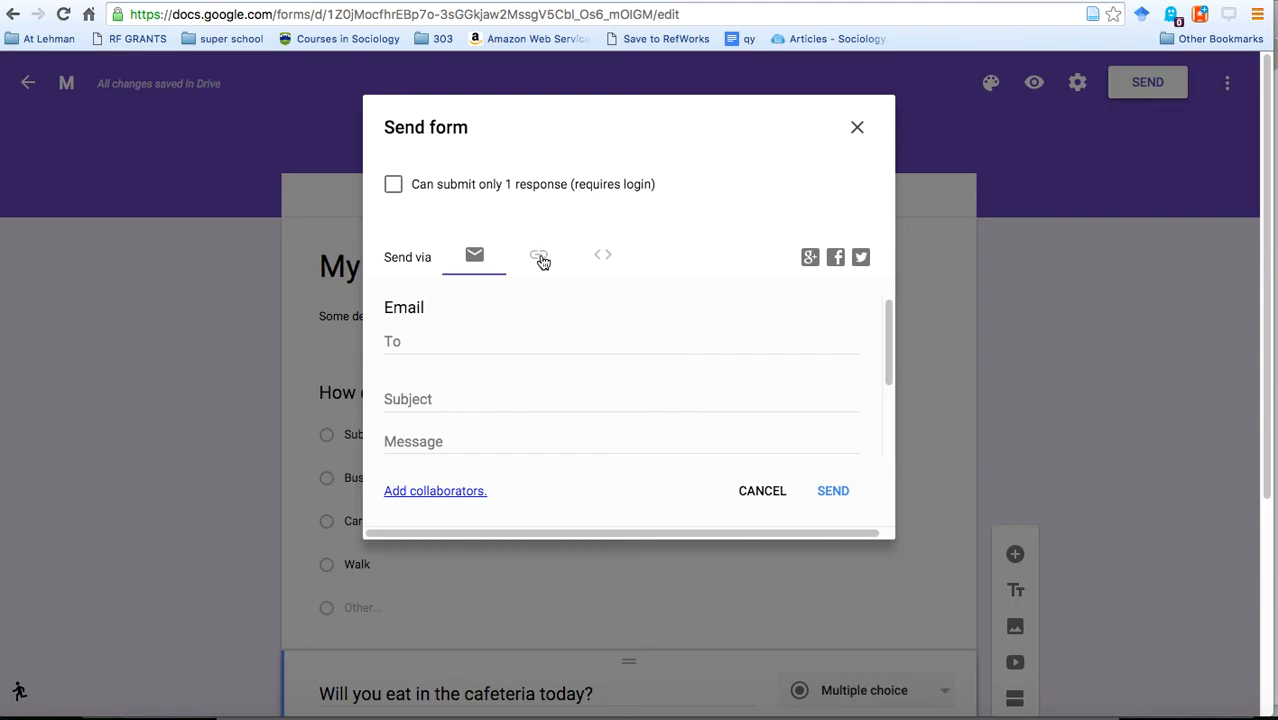
# Copy the form's shareable link and close the Send form dialog.
pyautogui.click(540, 256)
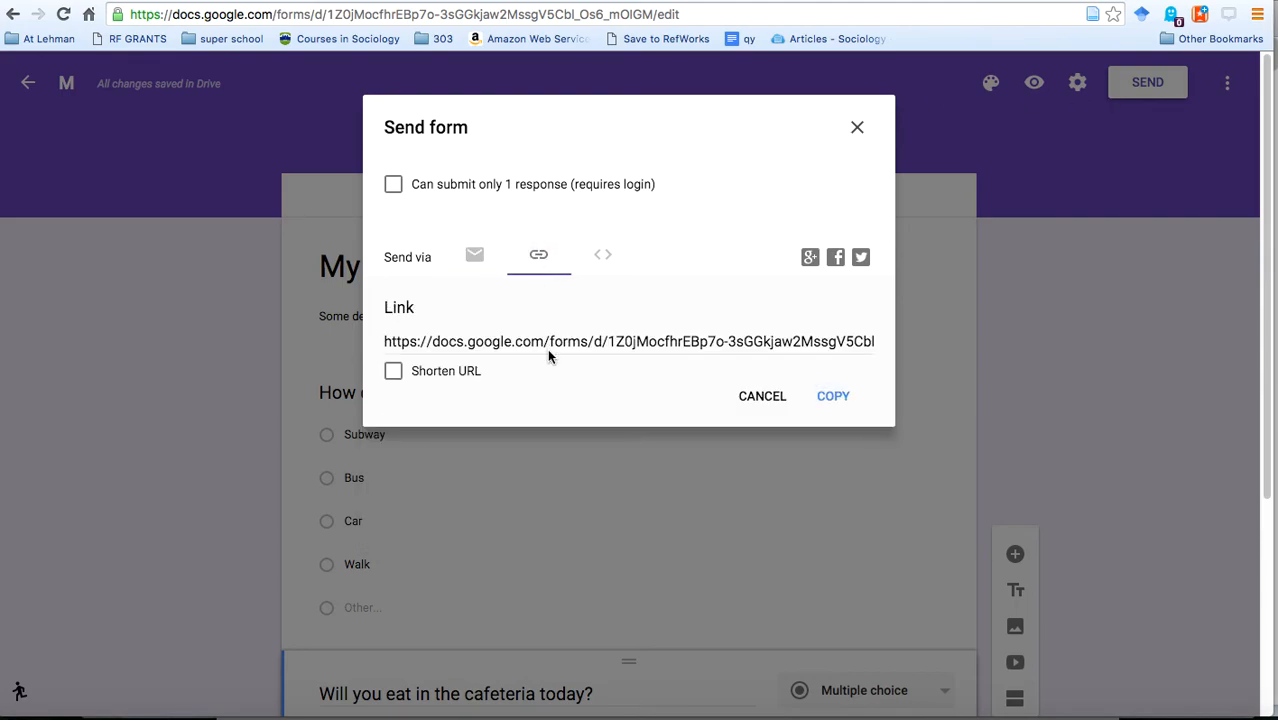
pyautogui.moveTo(518, 348)
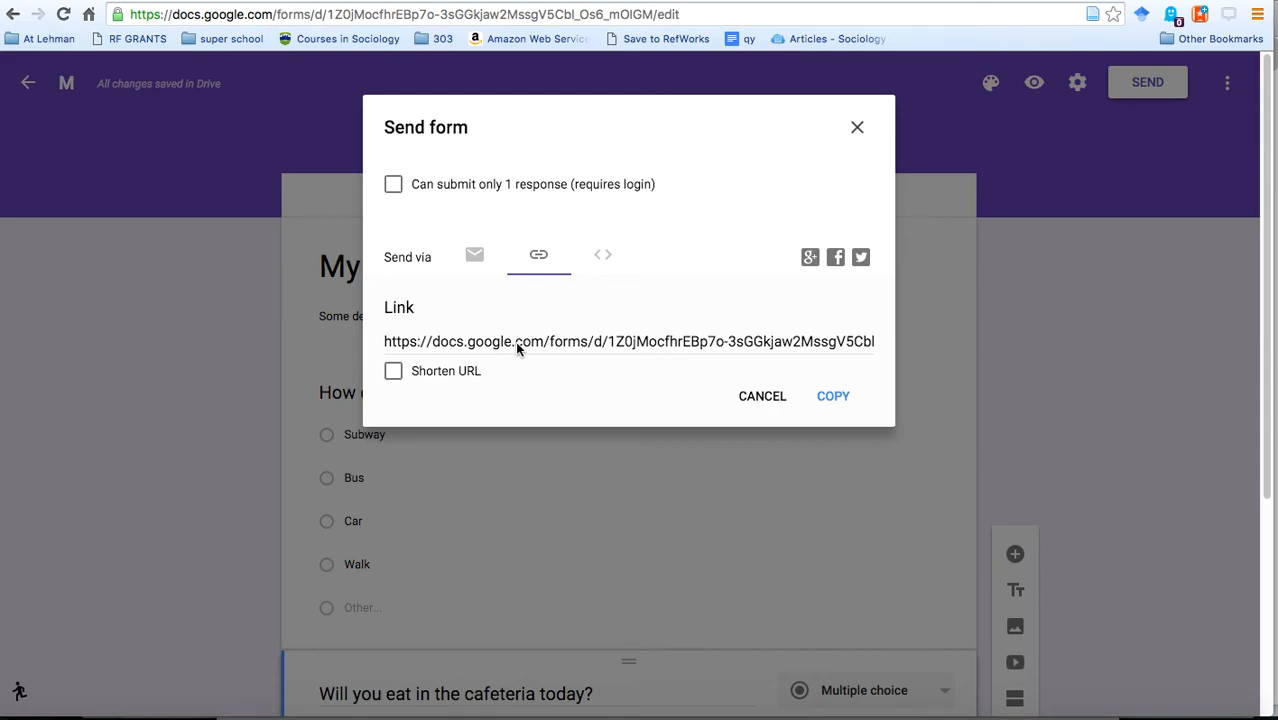
pyautogui.click(832, 396)
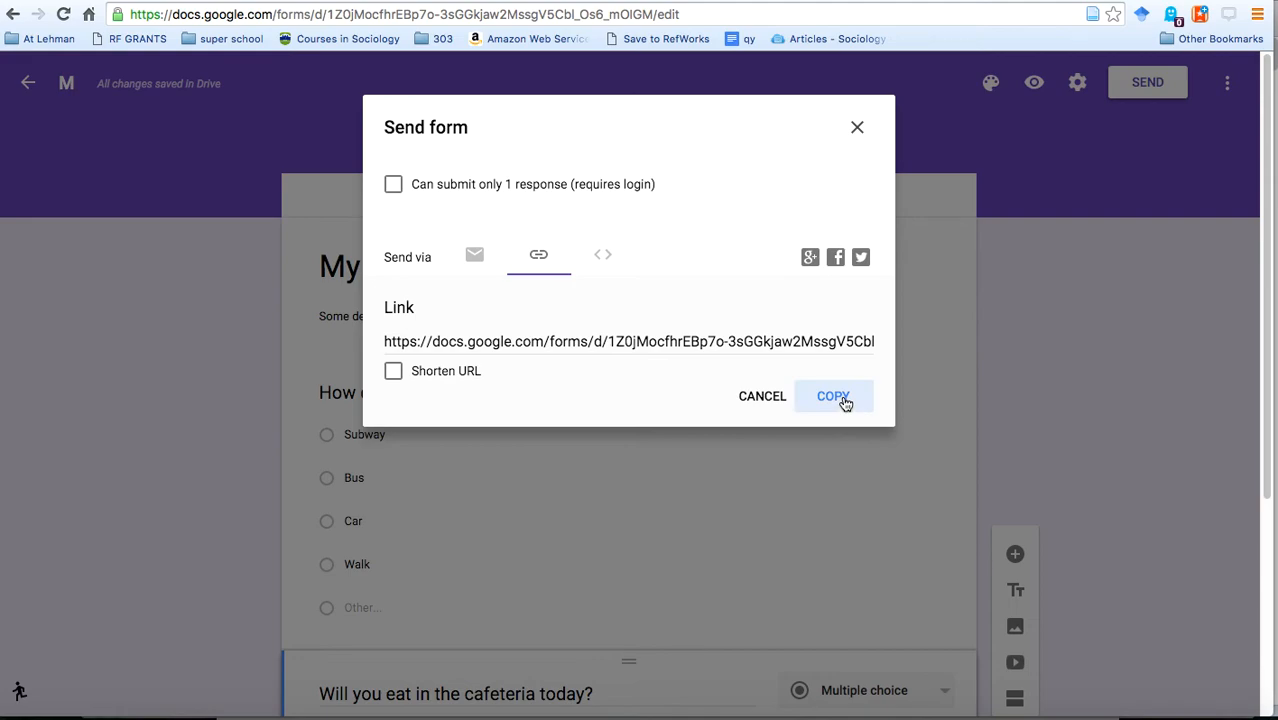
pyautogui.click(832, 396)
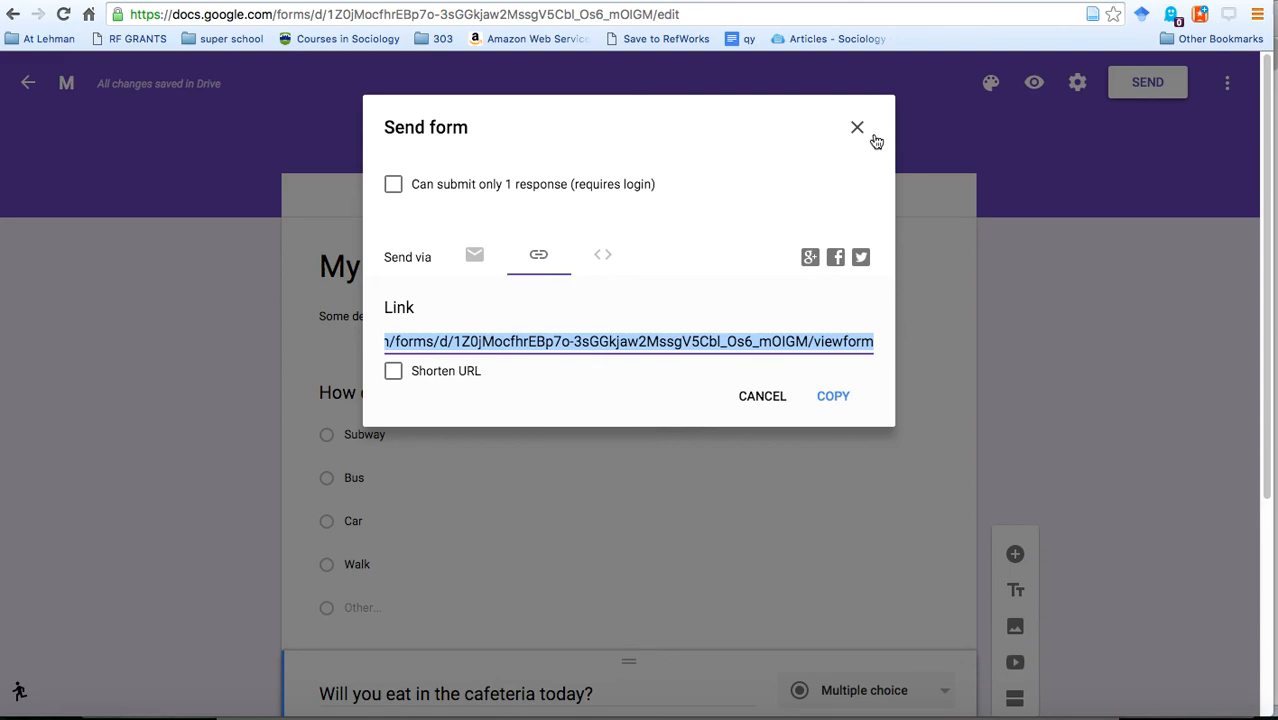
pyautogui.moveTo(856, 132)
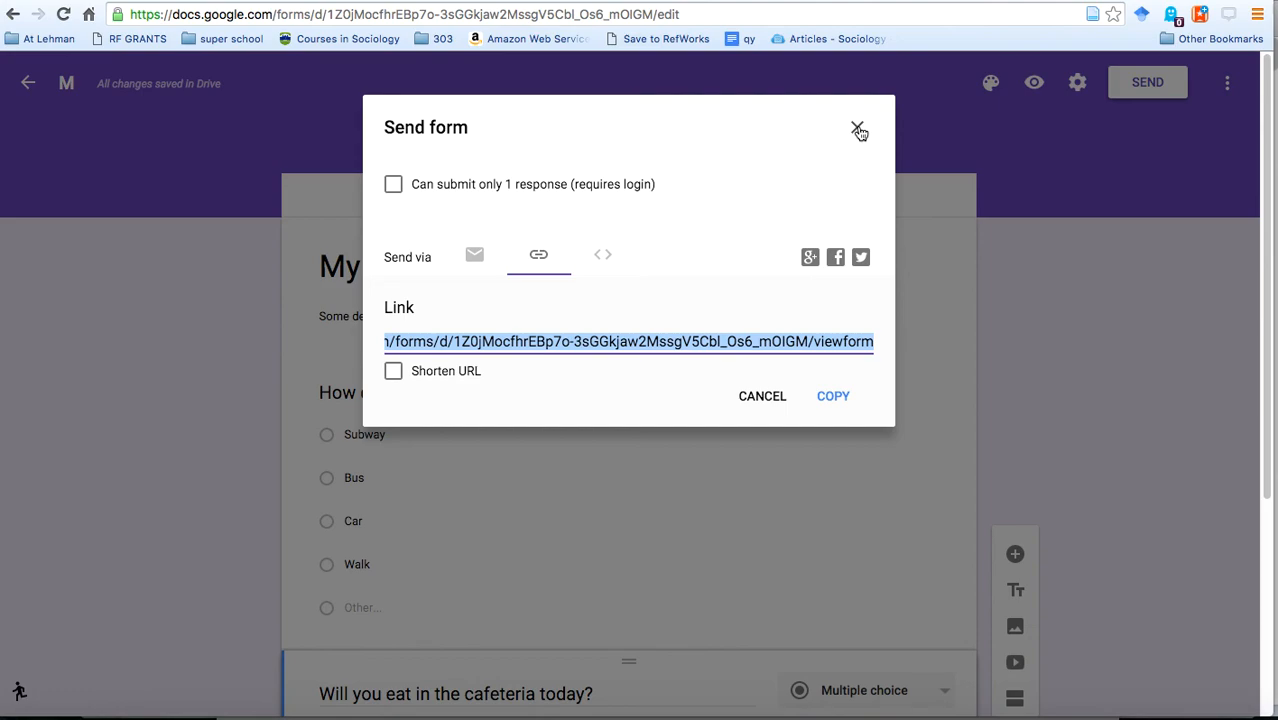
pyautogui.click(858, 132)
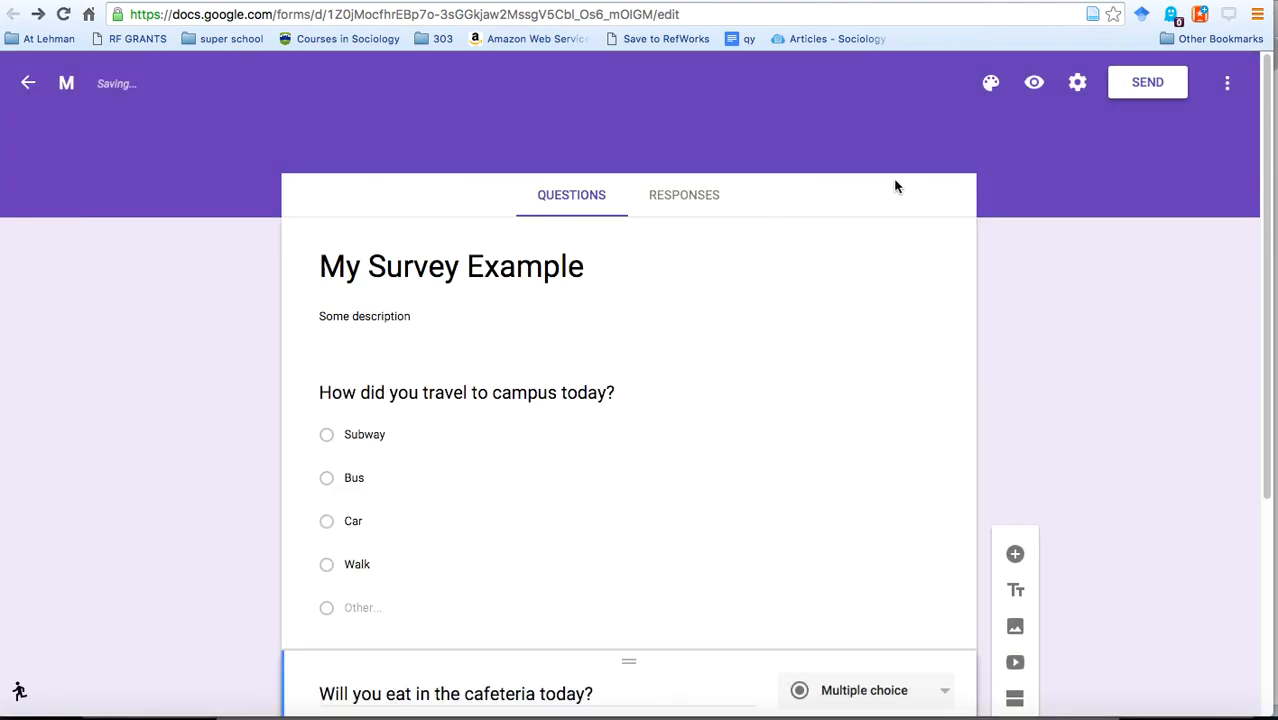